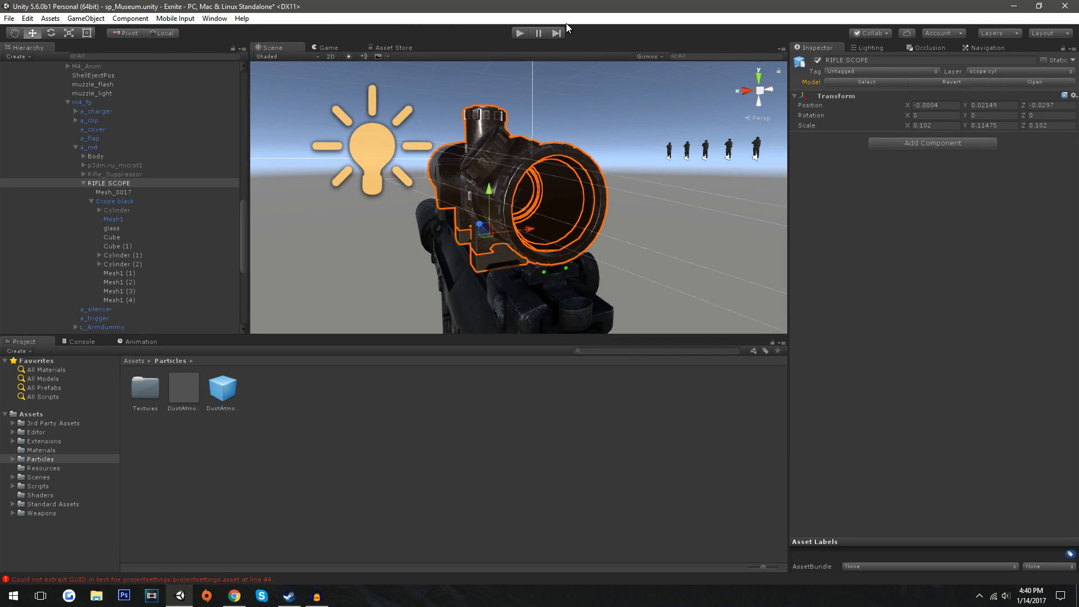
mouse_move(583, 28)
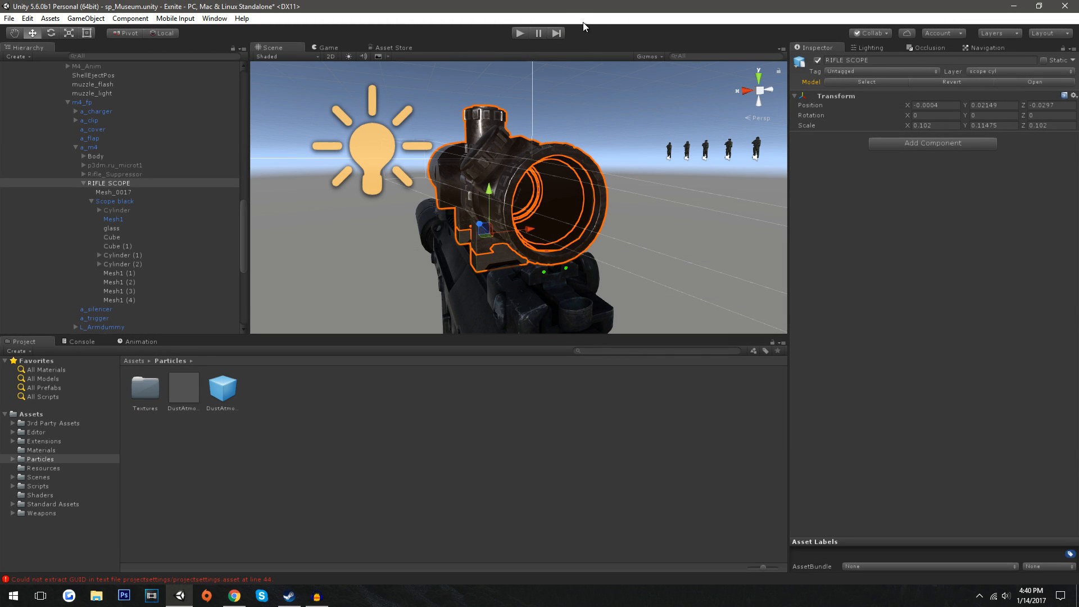
mouse_move(316, 439)
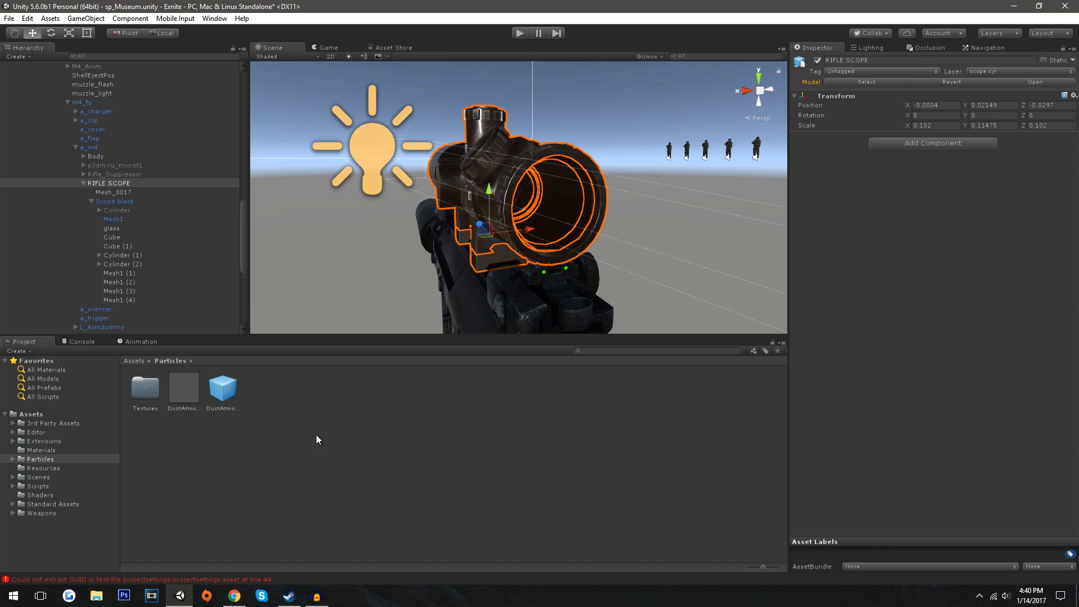
Pause the finished dual render scope demo video at 0:07 and return to Unity
left_click(233, 596)
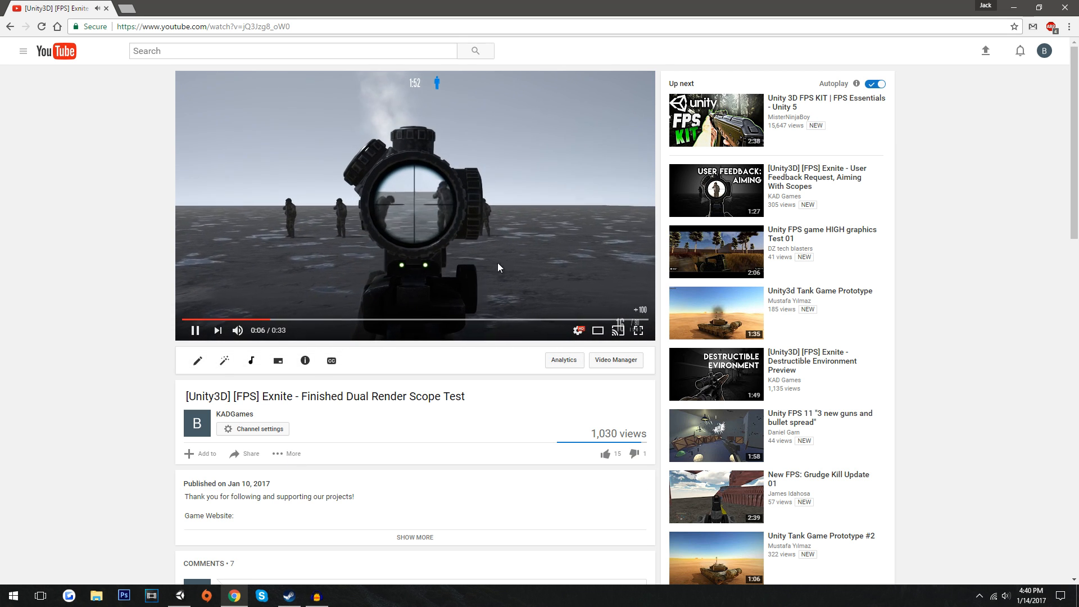
left_click(195, 330)
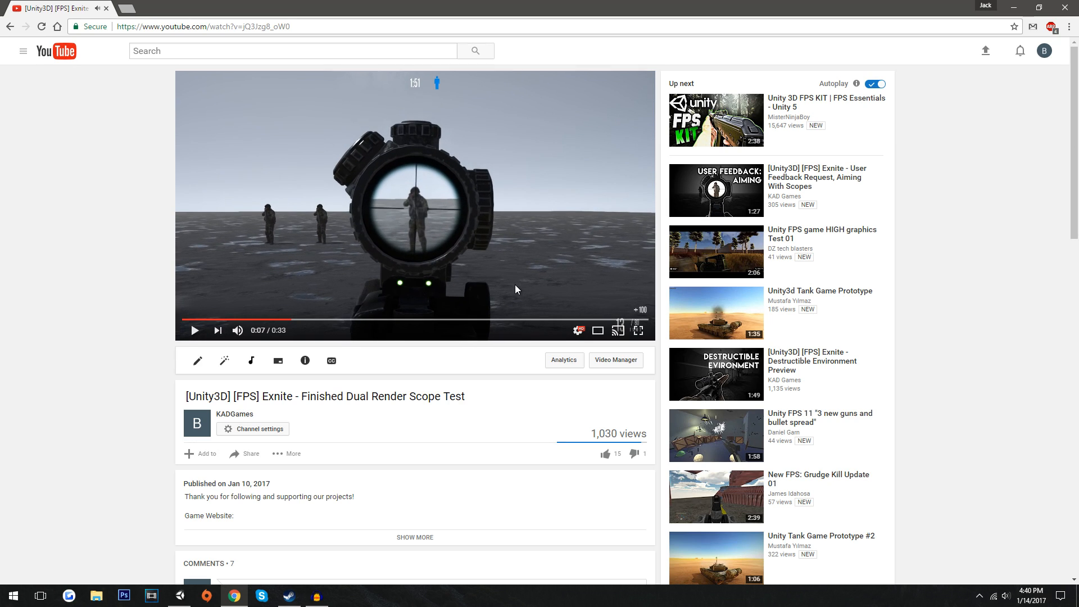
mouse_move(179, 595)
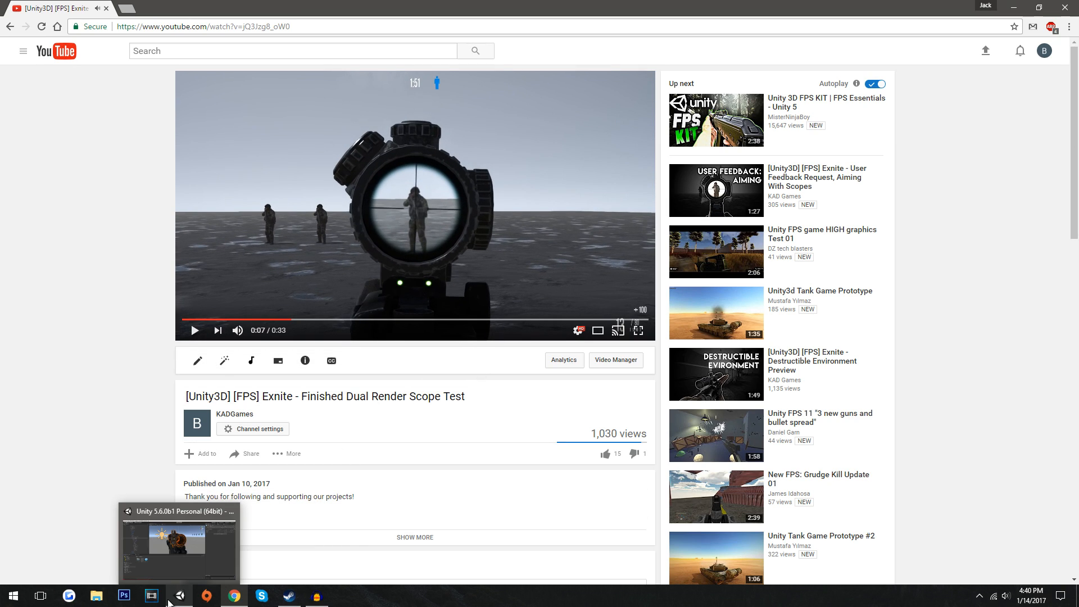
left_click(178, 544)
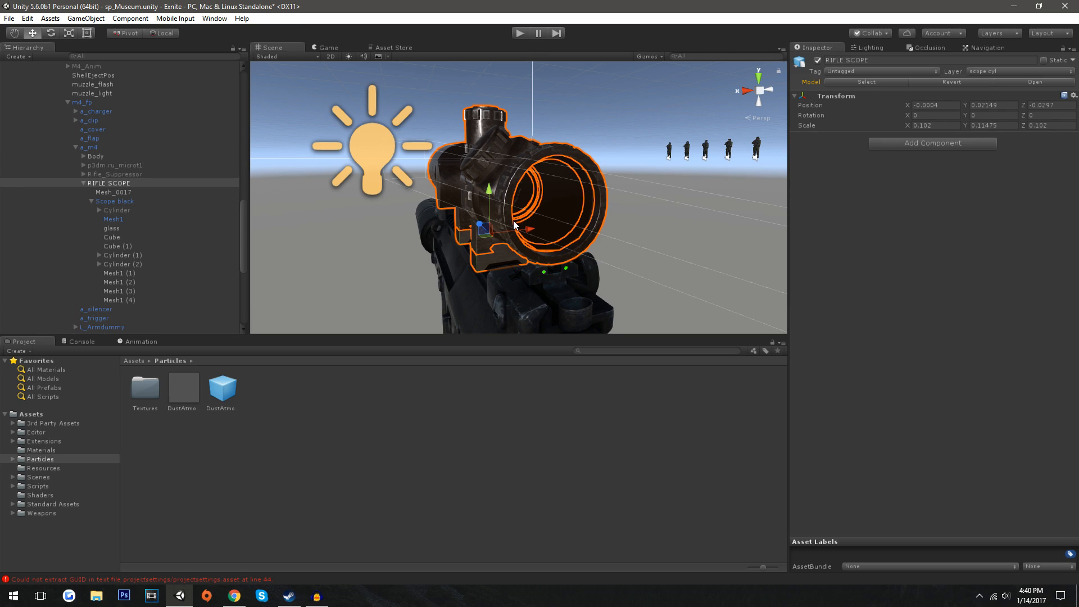
mouse_move(573, 225)
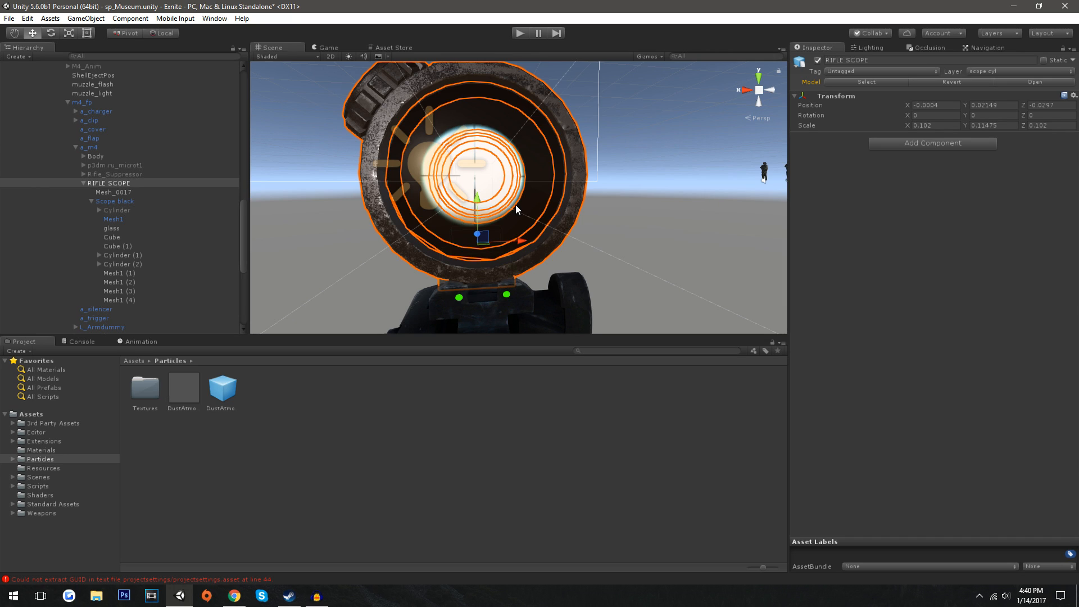
mouse_move(515, 205)
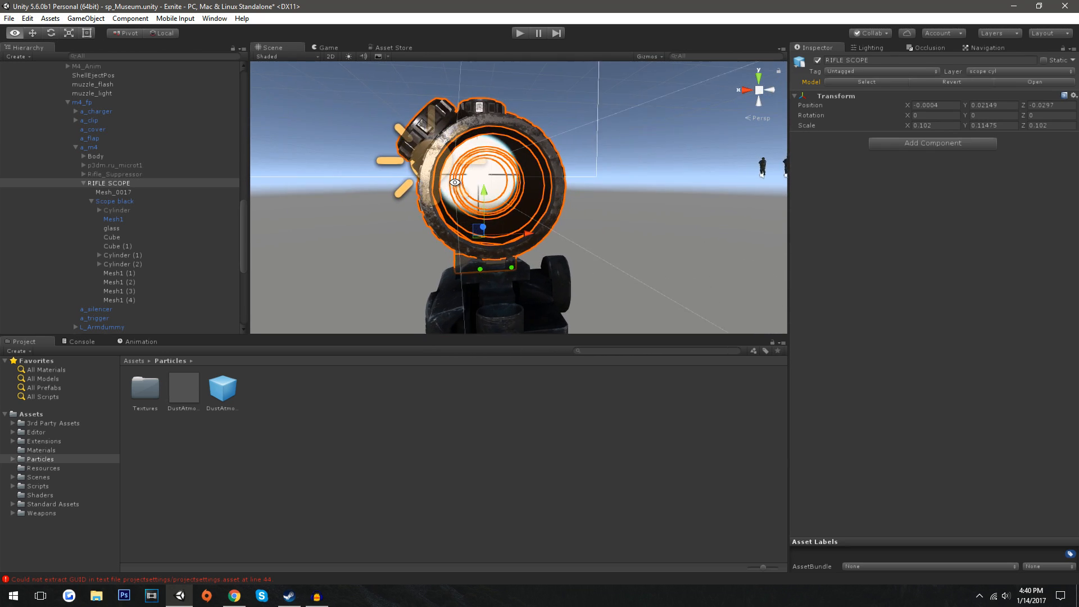
scroll("up", 3)
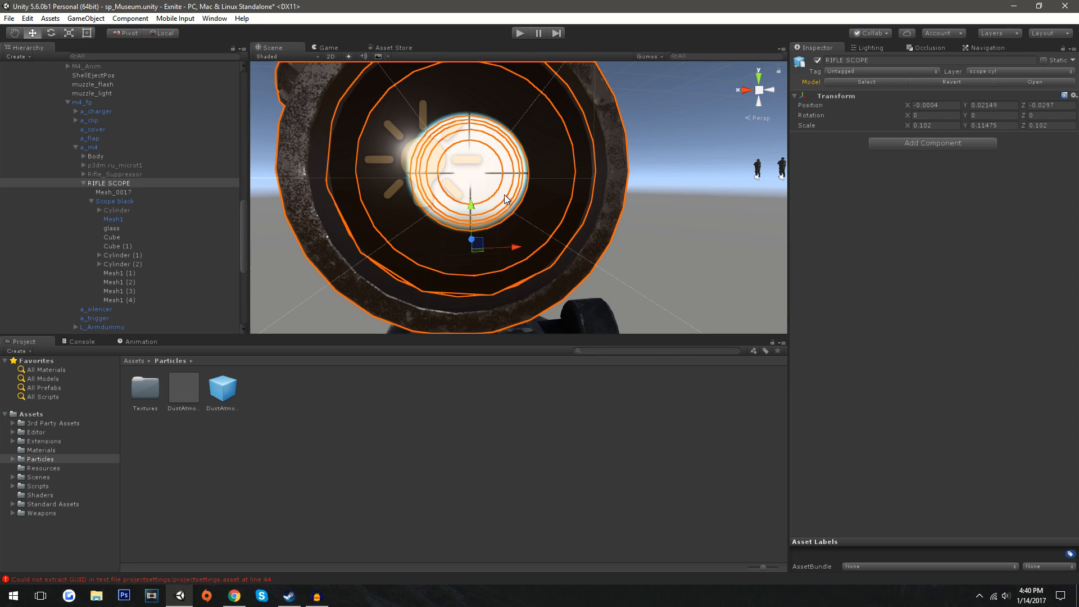
mouse_move(471, 188)
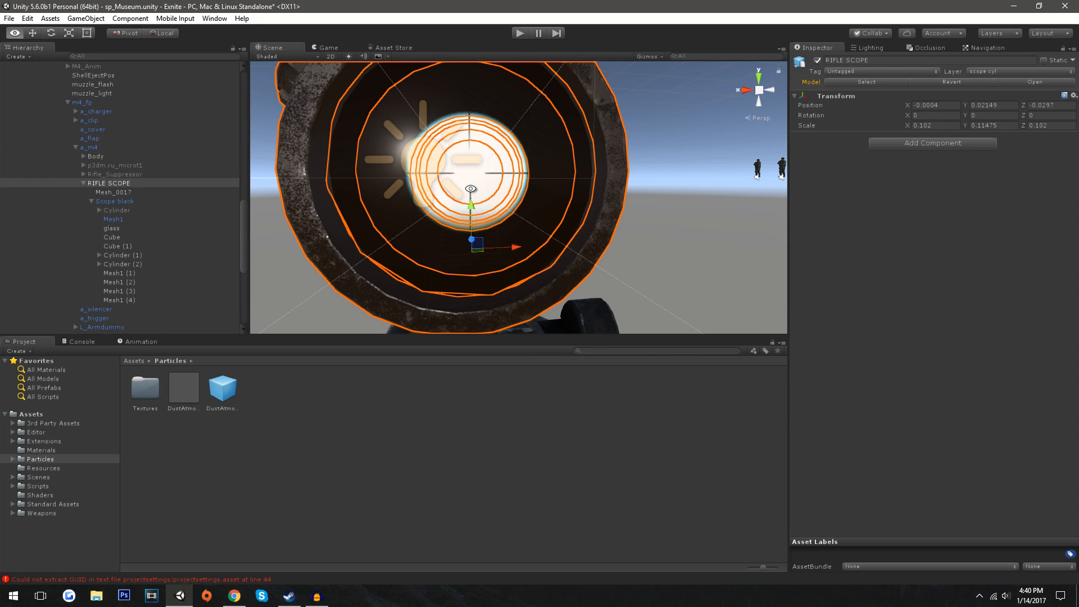
left_click(113, 192)
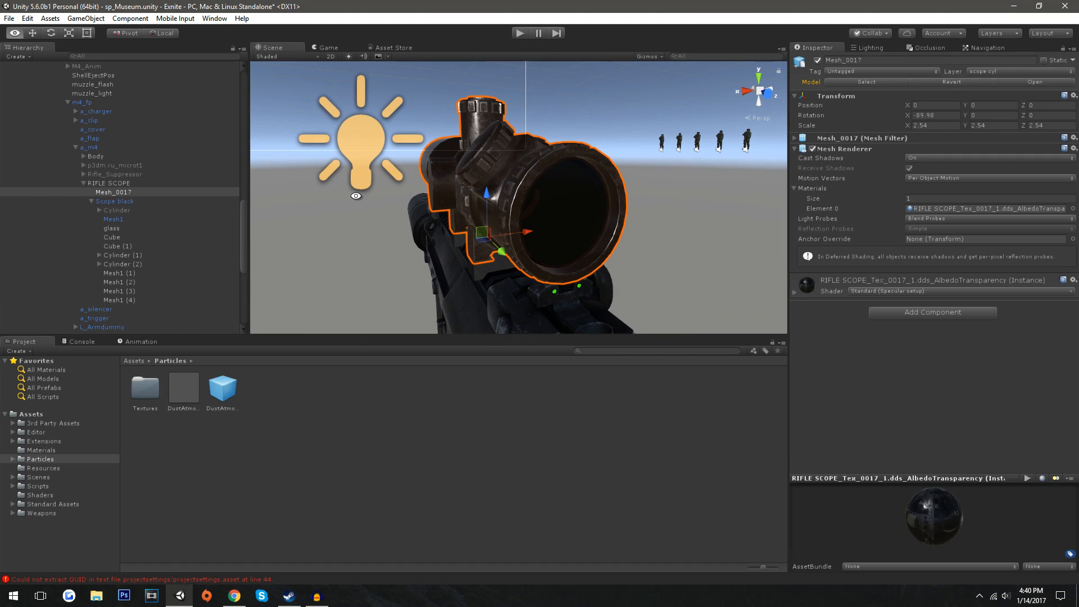
mouse_move(233, 595)
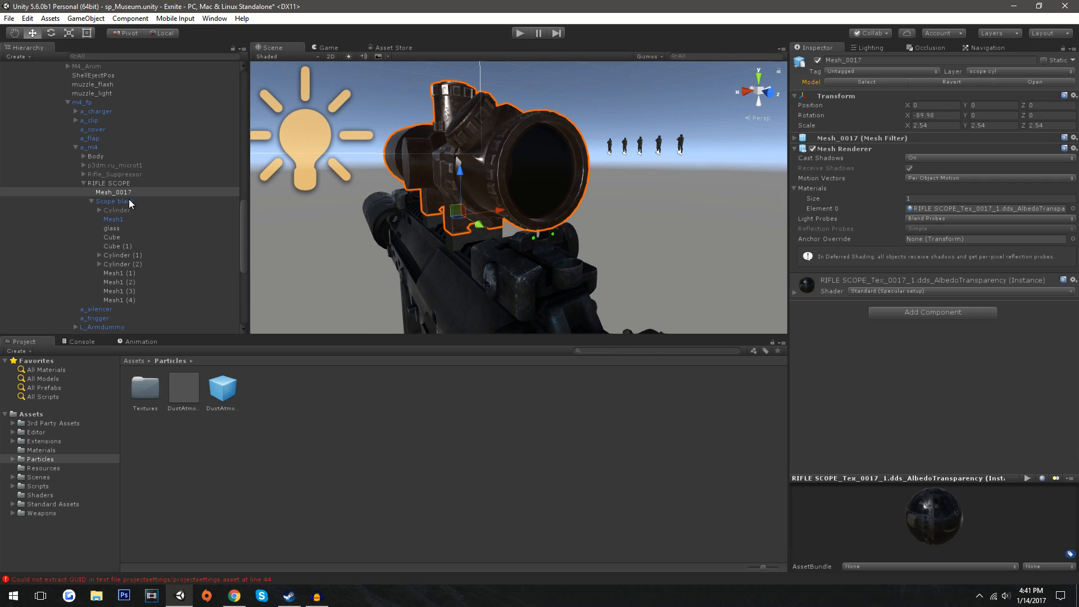
mouse_move(807, 85)
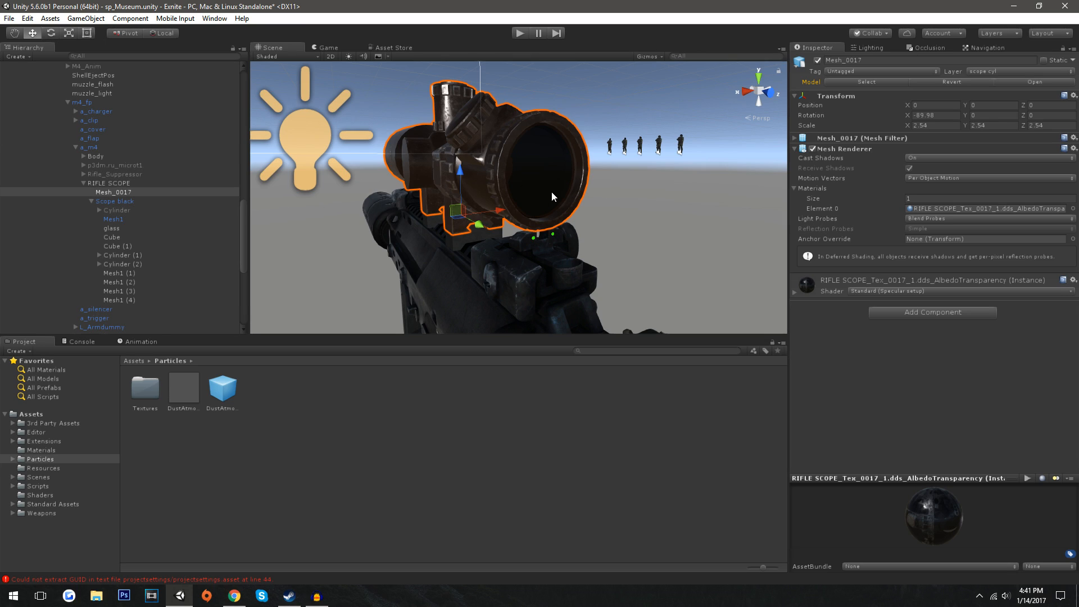
mouse_move(512, 189)
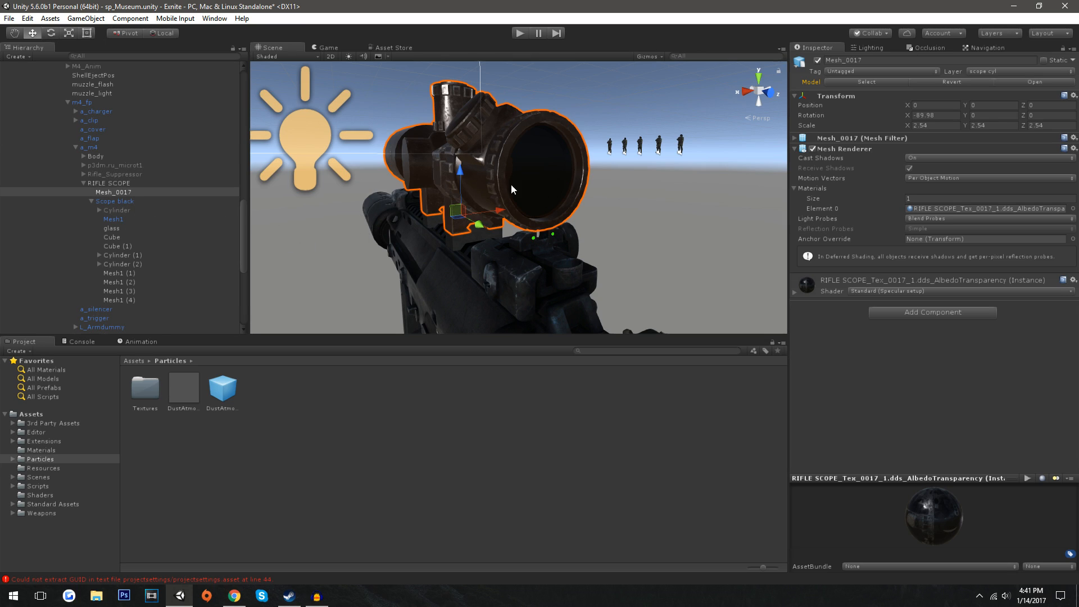
mouse_move(552, 198)
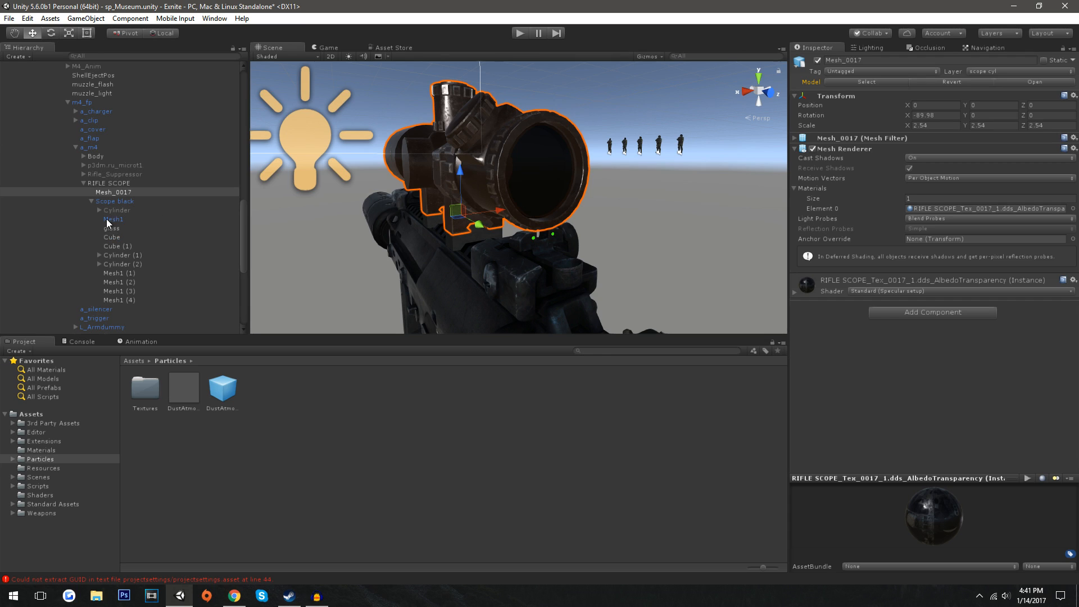
left_click(116, 201)
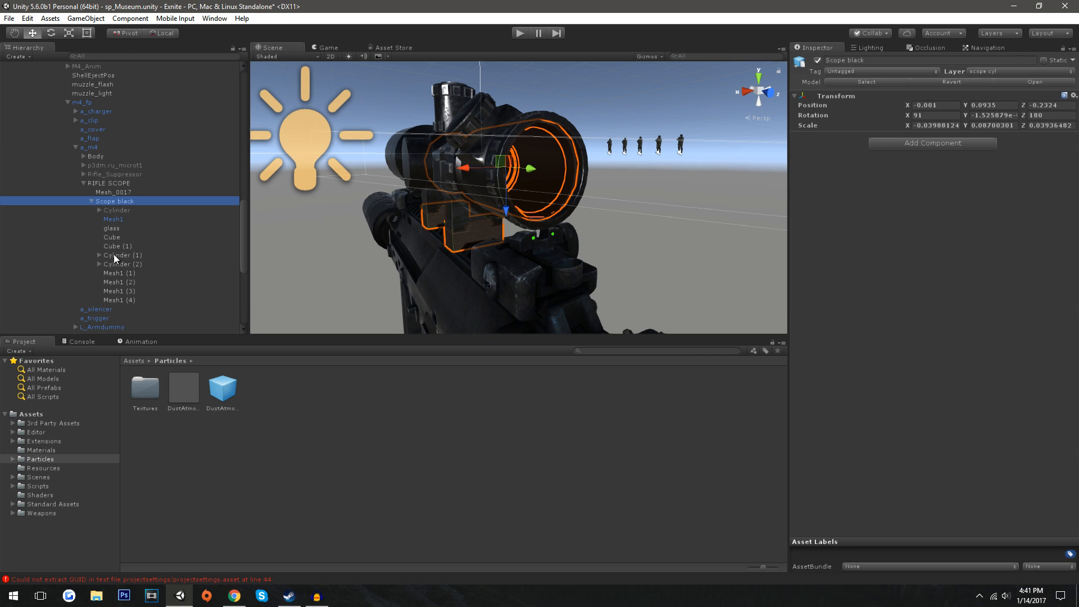
left_click(111, 227)
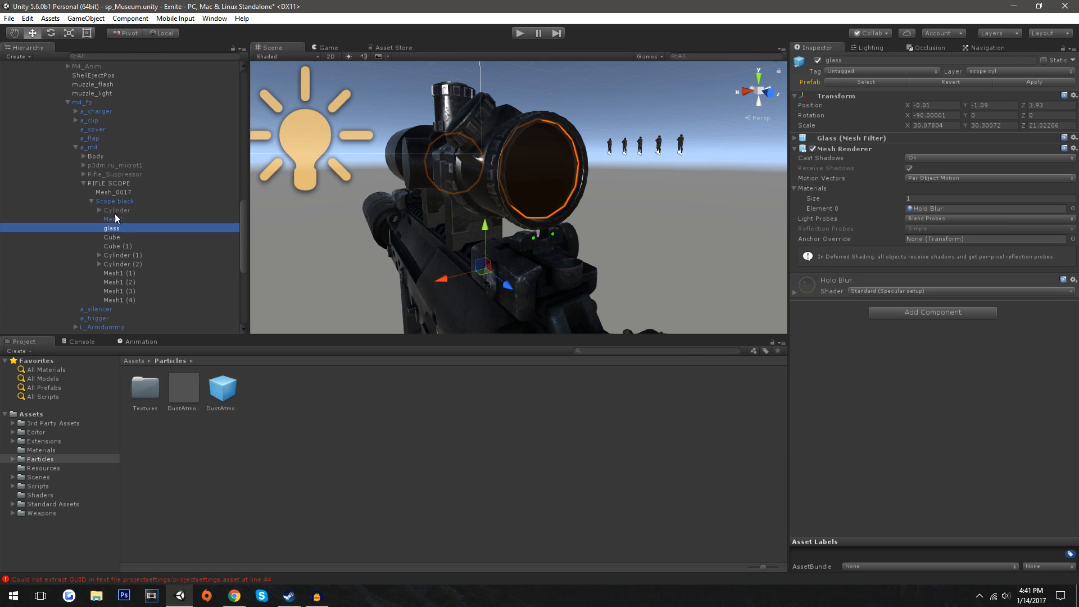
left_click(116, 201)
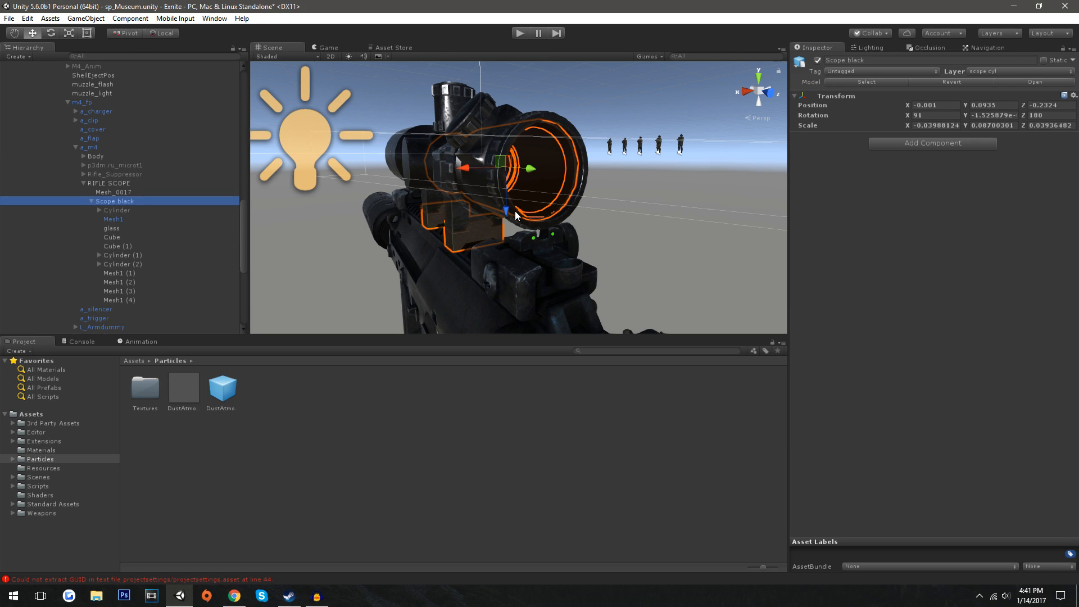
left_click(119, 272)
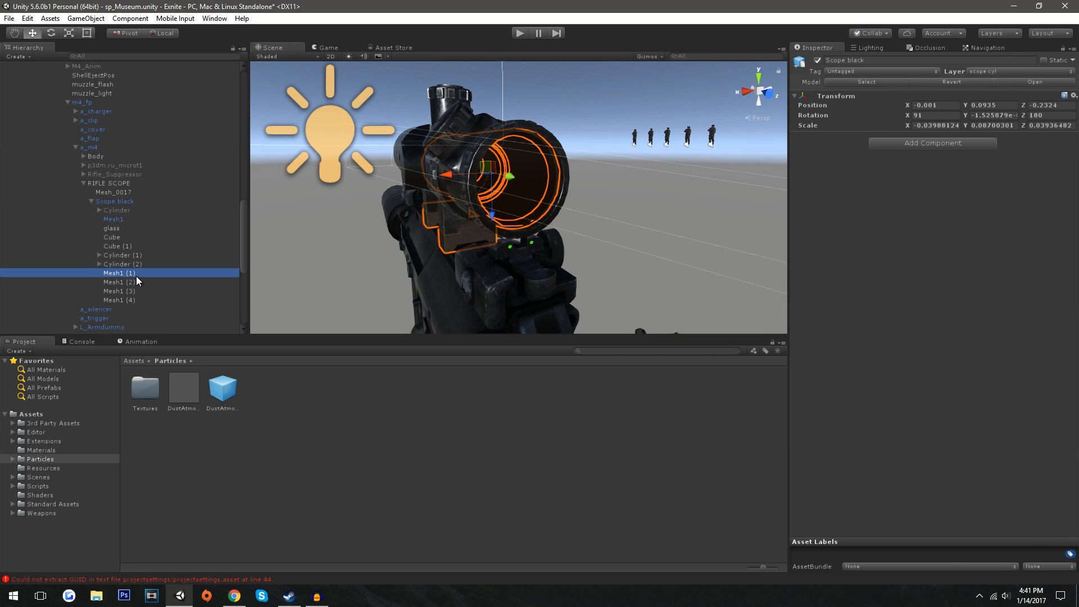
Change the Mesh1 (1) material's shader from the glow shader to Standard
left_click(121, 272)
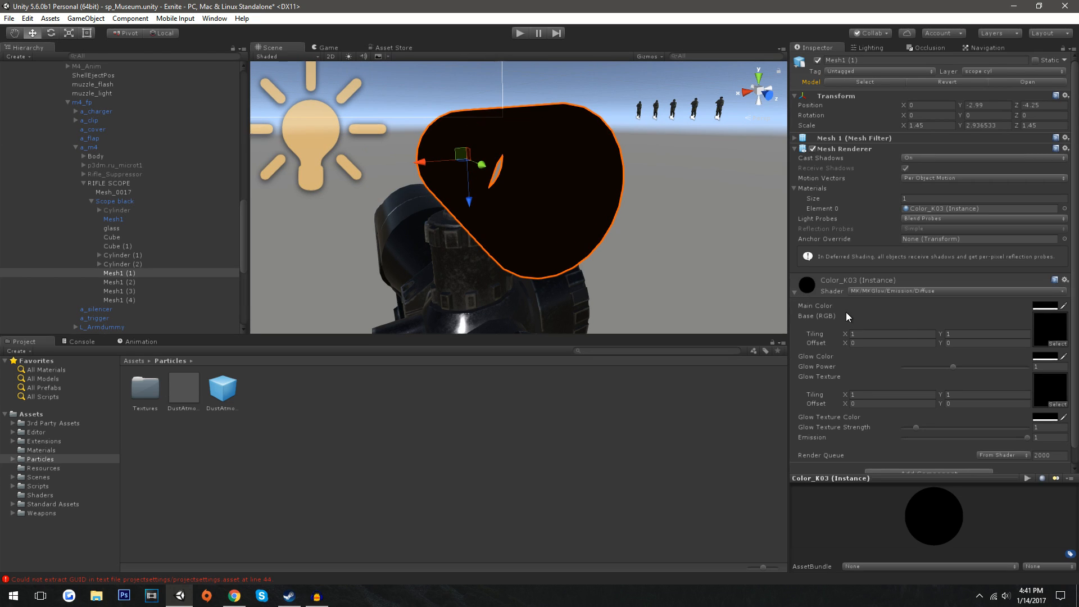
mouse_move(900, 298)
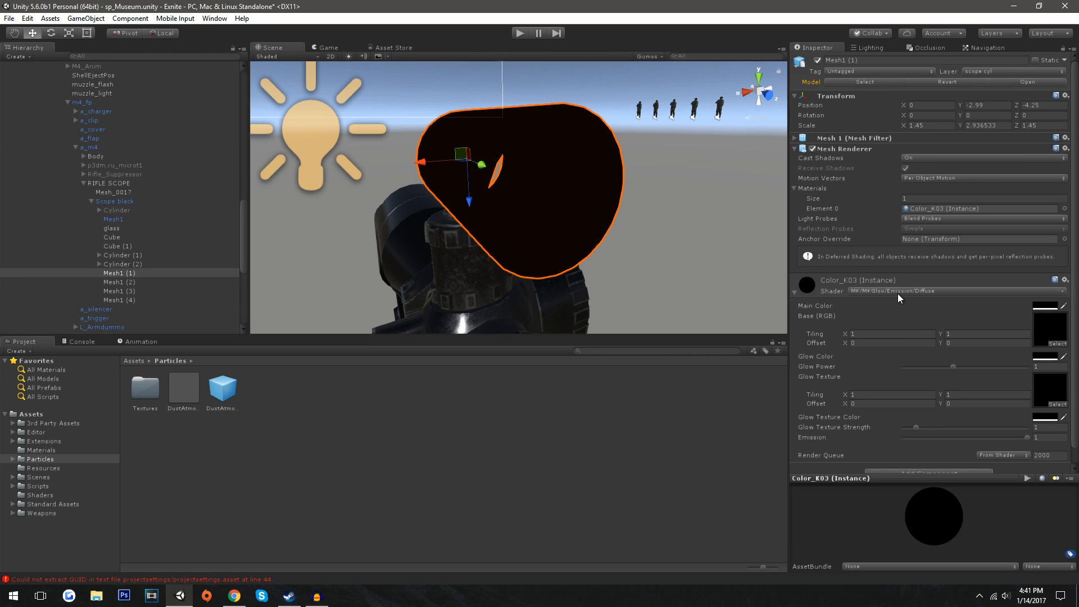
left_click(891, 290)
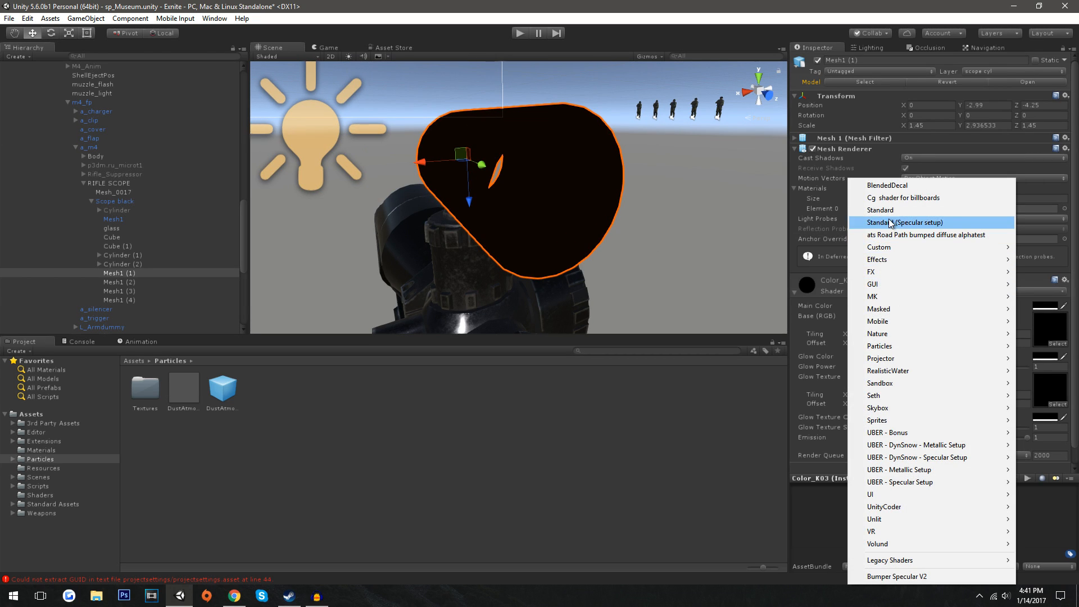
left_click(881, 210)
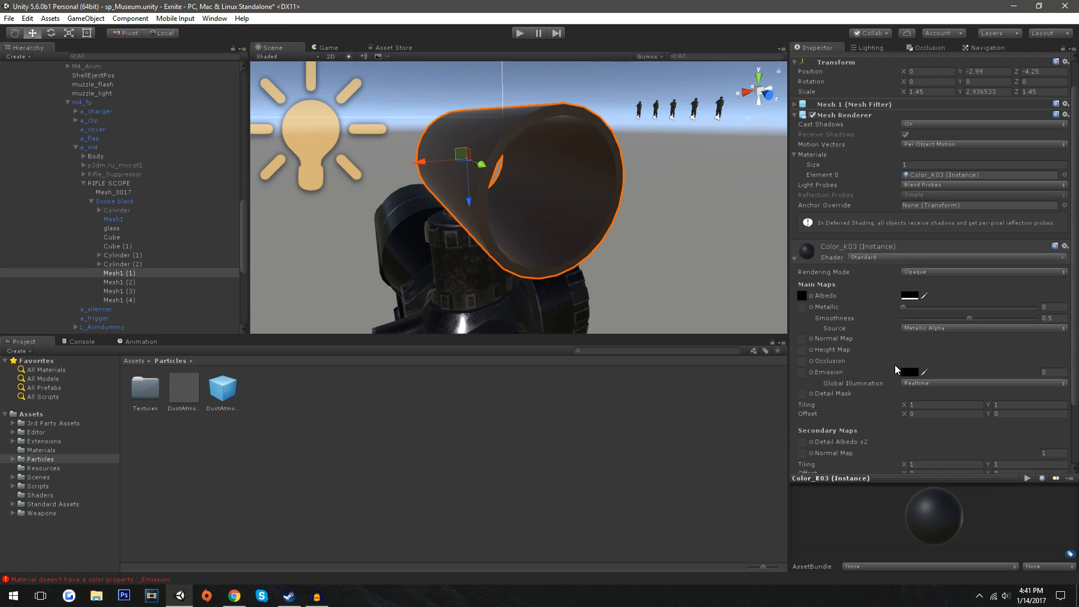
mouse_move(878, 267)
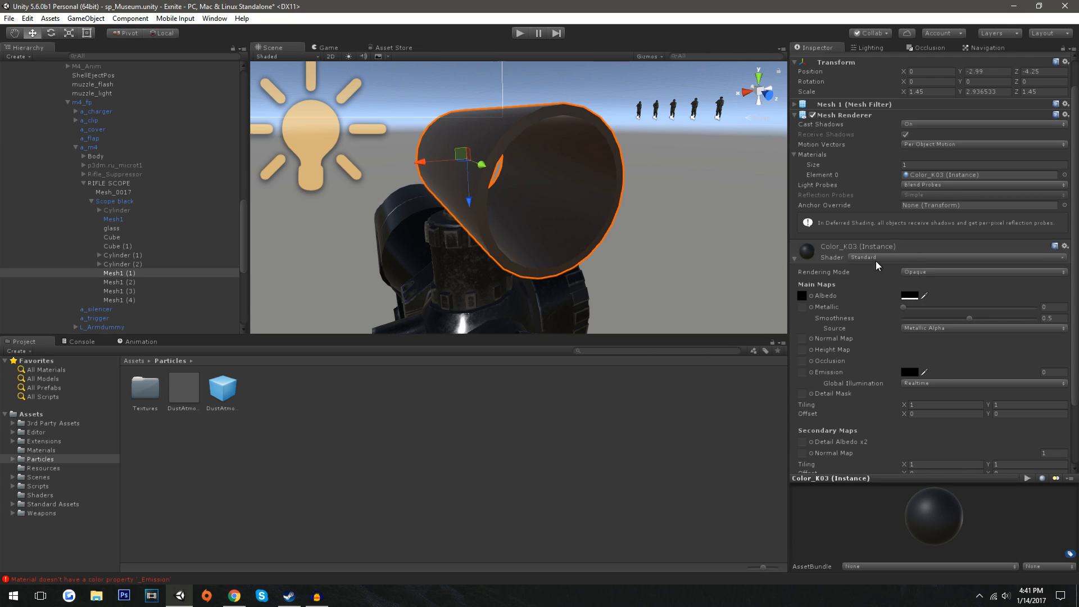
mouse_move(890, 261)
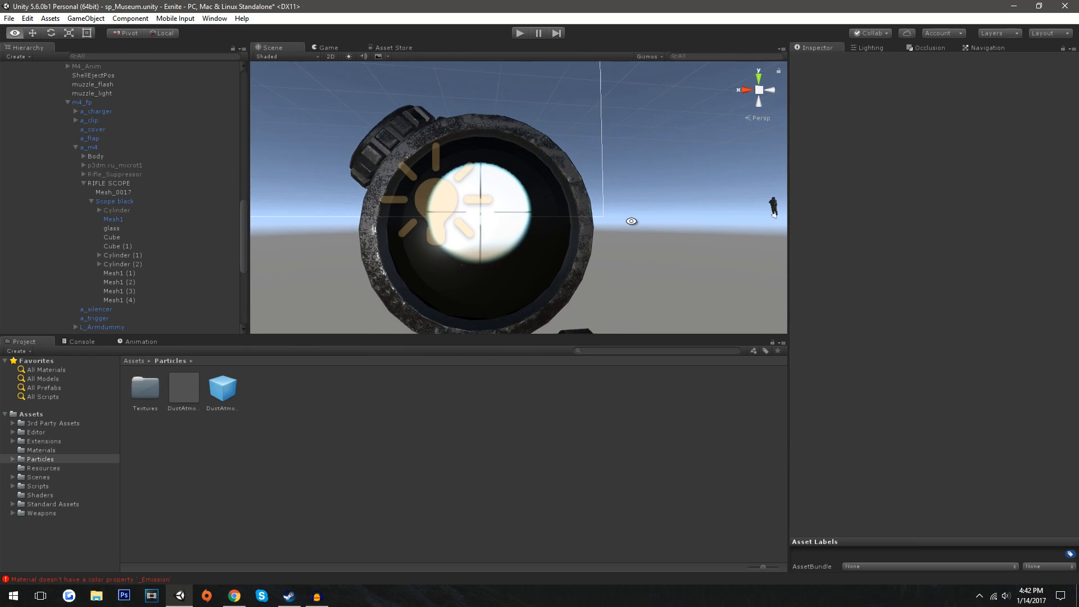
left_click(119, 273)
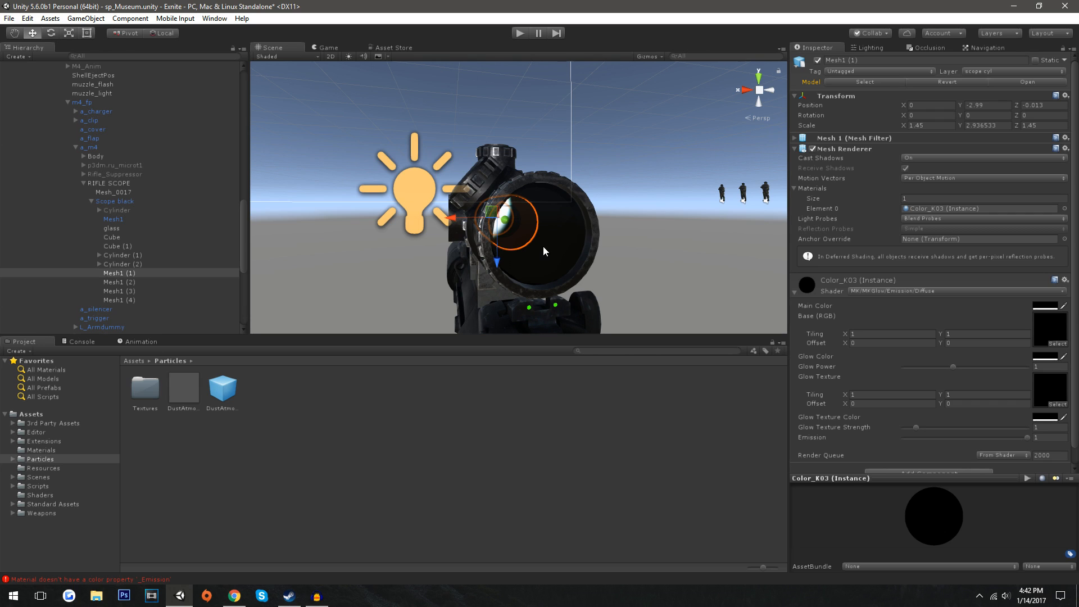
left_click(111, 228)
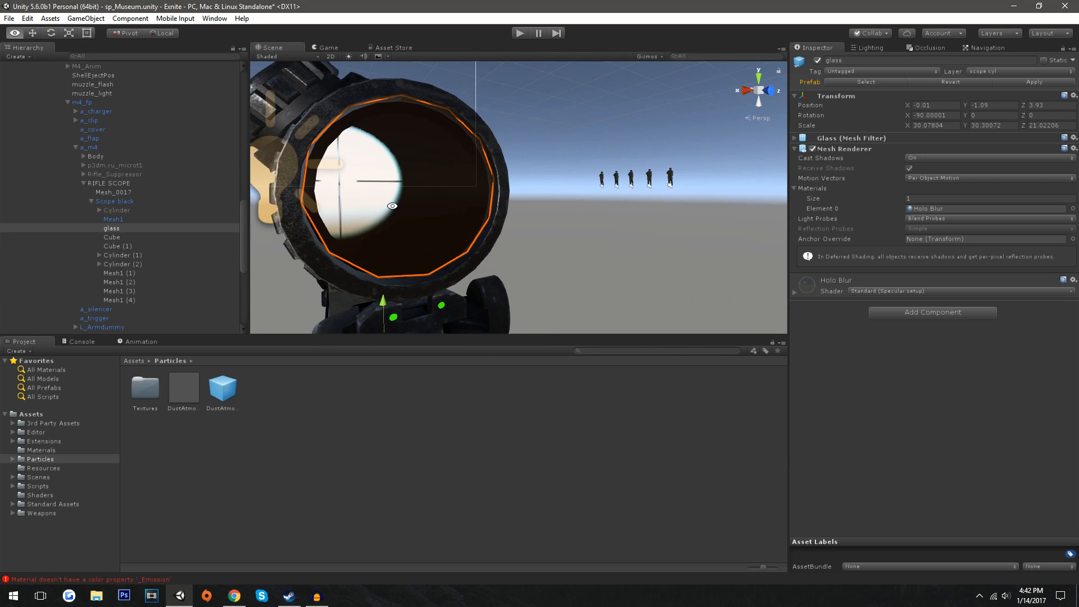
left_click(123, 255)
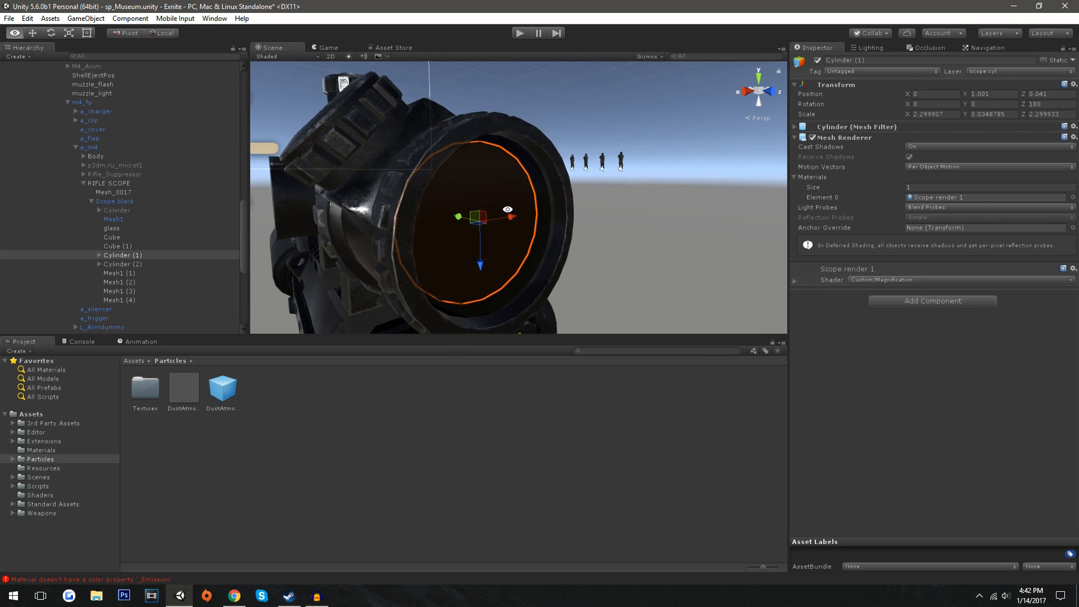
left_click(111, 227)
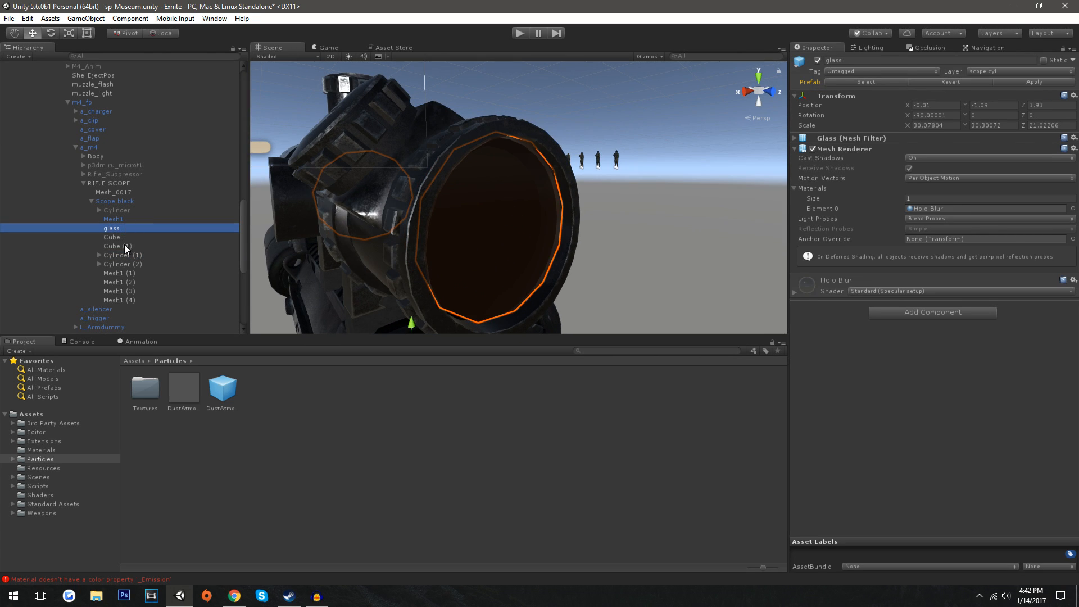
left_click(122, 254)
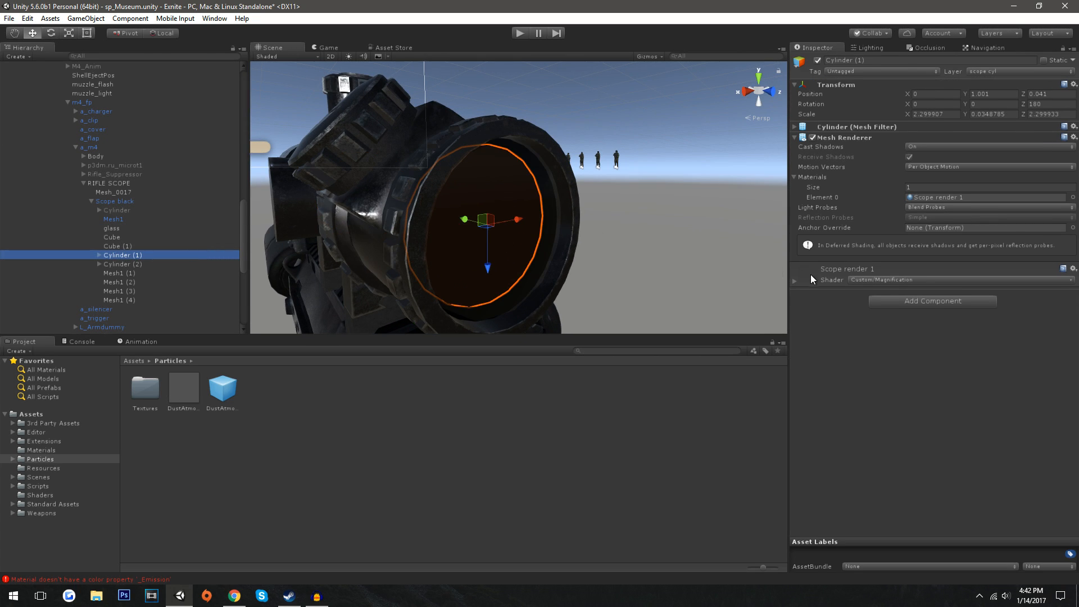
left_click(795, 280)
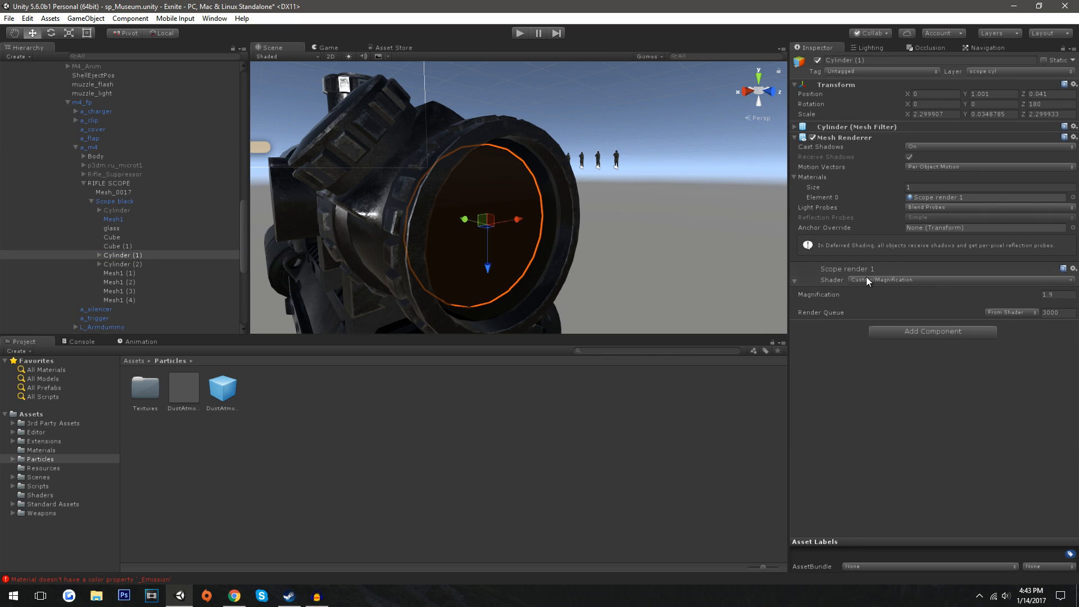
left_click(881, 279)
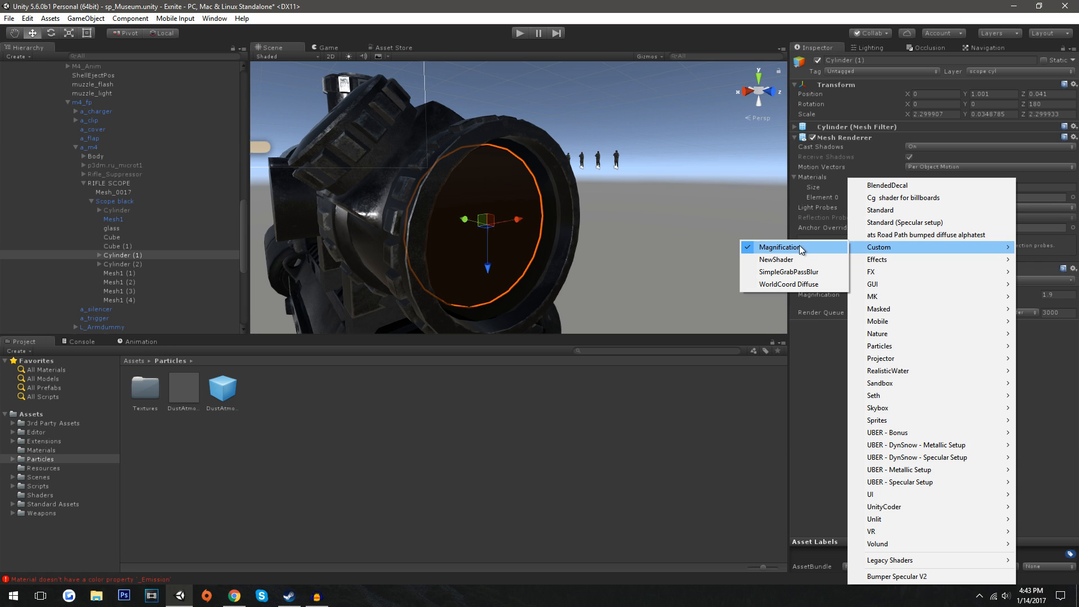
left_click(111, 228)
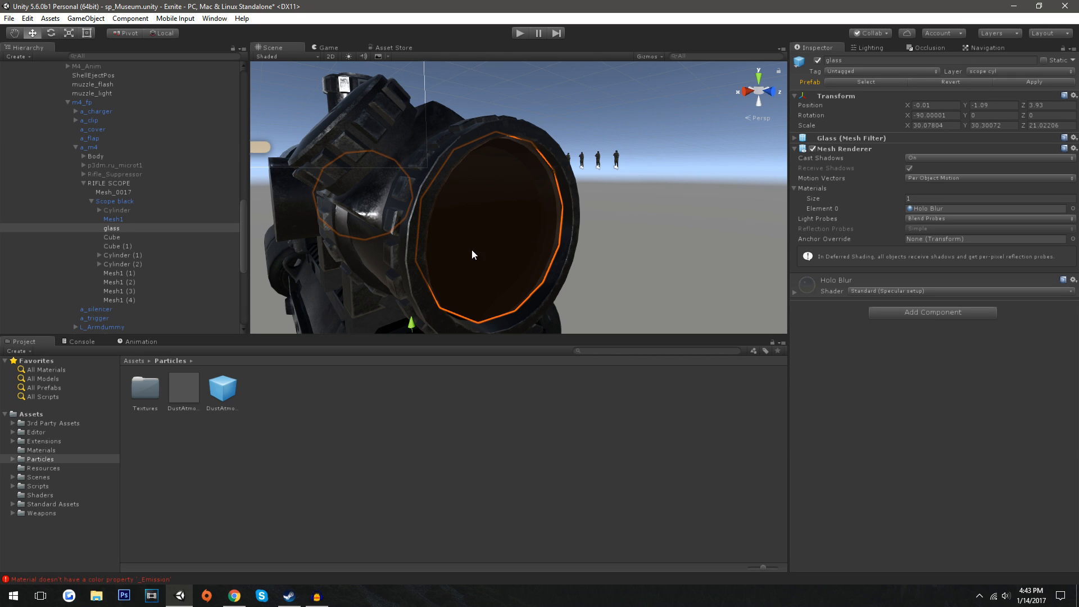
left_click(122, 255)
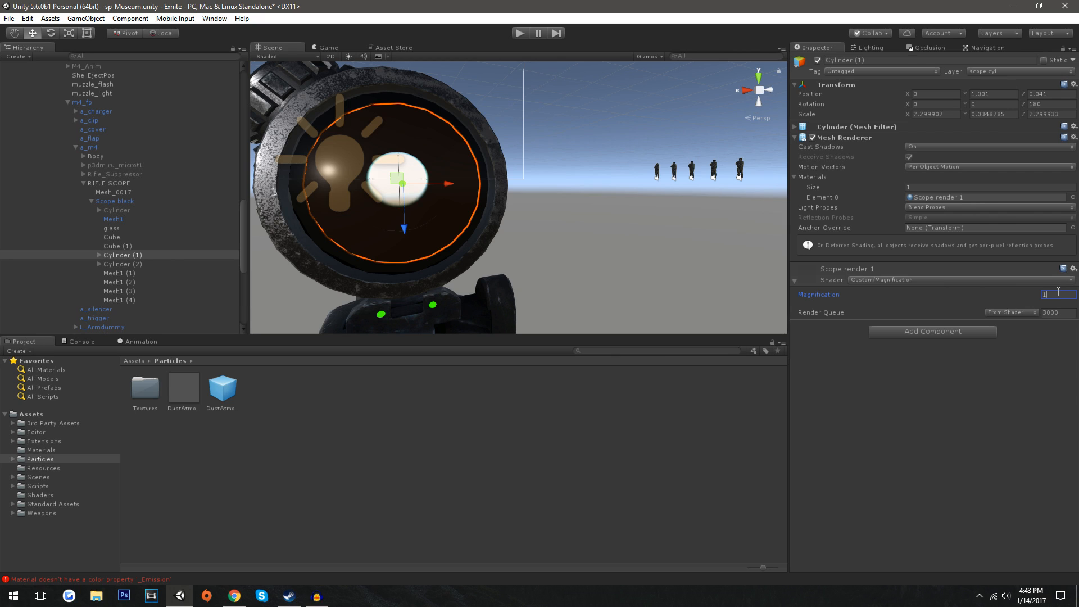
type("0")
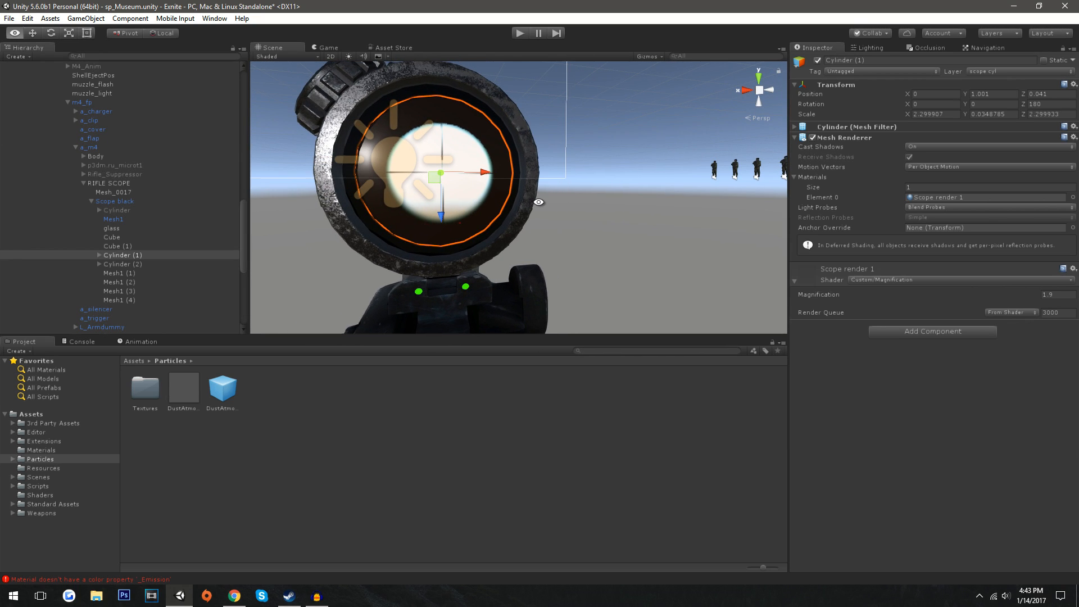
mouse_move(539, 208)
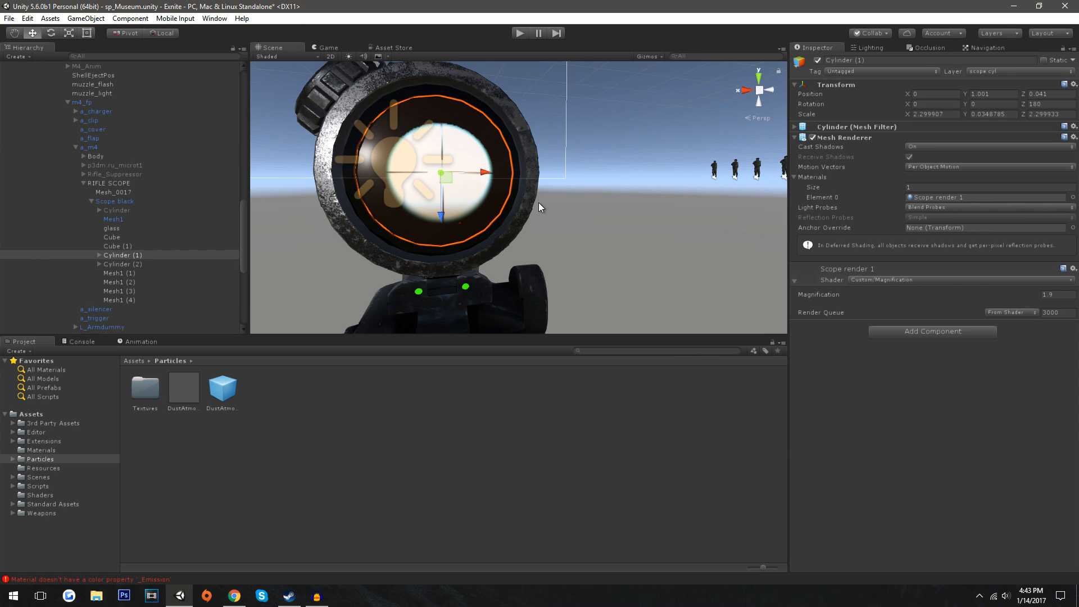
mouse_move(473, 206)
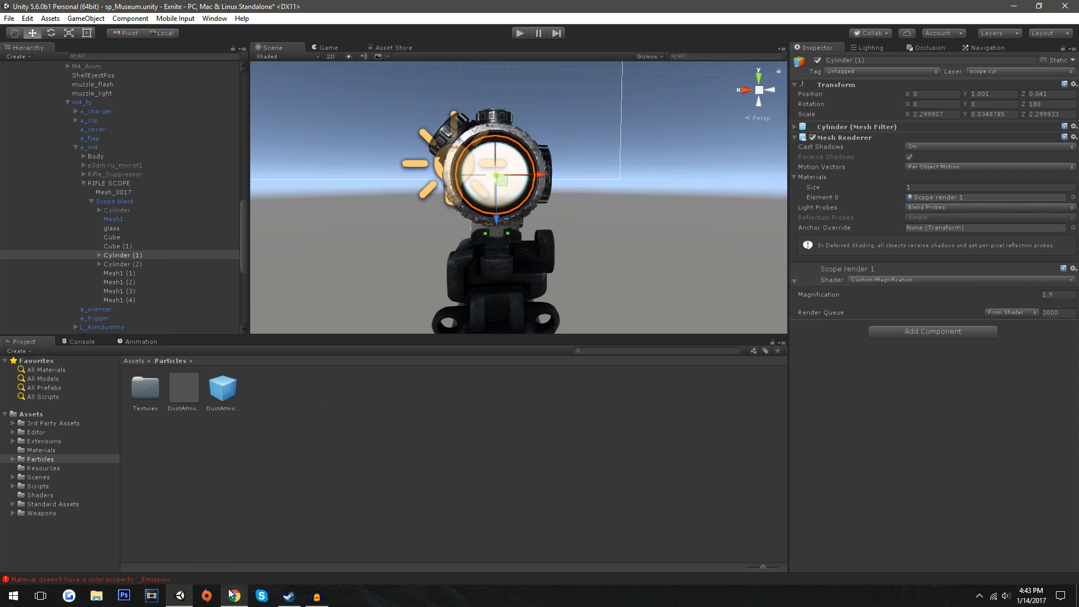
left_click(233, 595)
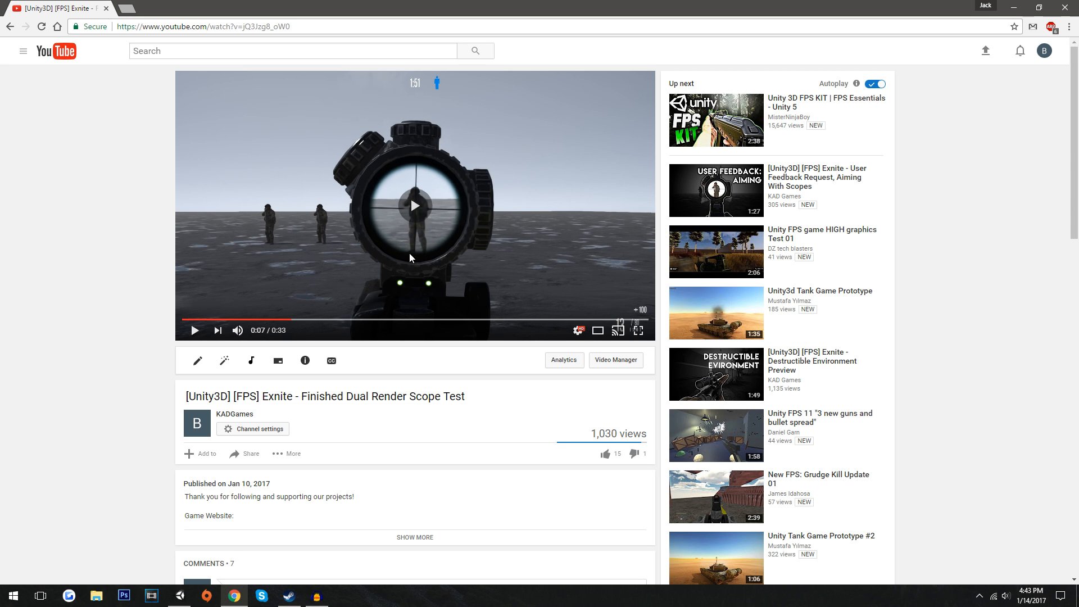
left_click(182, 596)
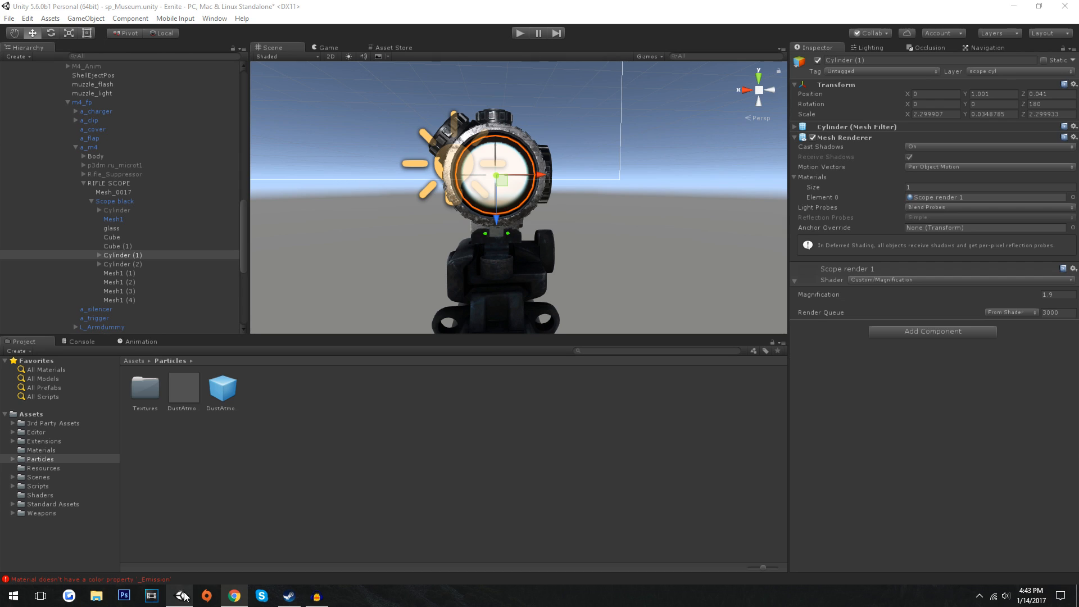
scroll("up", 3)
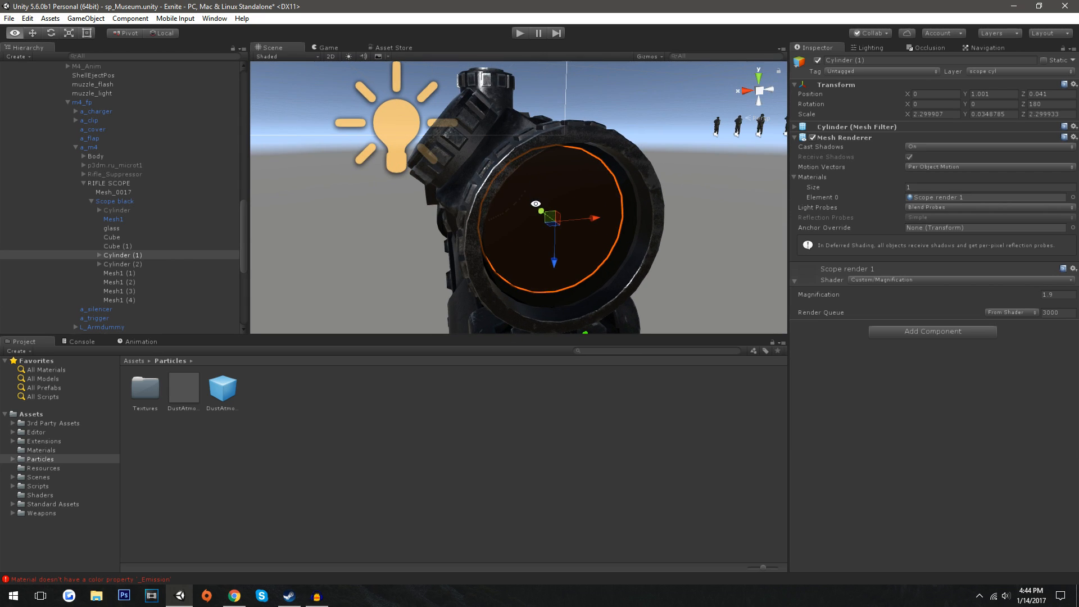
left_click(111, 228)
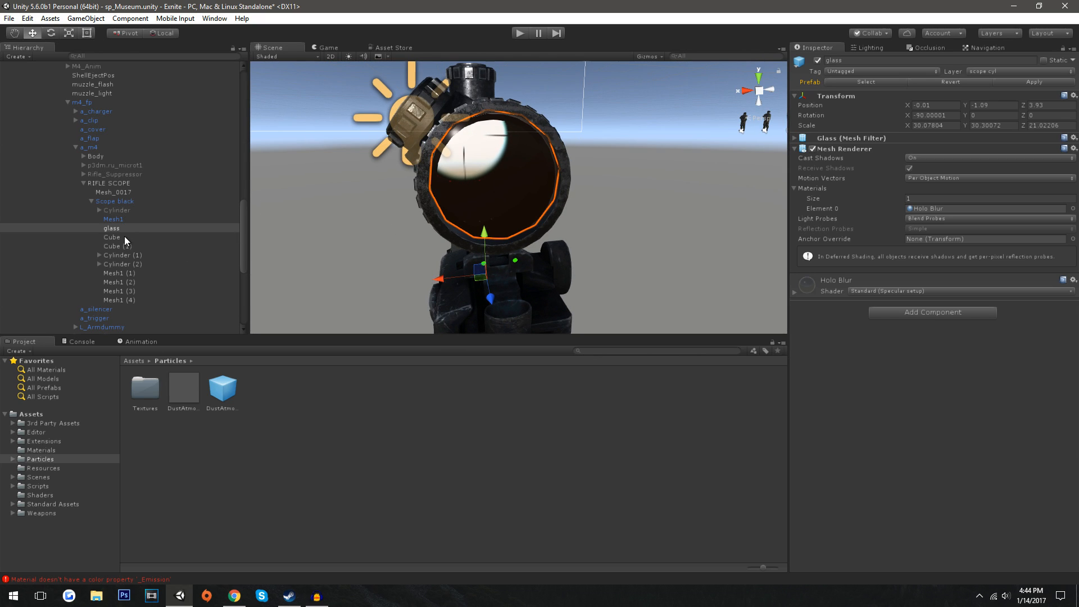
Select glass, then the reticled Cylinder (2) lens disc in the Hierarchy
left_click(122, 254)
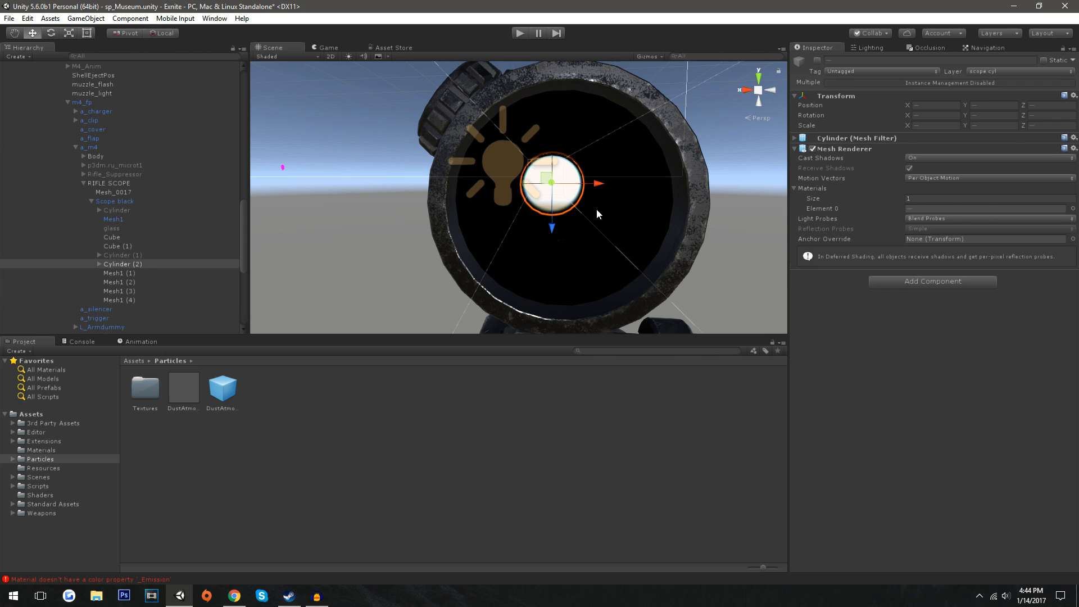
left_click(118, 264)
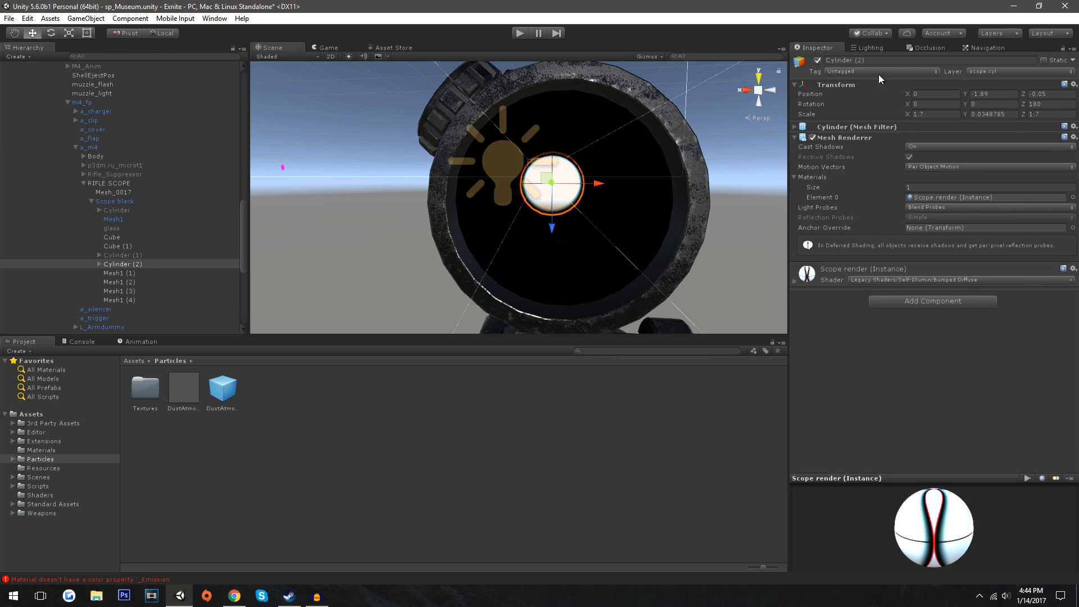
mouse_move(626, 134)
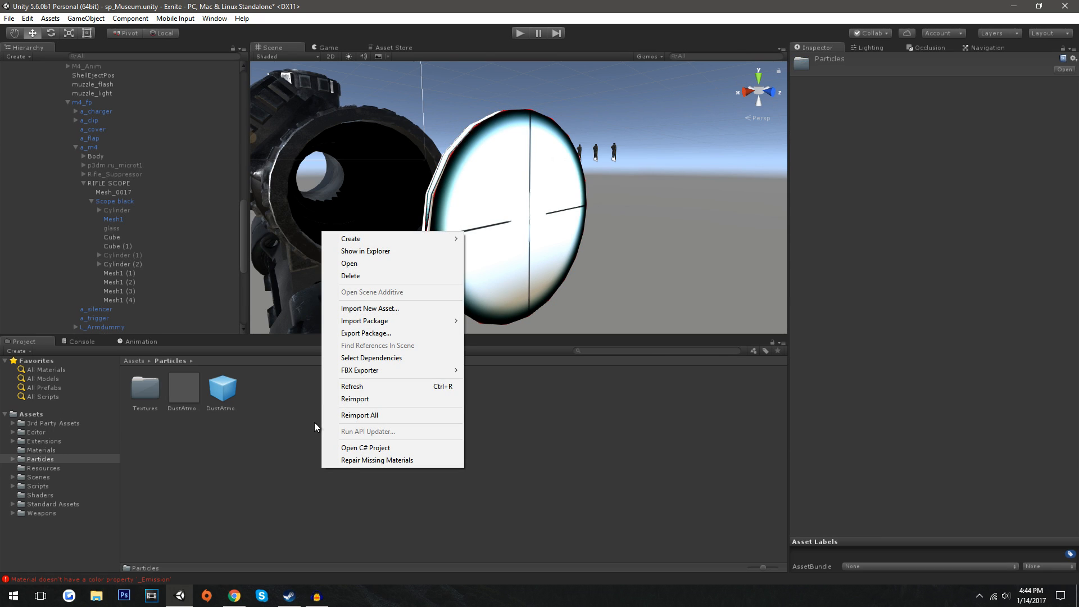
mouse_move(333, 296)
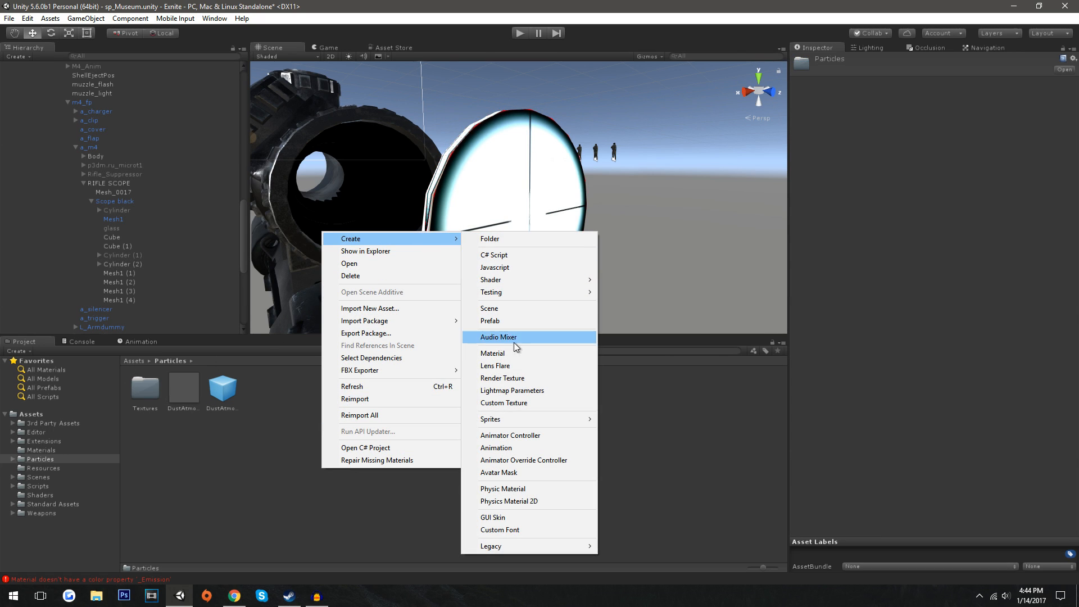
Create a stray render texture in the Project window, then delete it and confirm
left_click(503, 377)
type("scop")
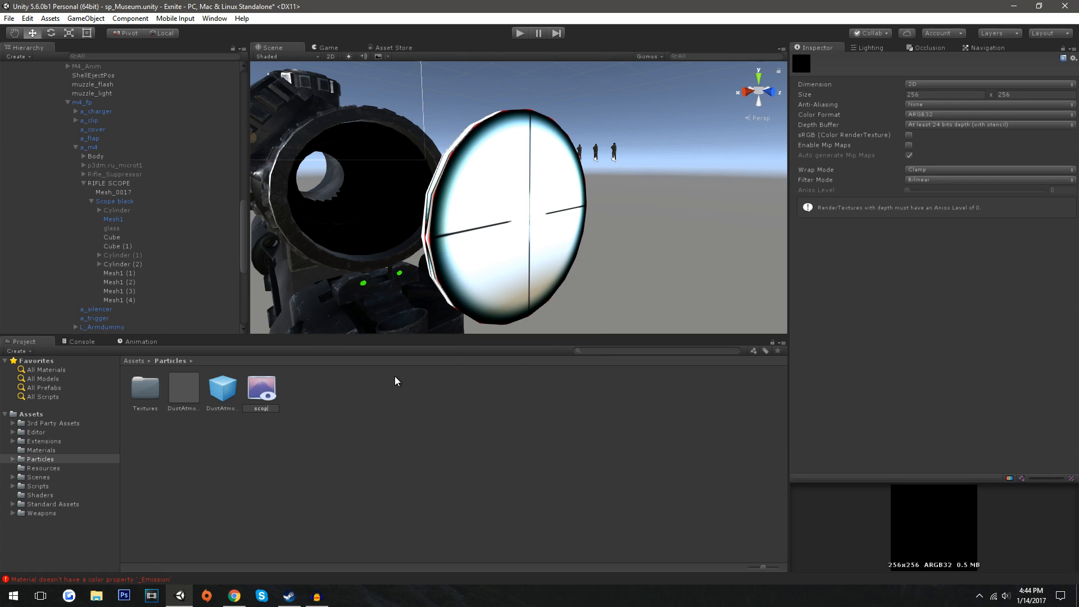
left_click(260, 408)
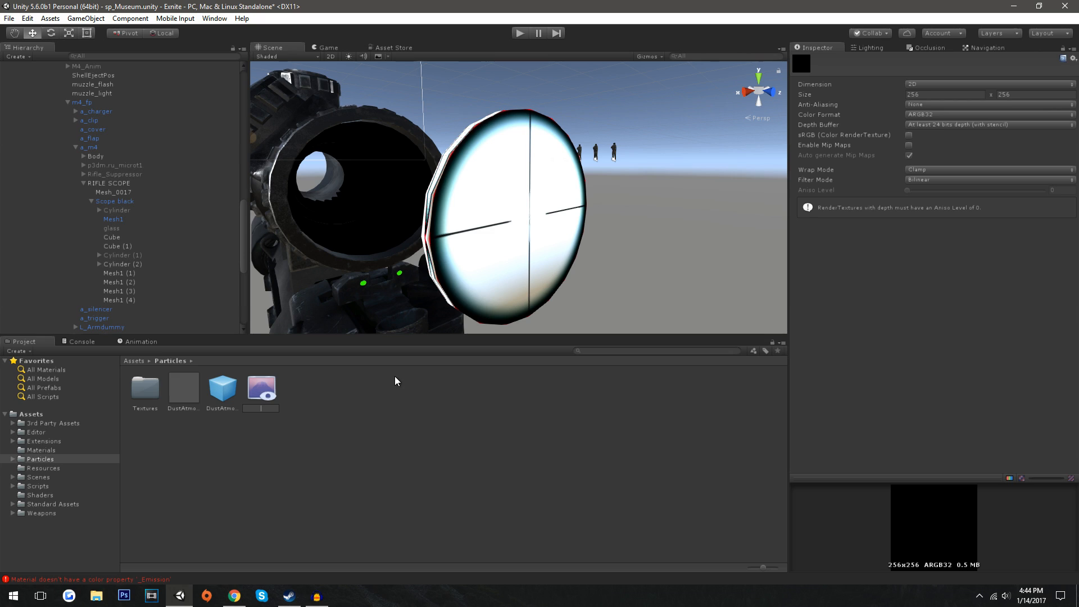
key("Delete")
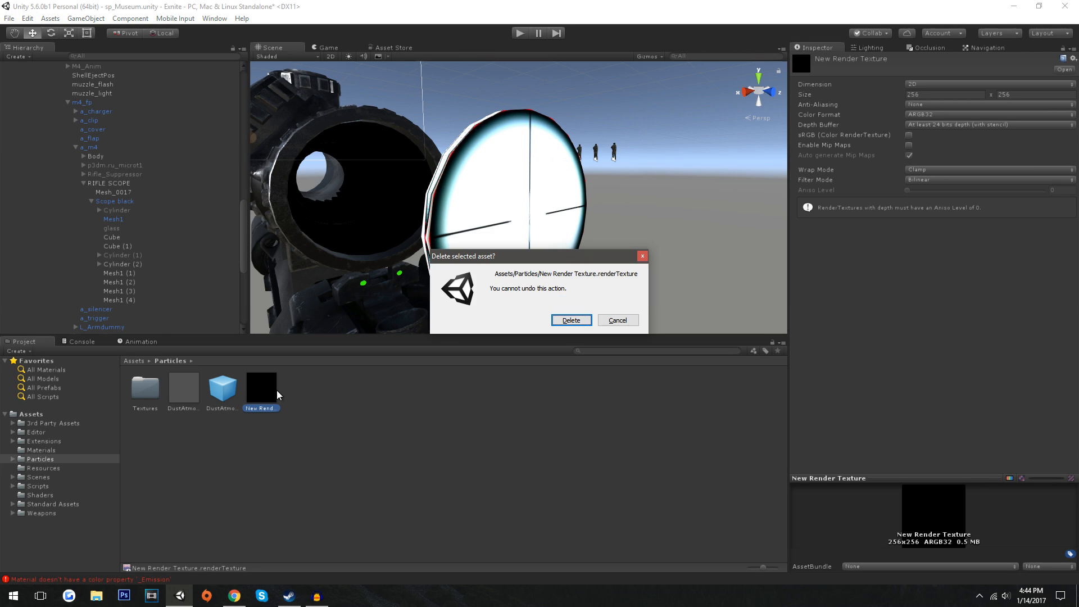
left_click(570, 320)
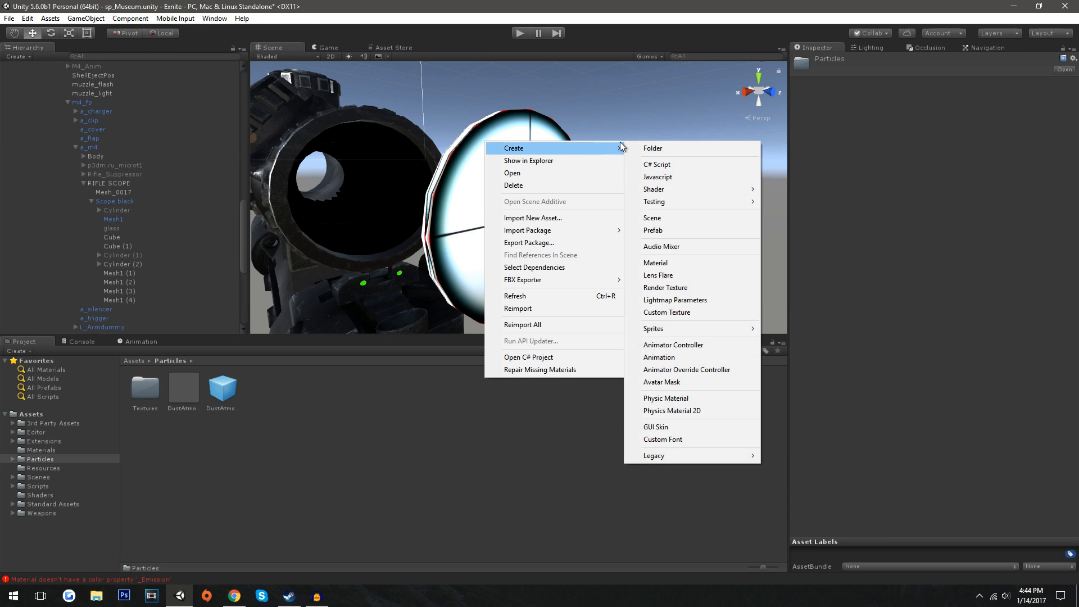
left_click(655, 263)
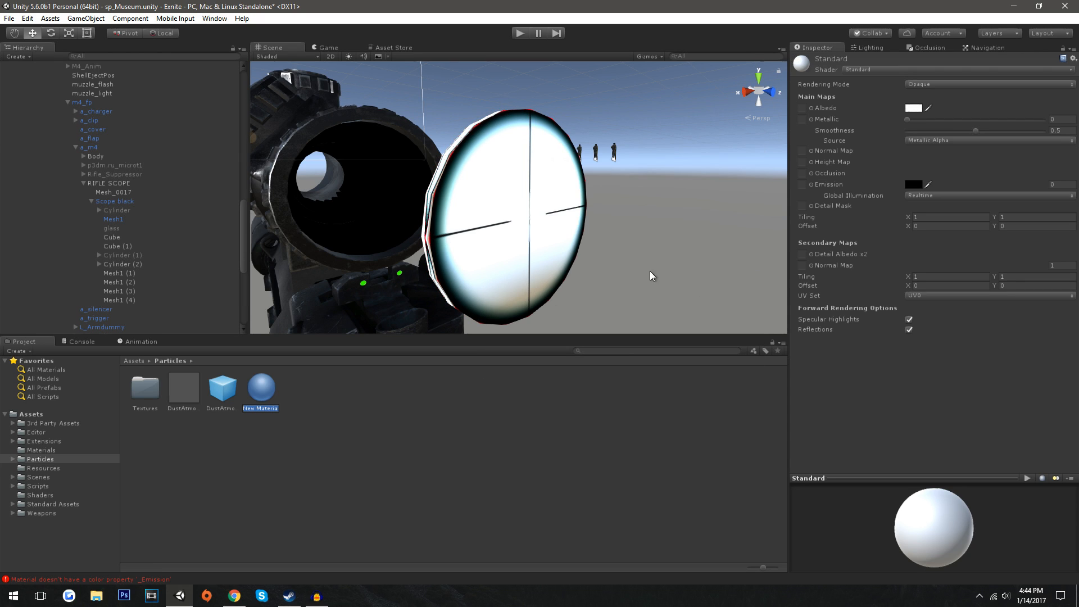
type("scope")
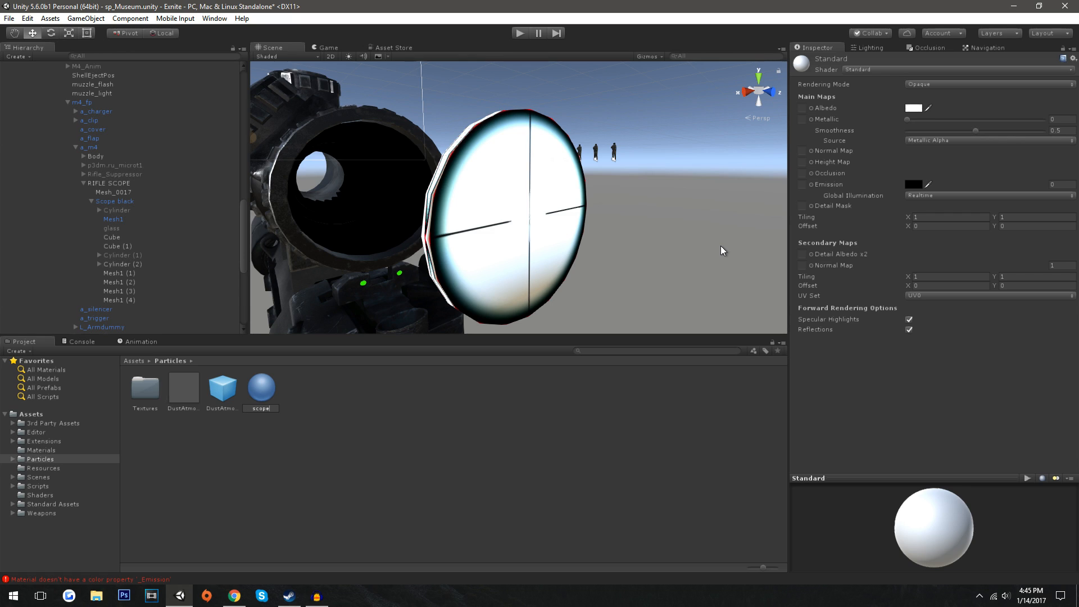
left_click(121, 264)
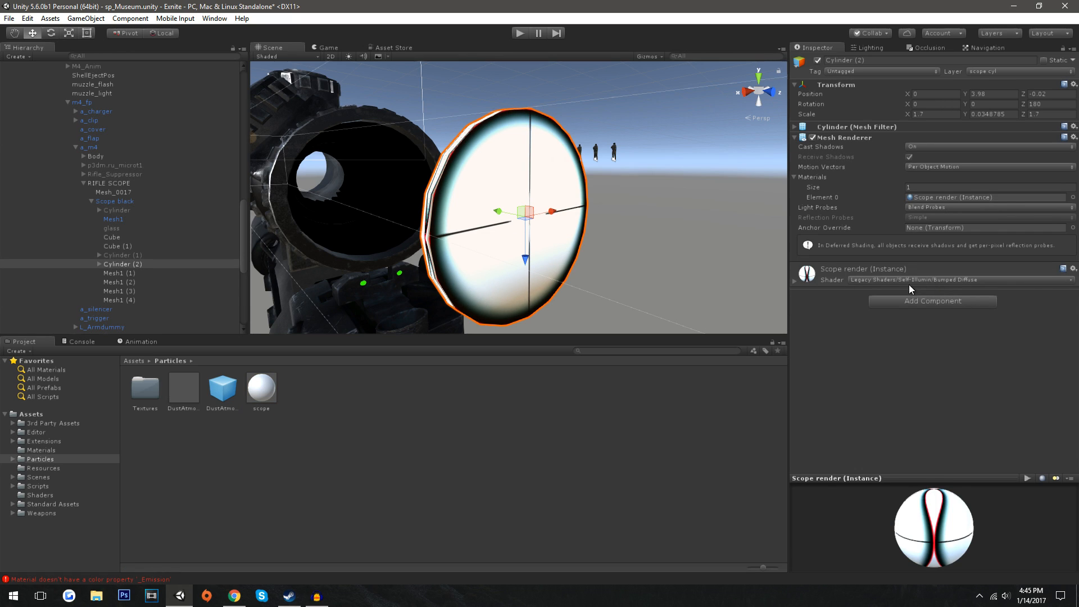
mouse_move(915, 286)
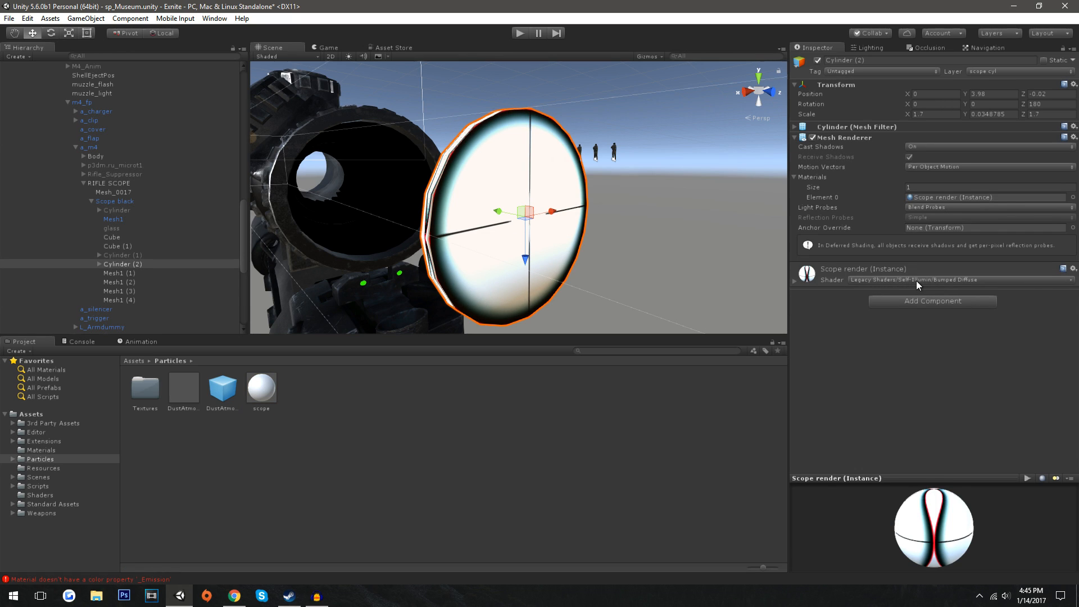
left_click(261, 385)
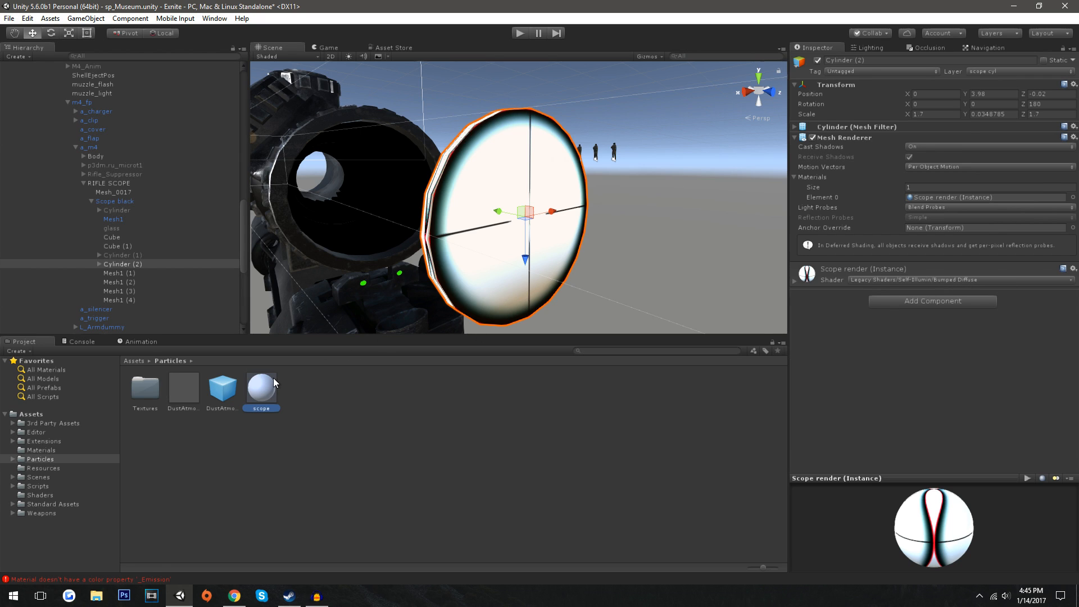
left_click(936, 279)
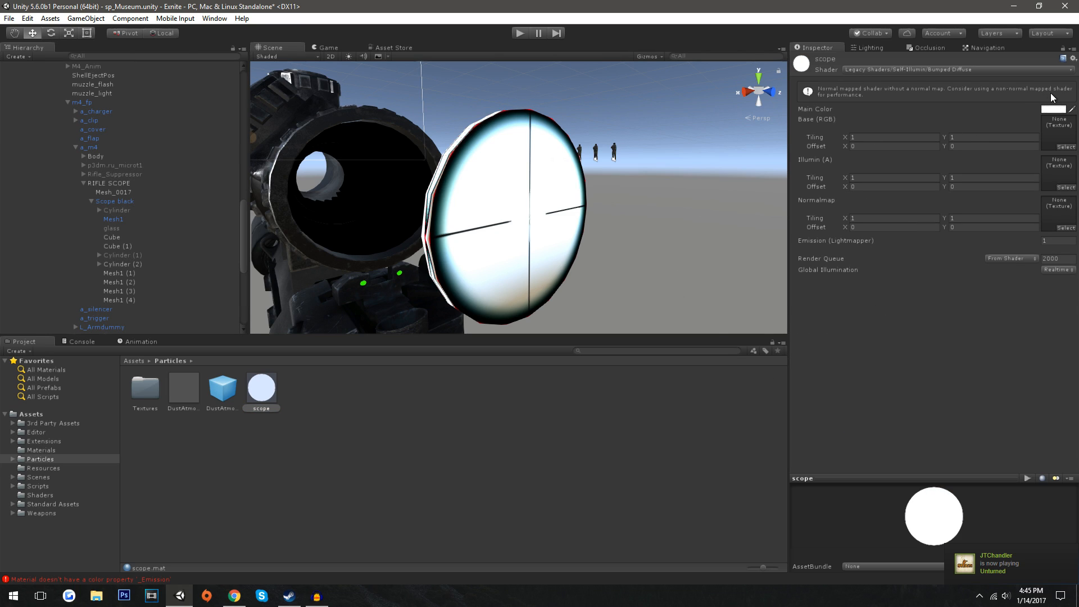
mouse_move(383, 390)
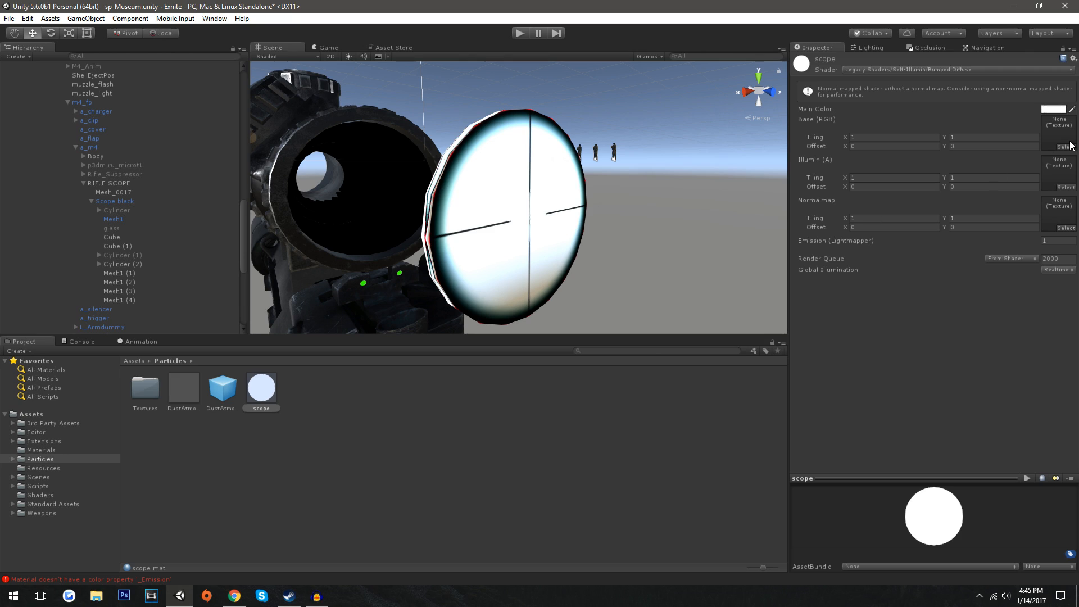
mouse_move(290, 423)
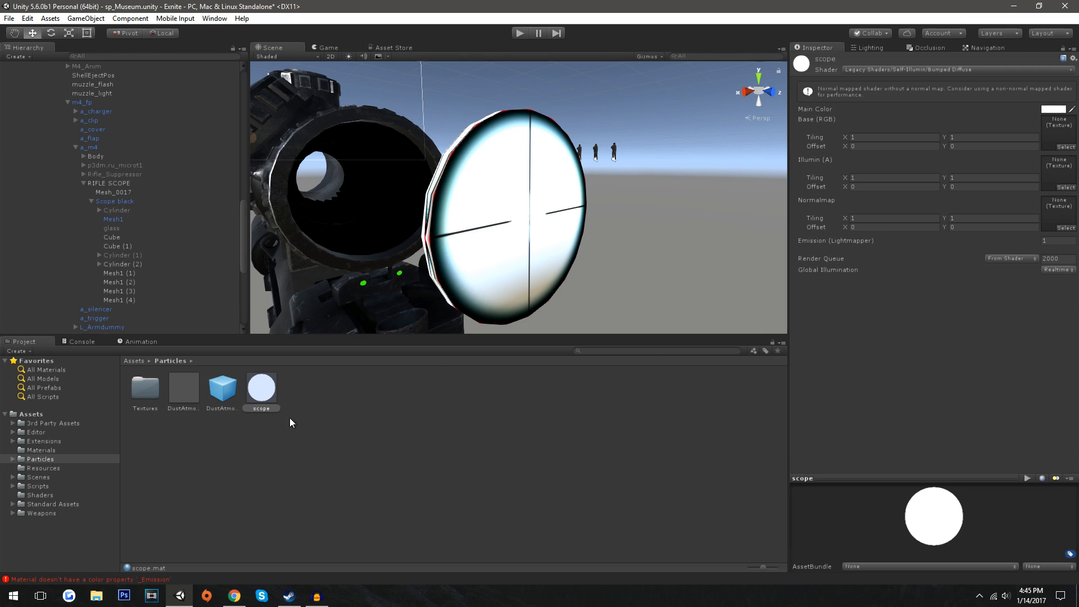
left_click(513, 229)
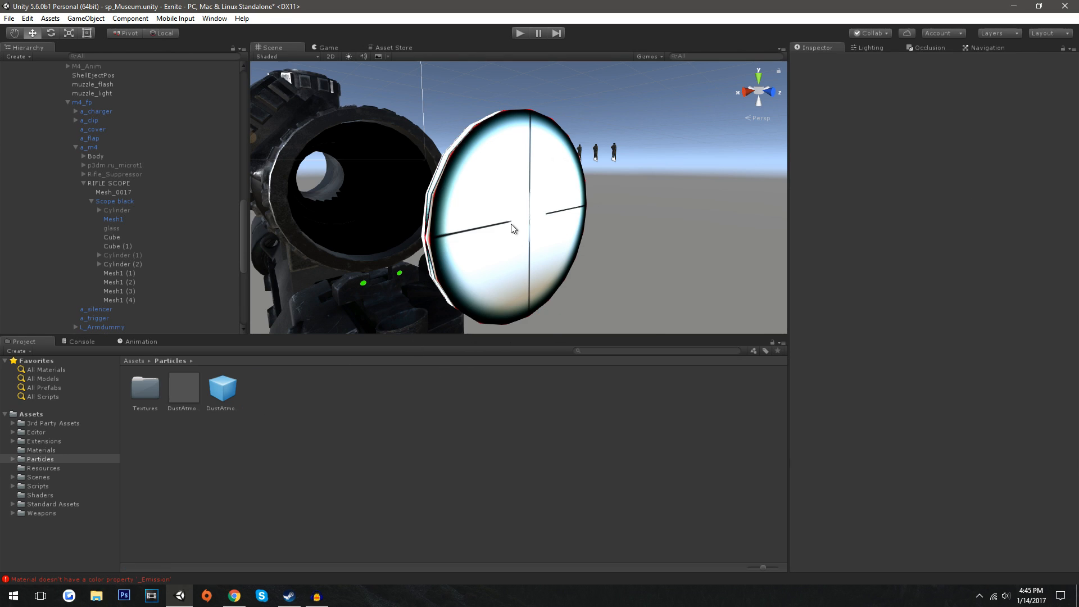
Inspect Cylinder (2)'s Scope render main colour hex value, then expand it to its child Camera
left_click(122, 263)
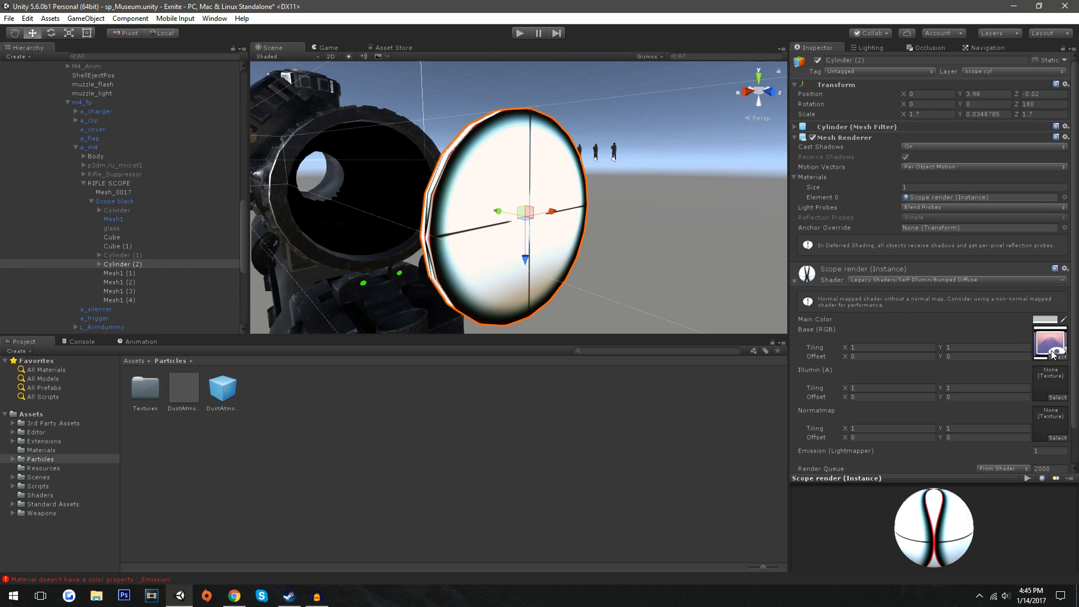
left_click(1044, 319)
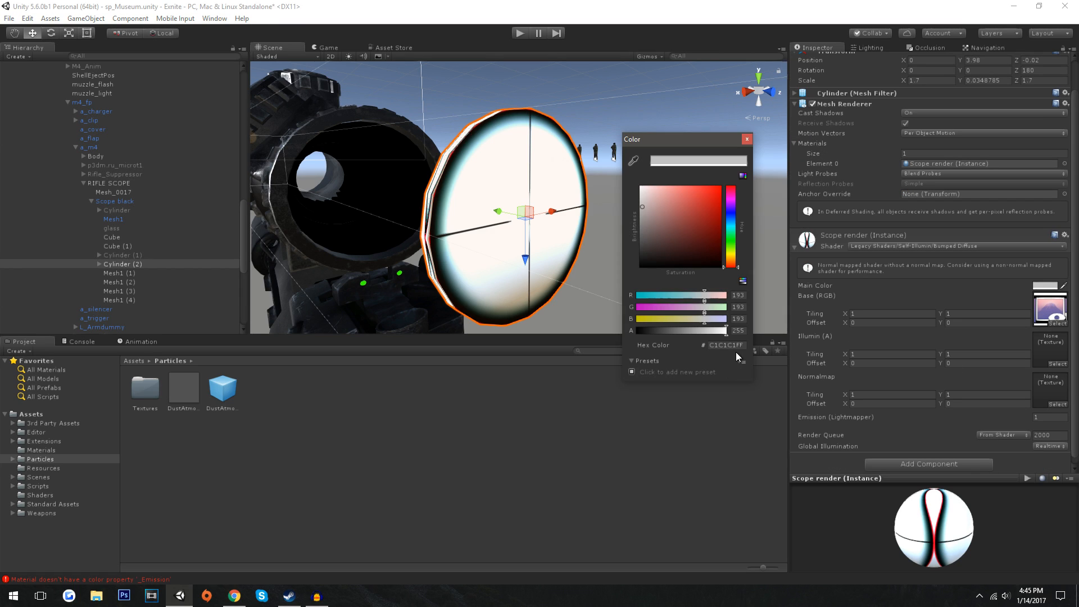
triple_click(728, 344)
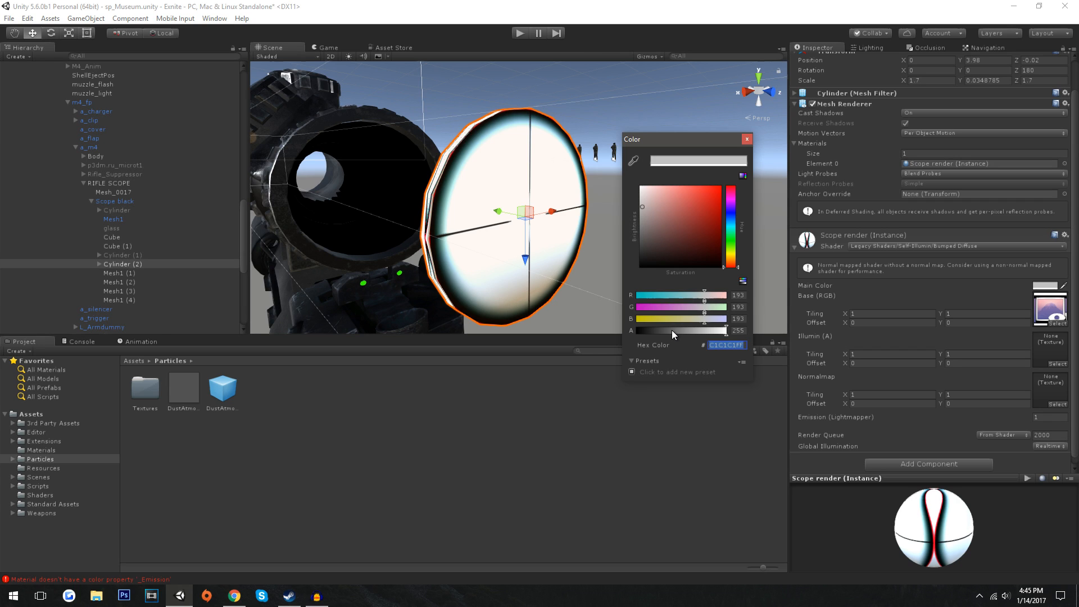
left_click(746, 138)
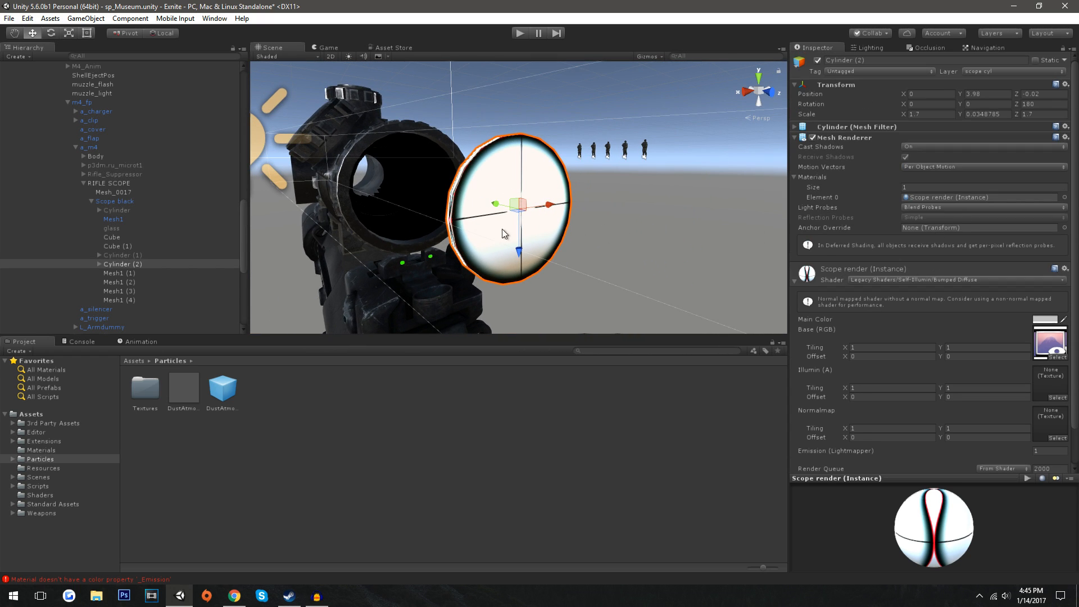
mouse_move(364, 269)
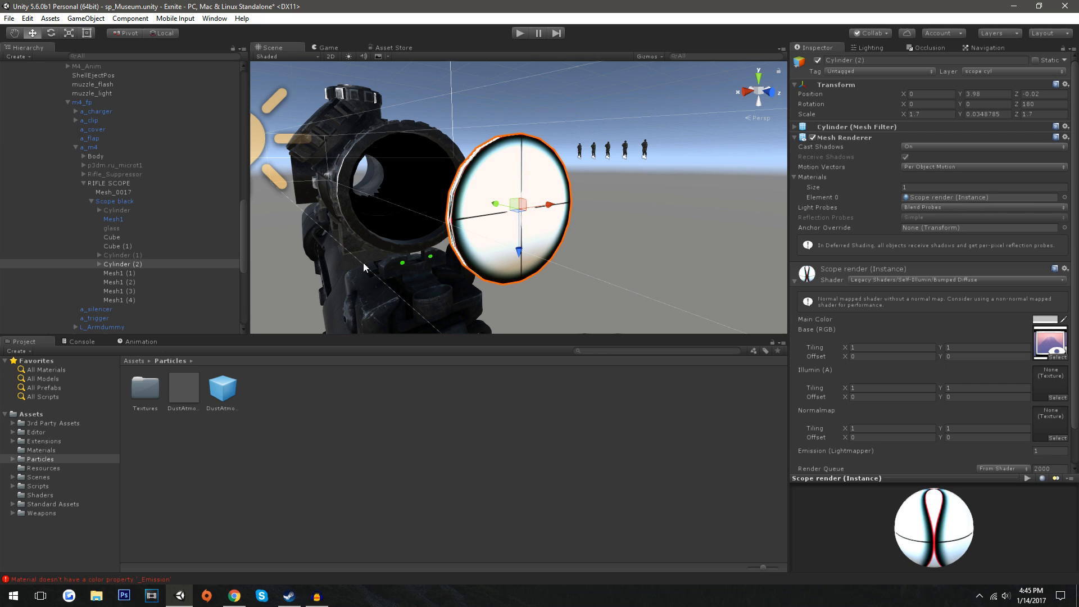
left_click(125, 273)
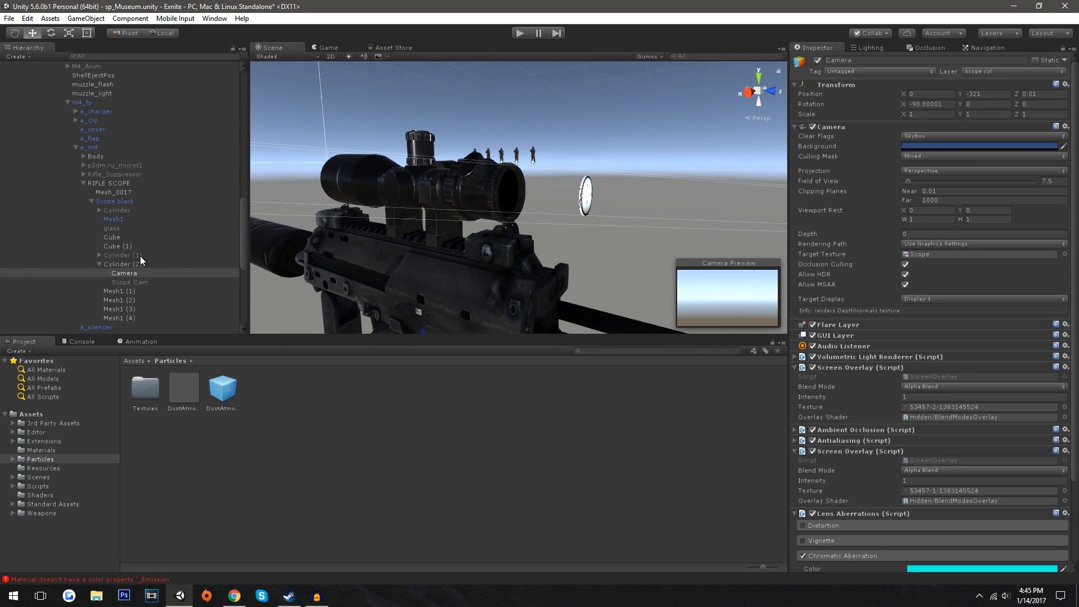
Select the scope camera, check its Mixed culling mask layers, then select MP7 Mesh_0008
right_click(123, 264)
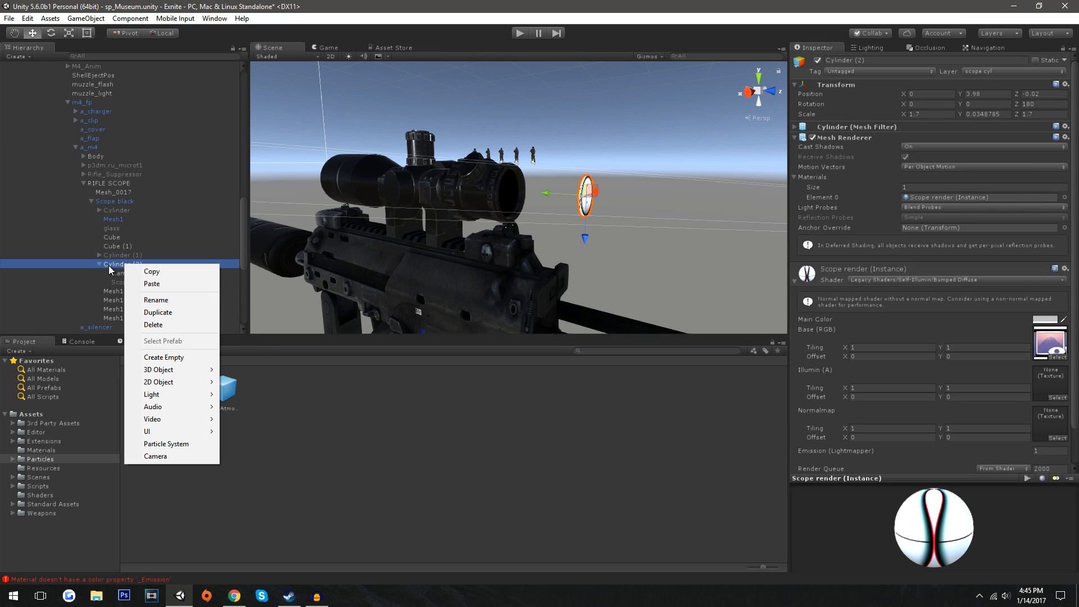
left_click(155, 456)
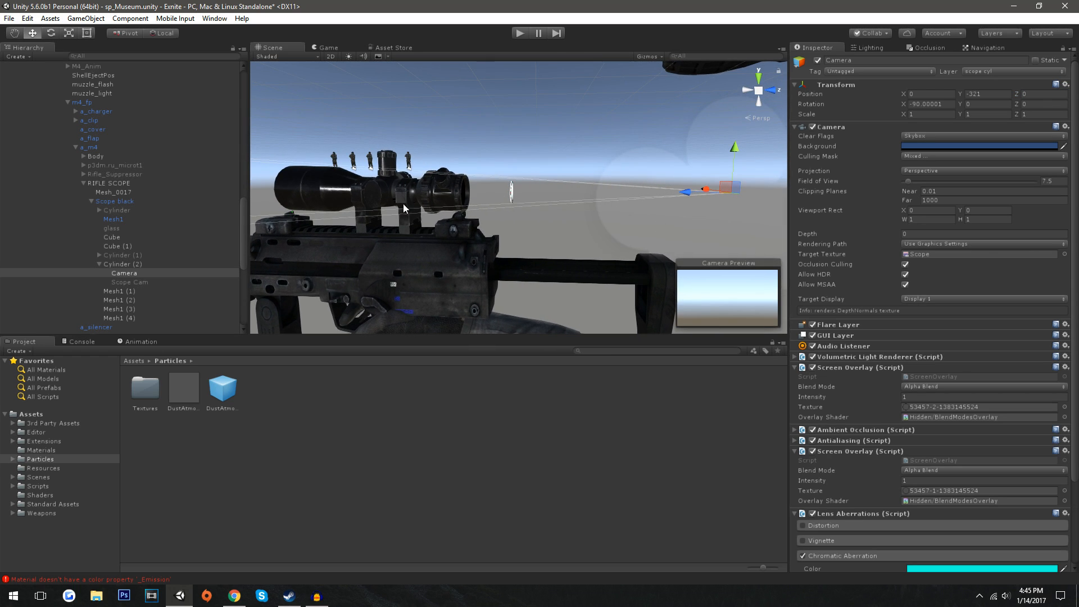
mouse_move(500, 197)
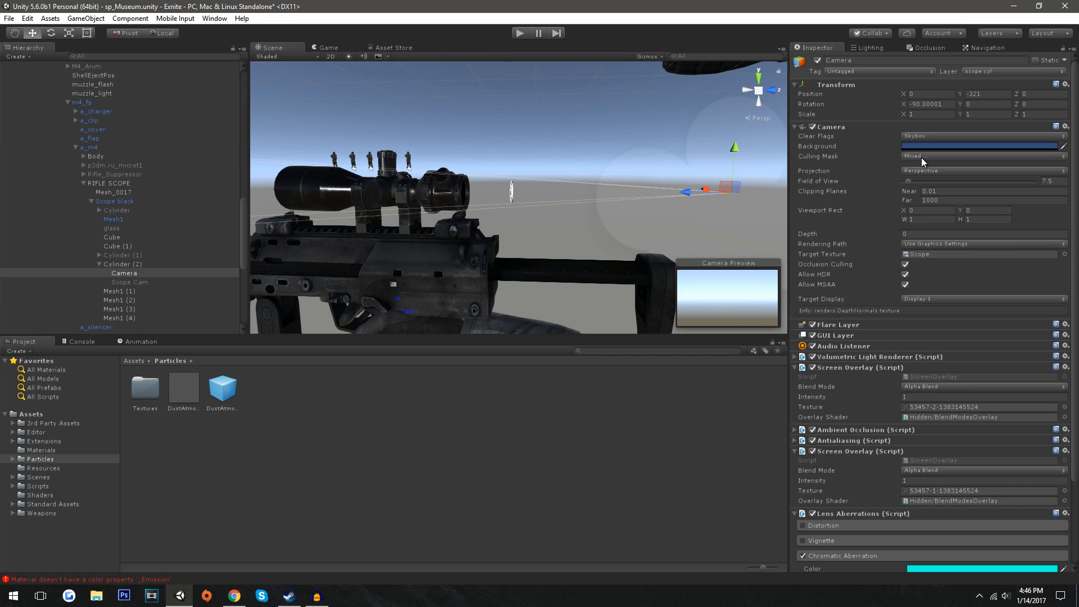
left_click(983, 156)
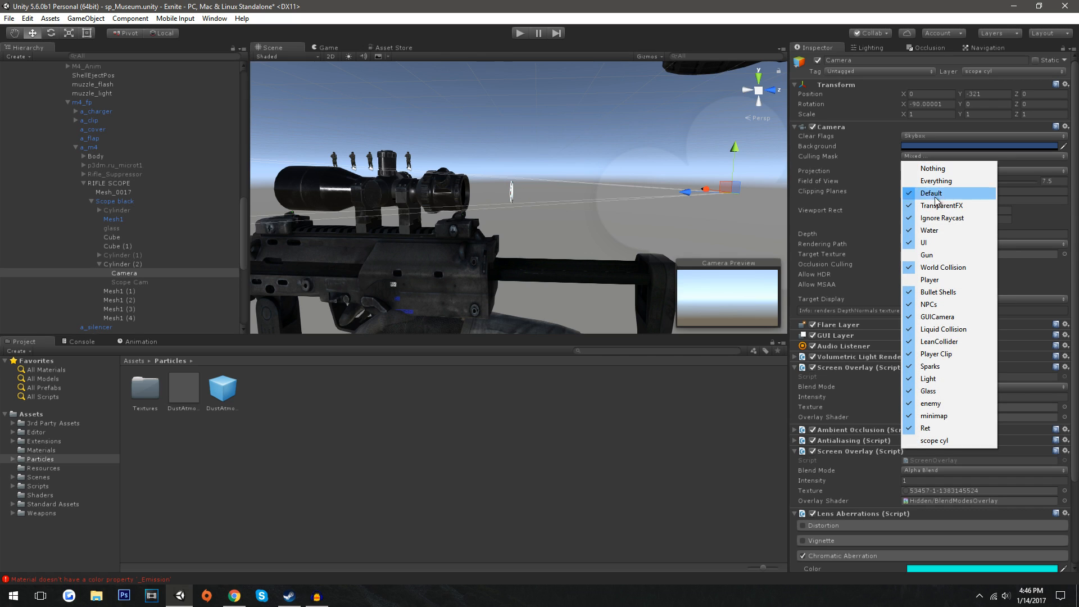
mouse_move(952, 254)
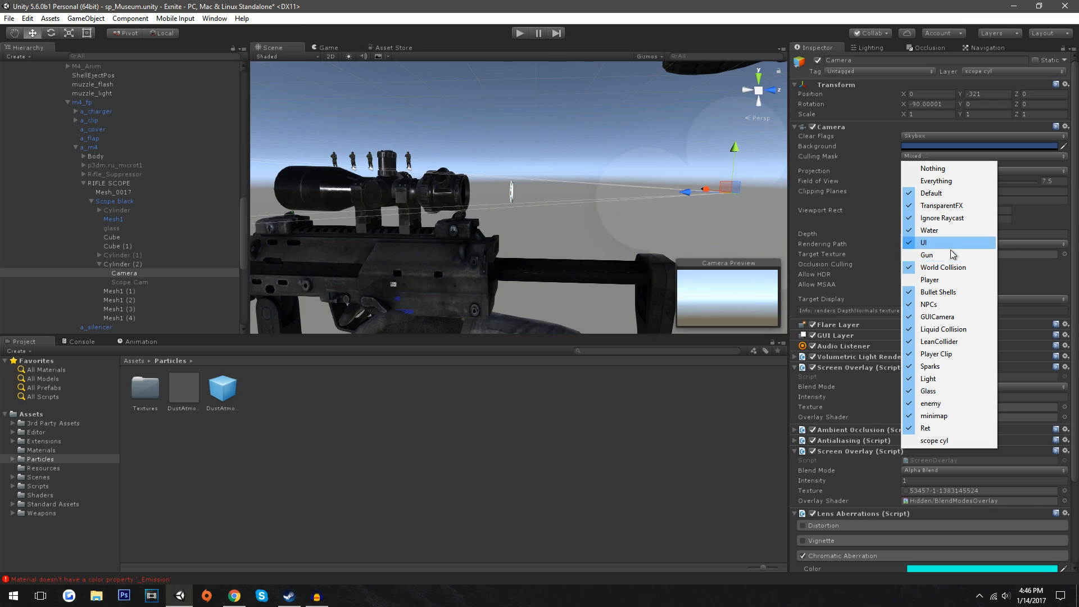
mouse_move(943, 267)
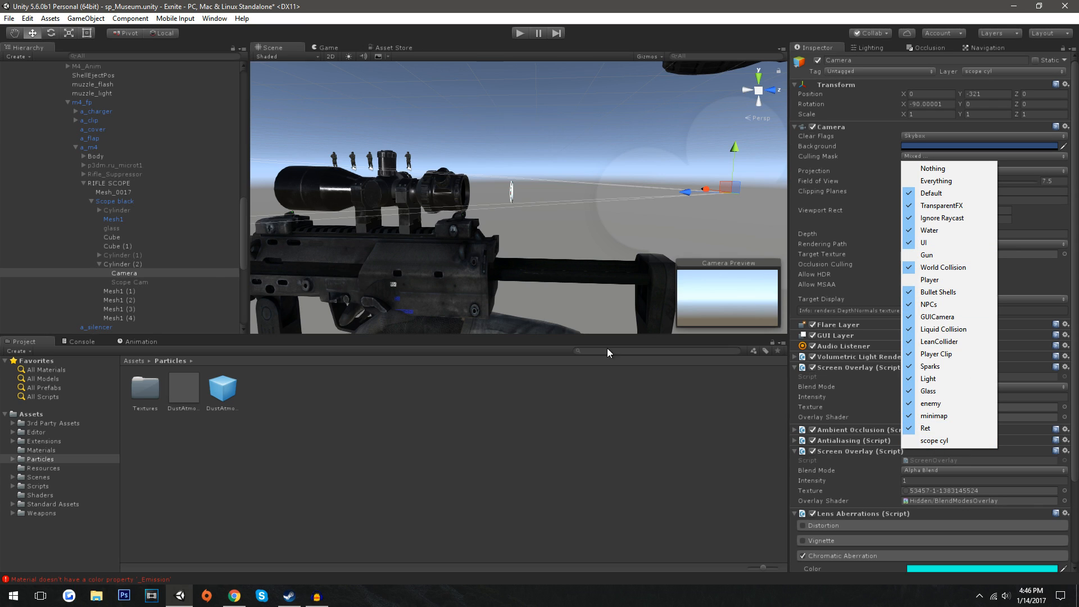
mouse_move(542, 194)
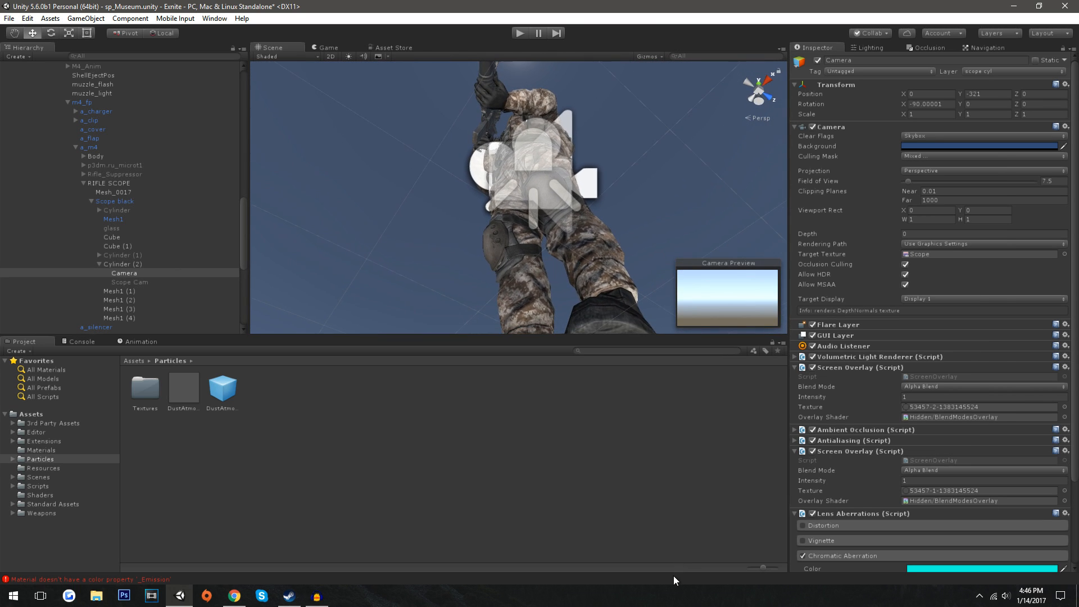
left_click(117, 193)
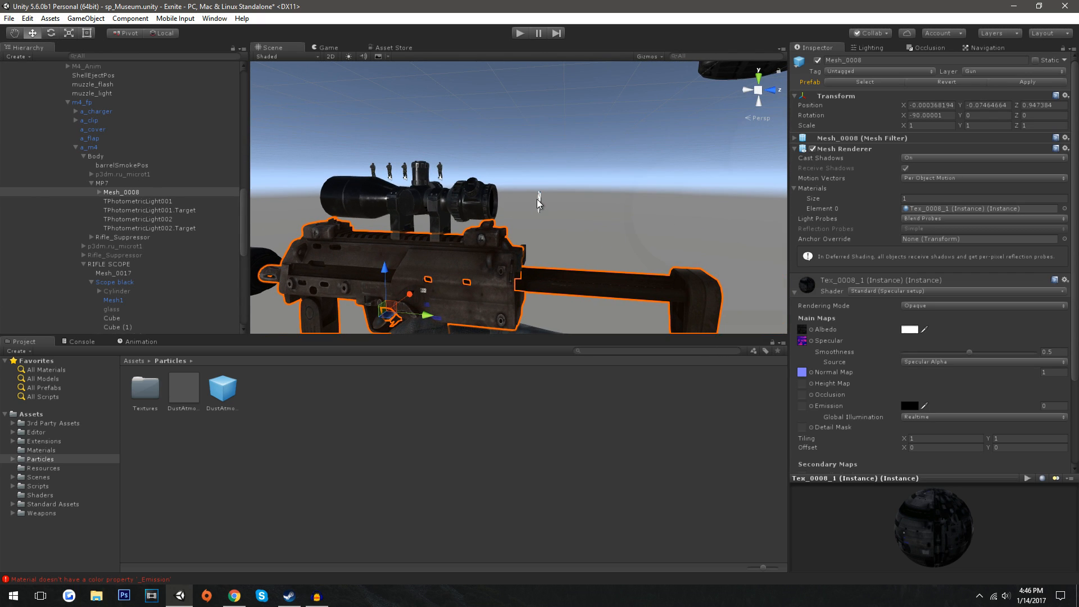
View User Layer 28 'scope cyl' in the layer definitions, then select Cylinder (1)
left_click(985, 71)
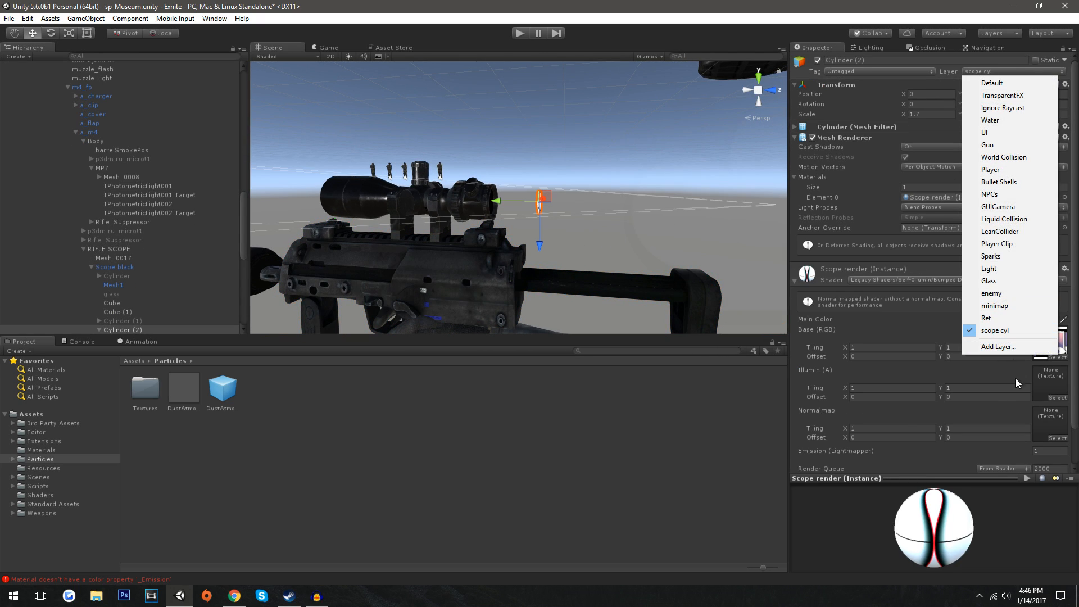
left_click(999, 347)
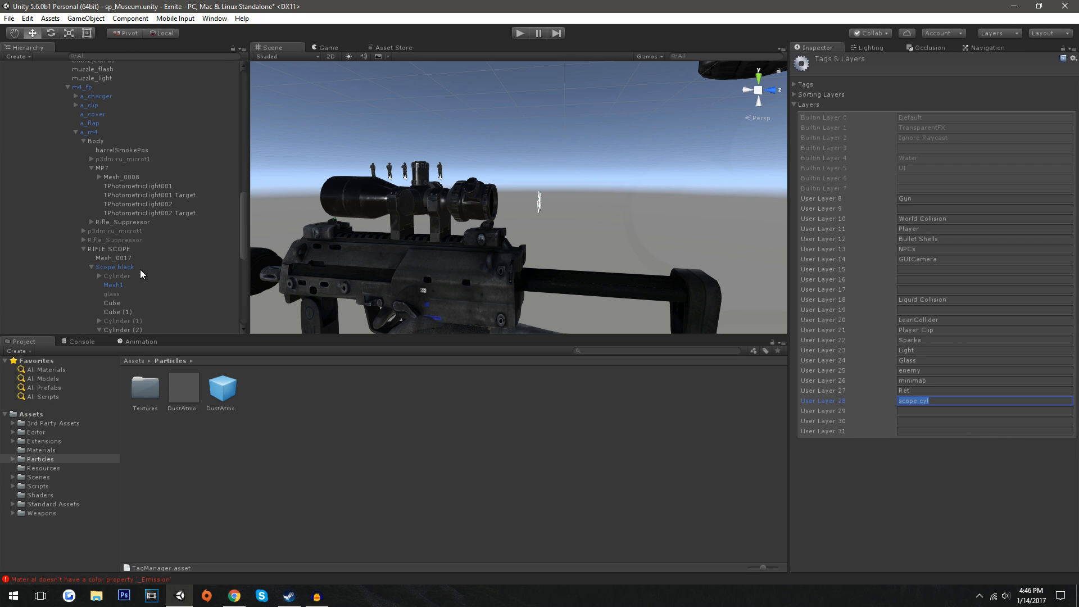
left_click(122, 287)
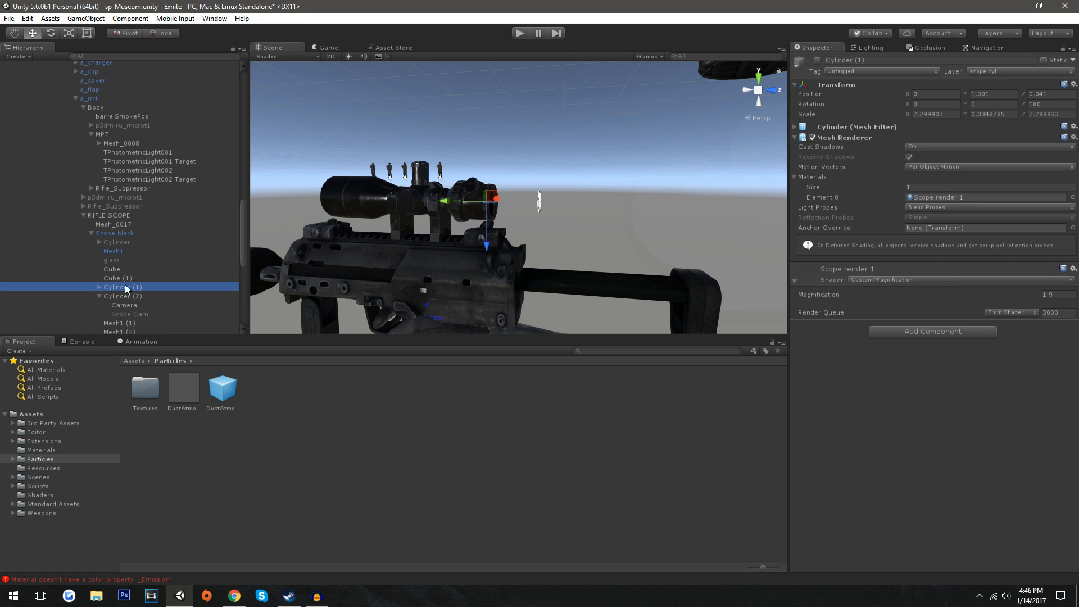
Check the scope camera's culling mask layers and scroll down to its image-effect scripts
left_click(125, 305)
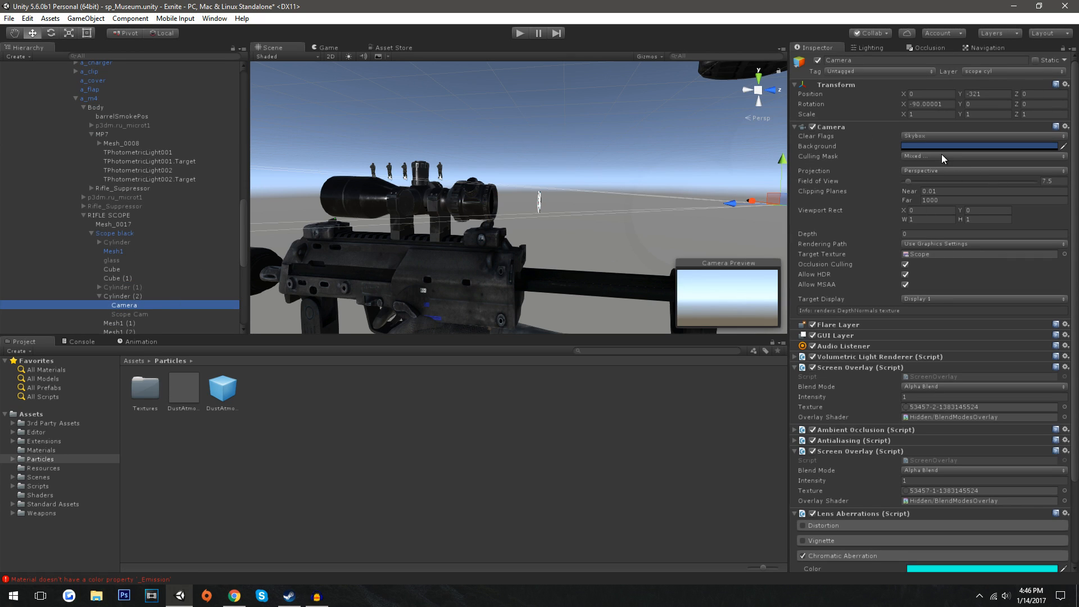
left_click(982, 156)
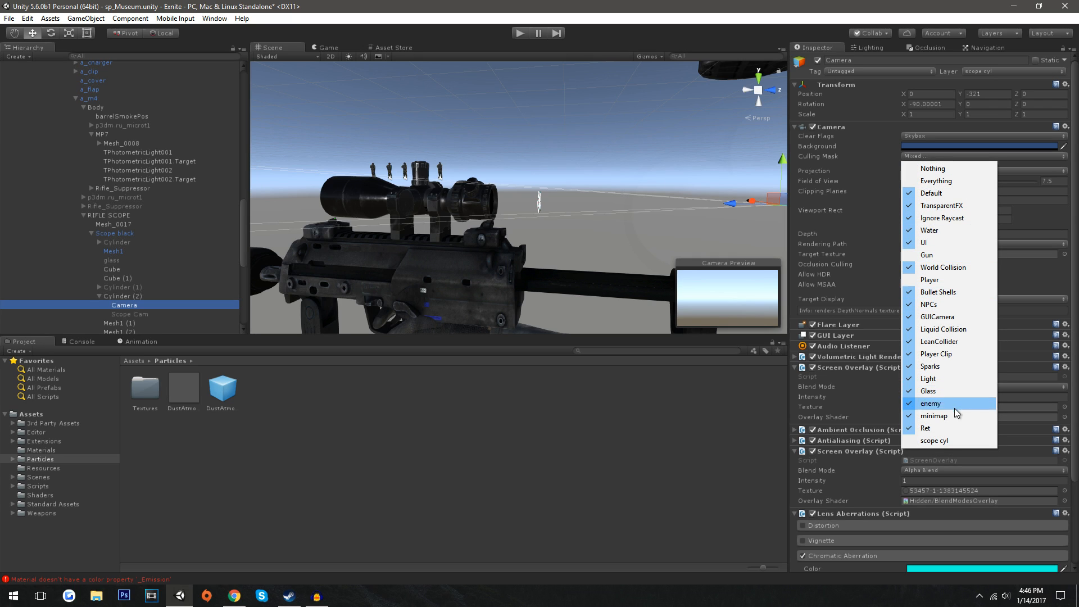
mouse_move(944, 256)
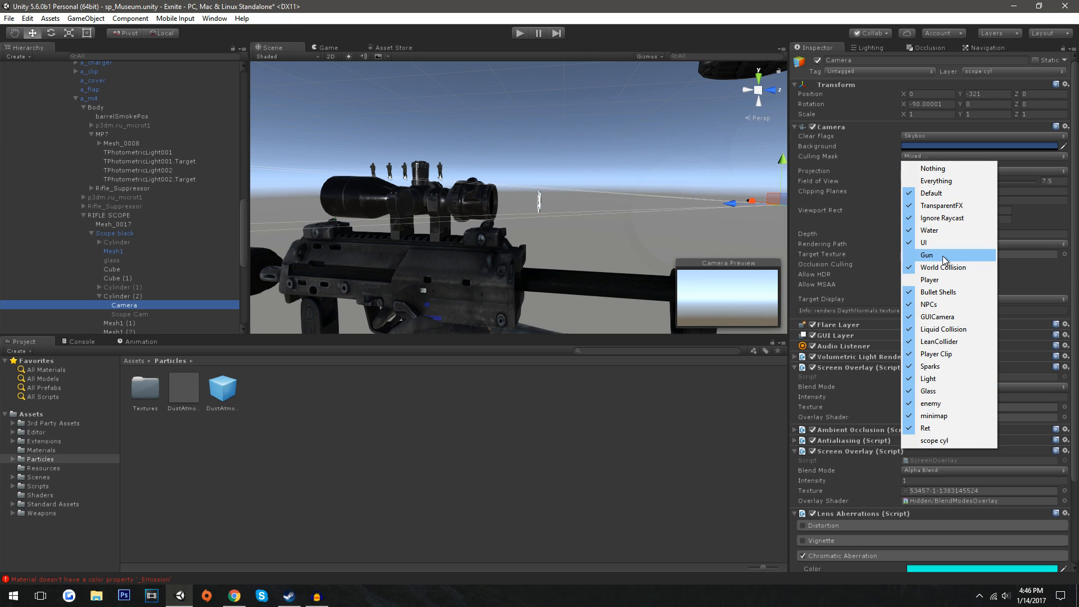
left_click(927, 255)
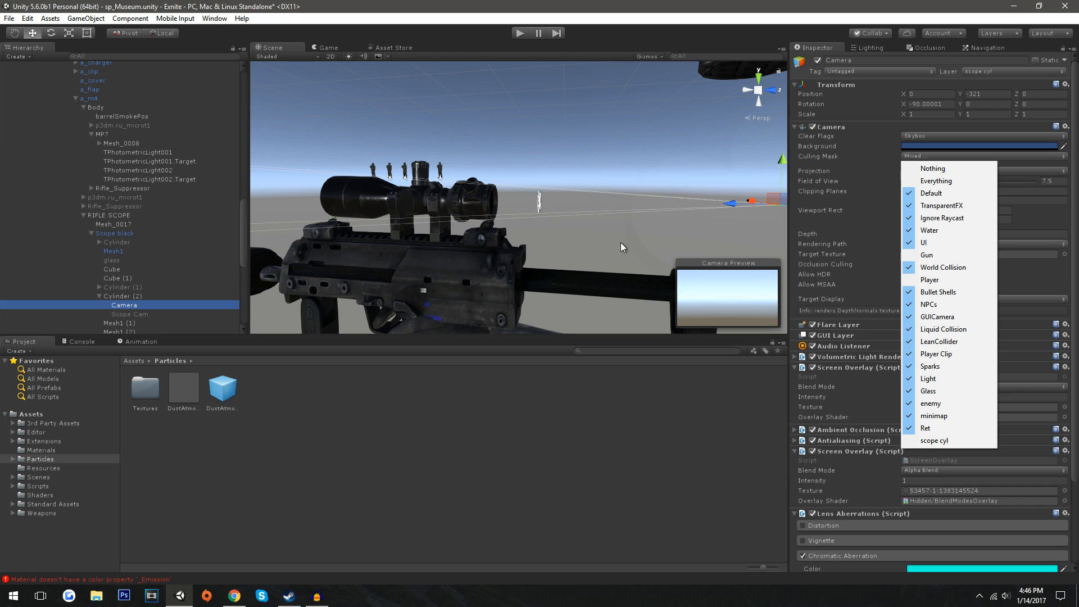
mouse_move(883, 354)
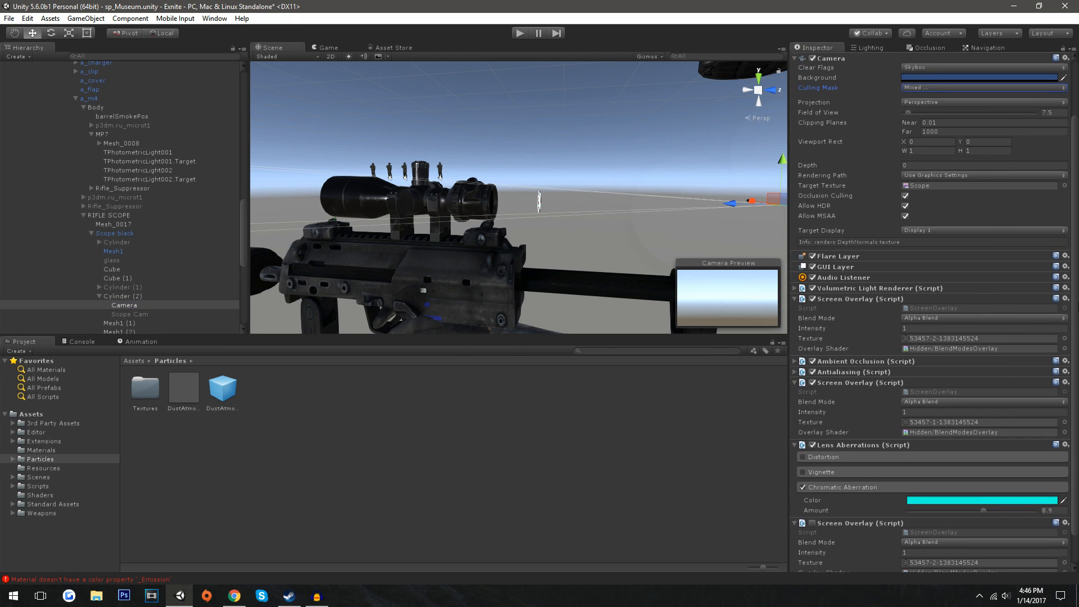
scroll("down", 3)
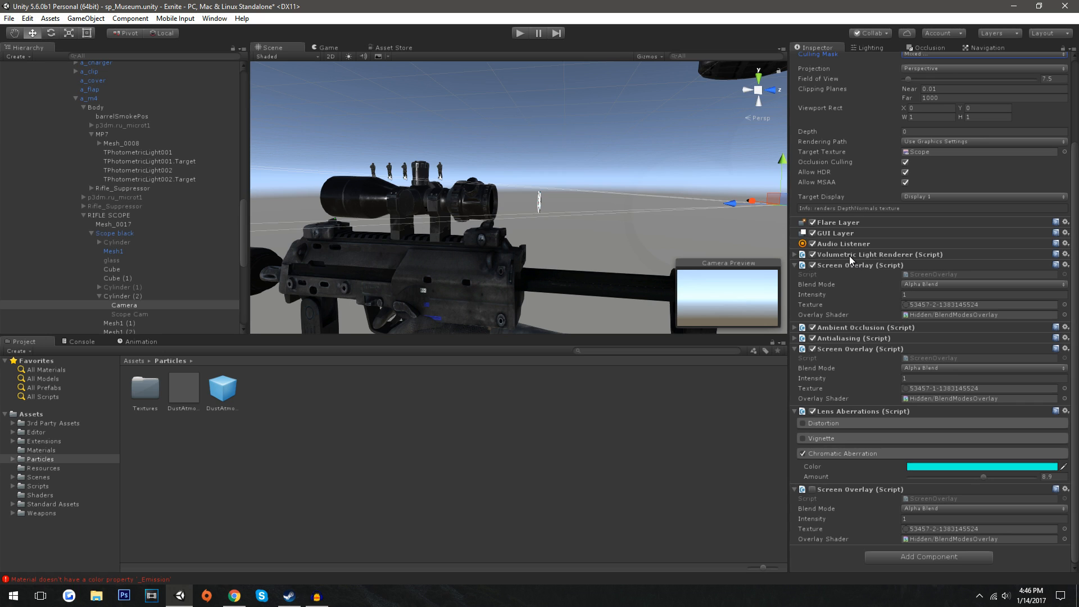
mouse_move(783, 274)
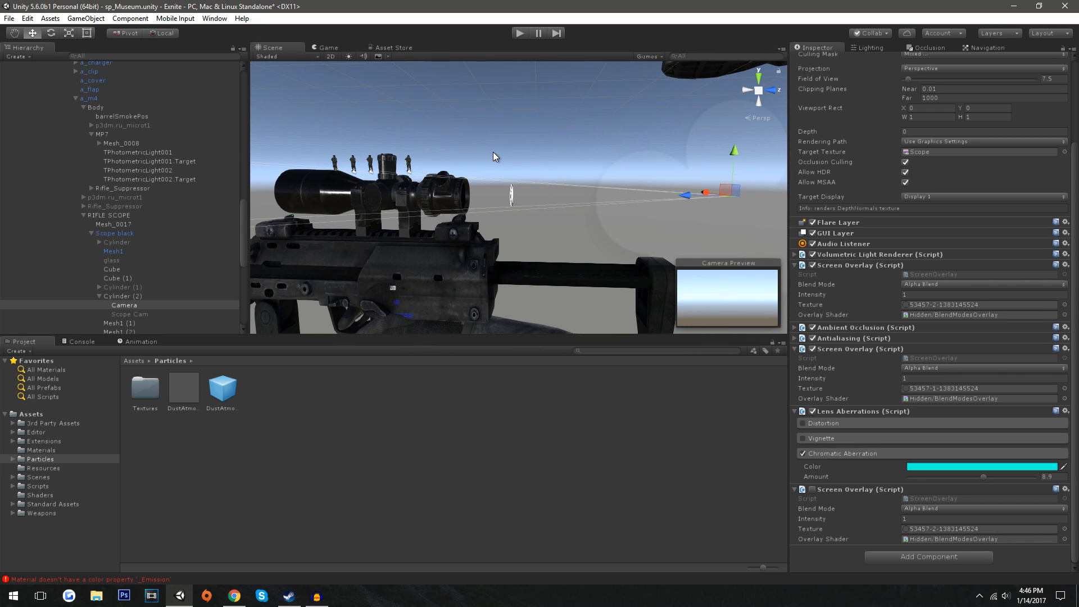
mouse_move(847, 262)
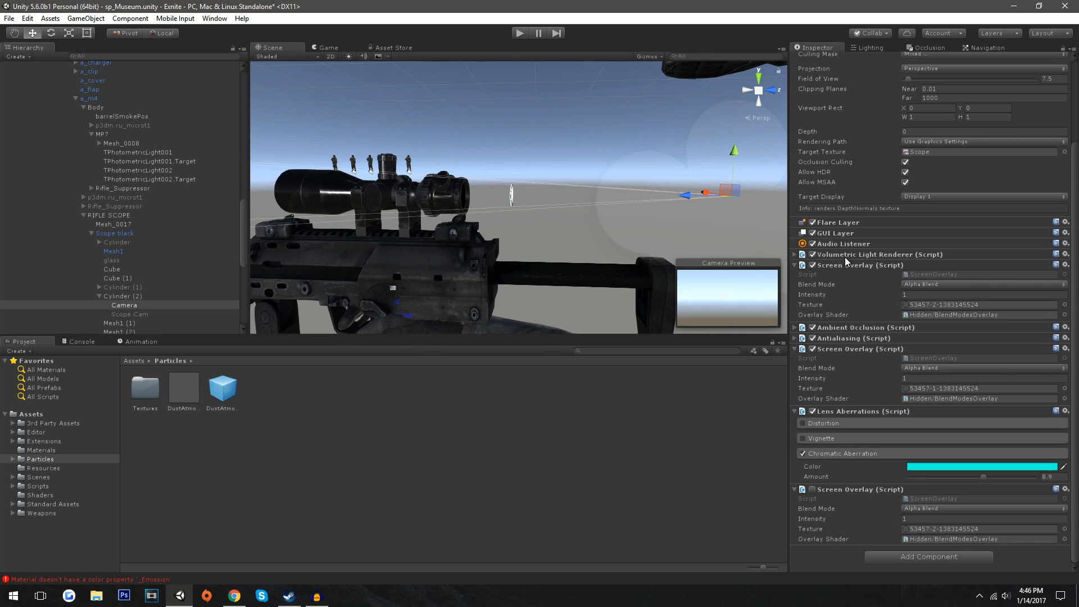
mouse_move(863, 278)
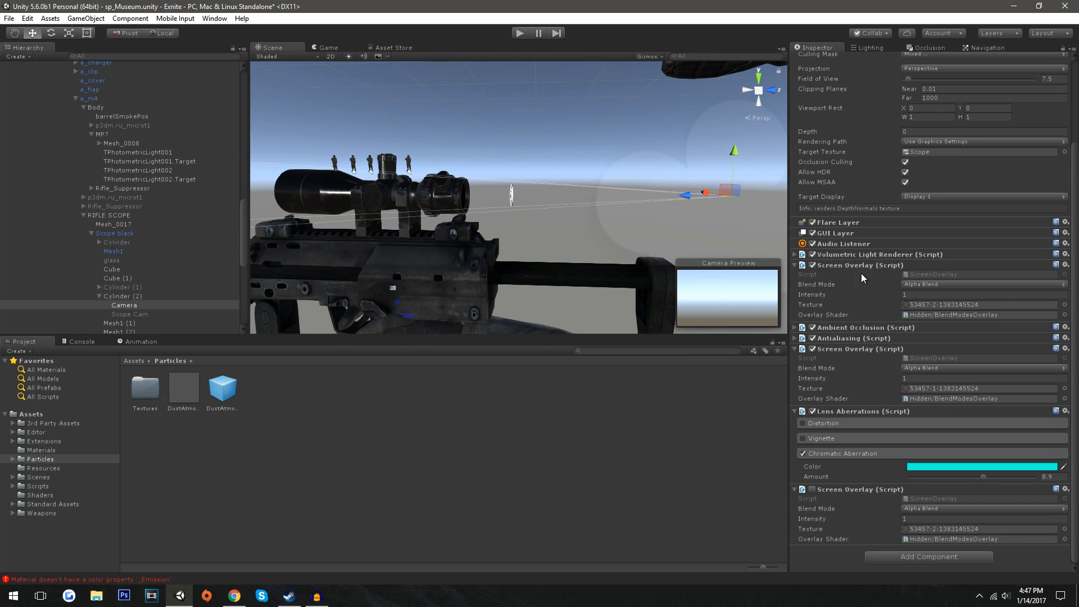
mouse_move(861, 358)
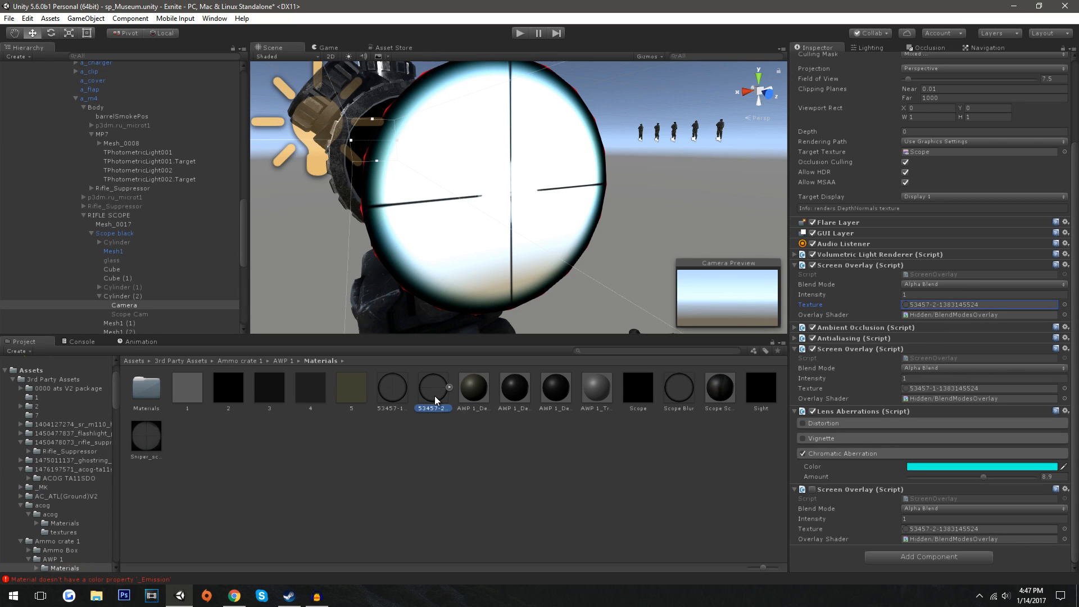
View the 53457-2 reticle texture's import settings and full-size crosshair image, then close the viewer
left_click(432, 387)
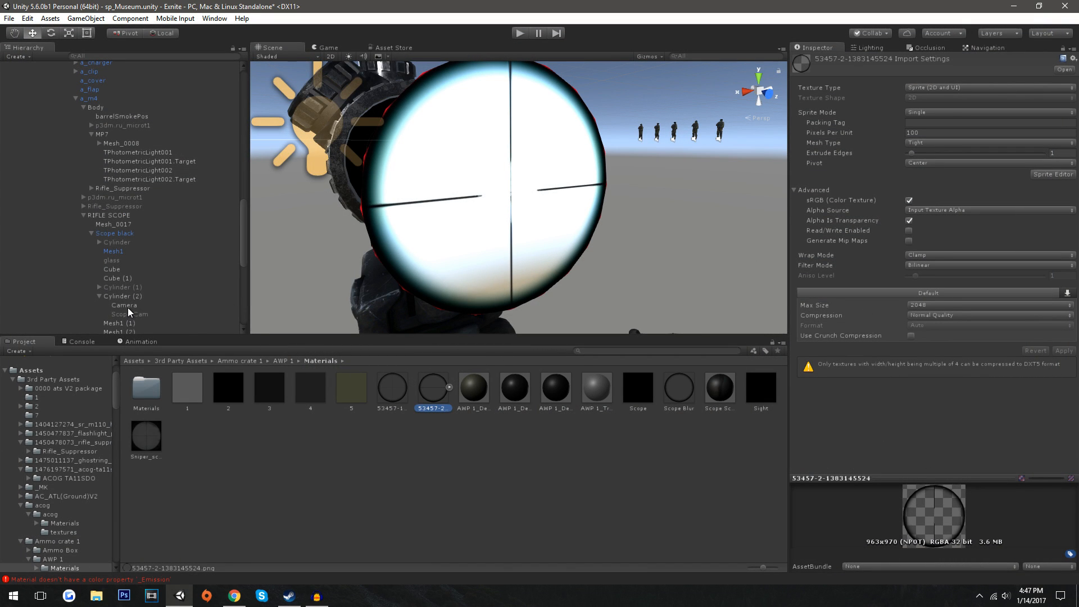
left_click(124, 304)
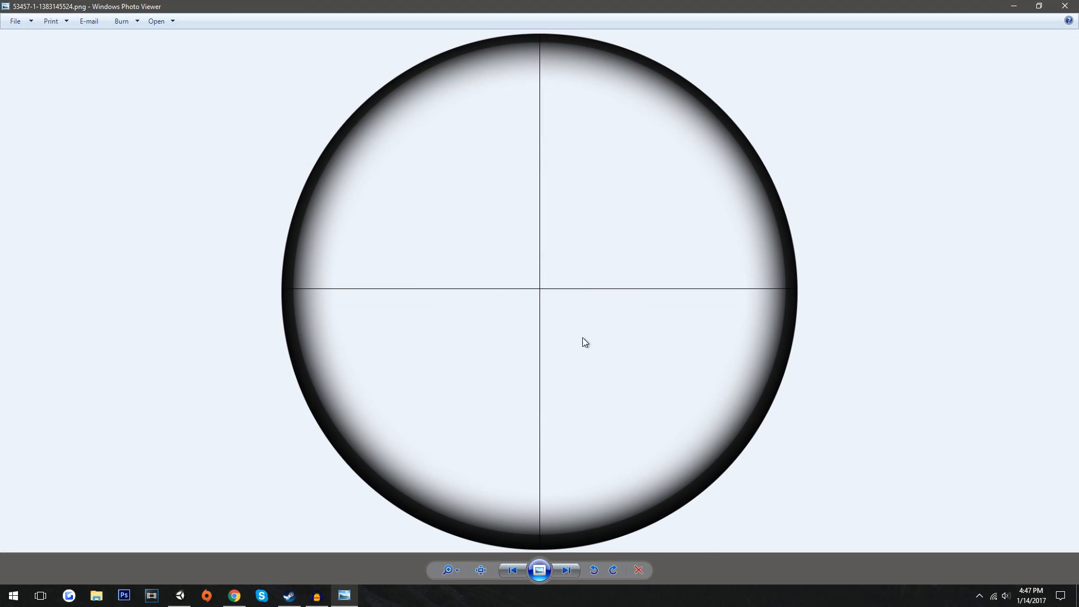
mouse_move(522, 186)
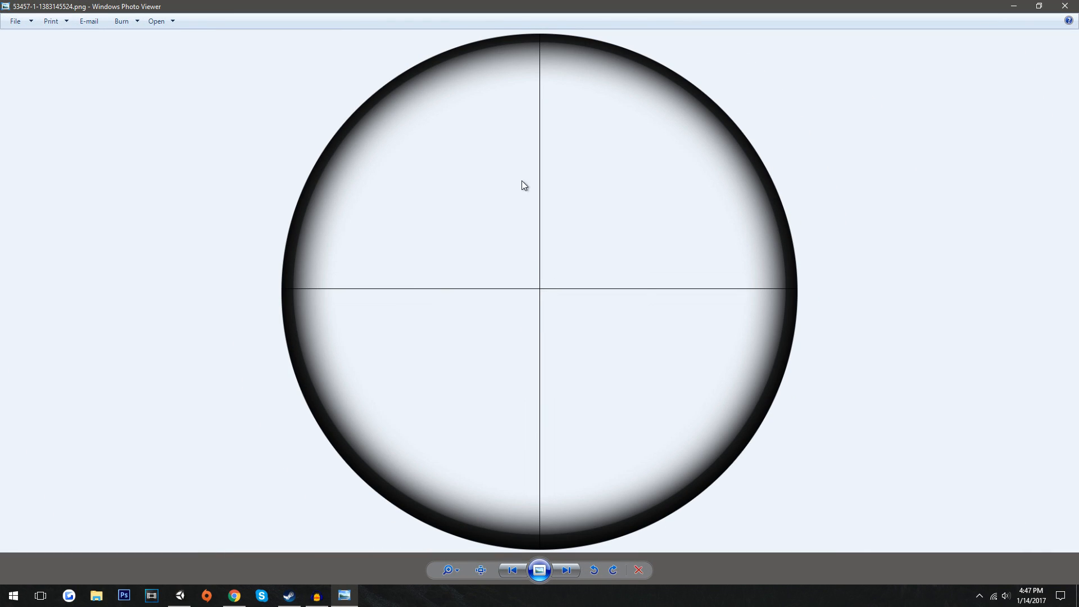
left_click(150, 596)
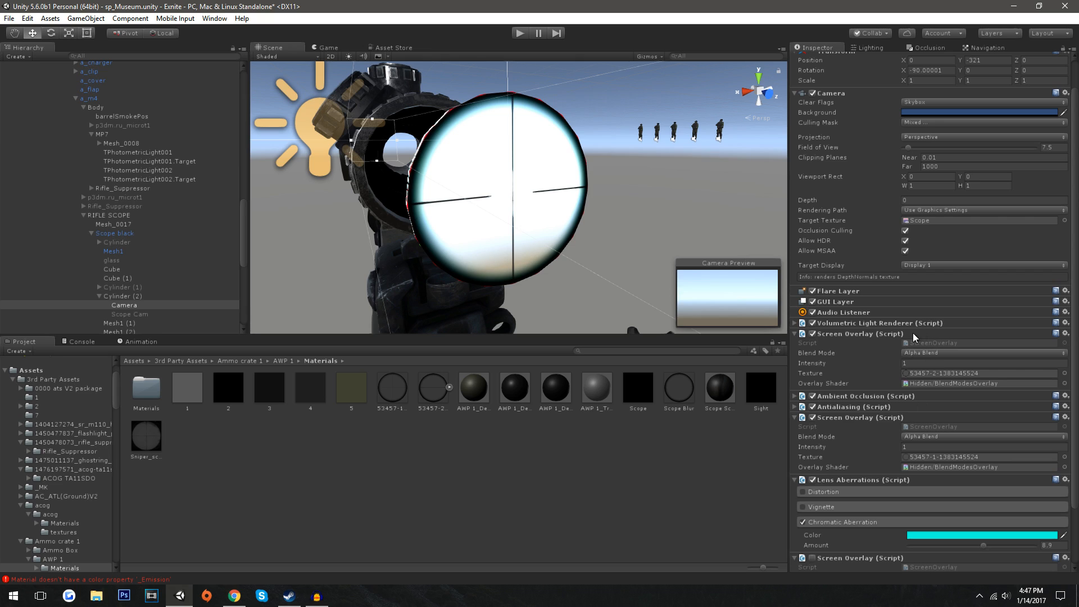
mouse_move(928, 382)
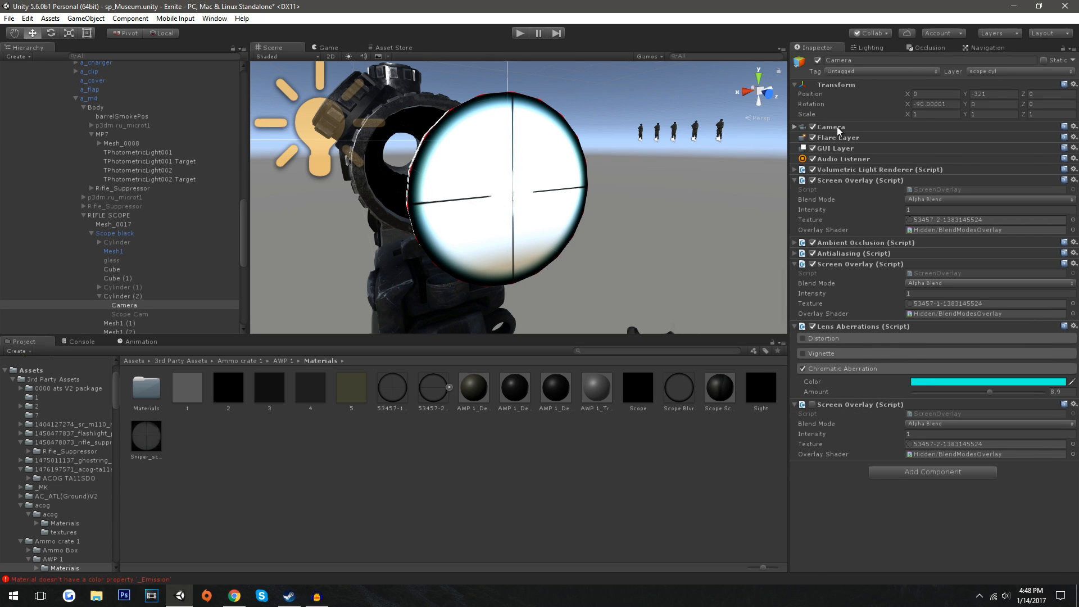
Expand the scope camera's settings and select its 7.5 field of view for editing
left_click(795, 126)
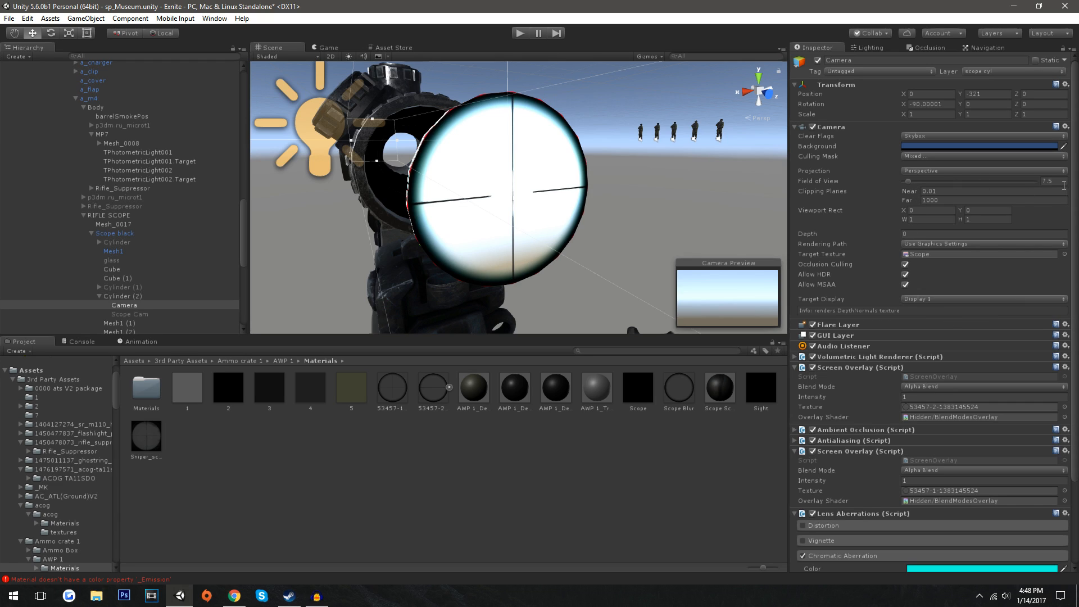
triple_click(1047, 181)
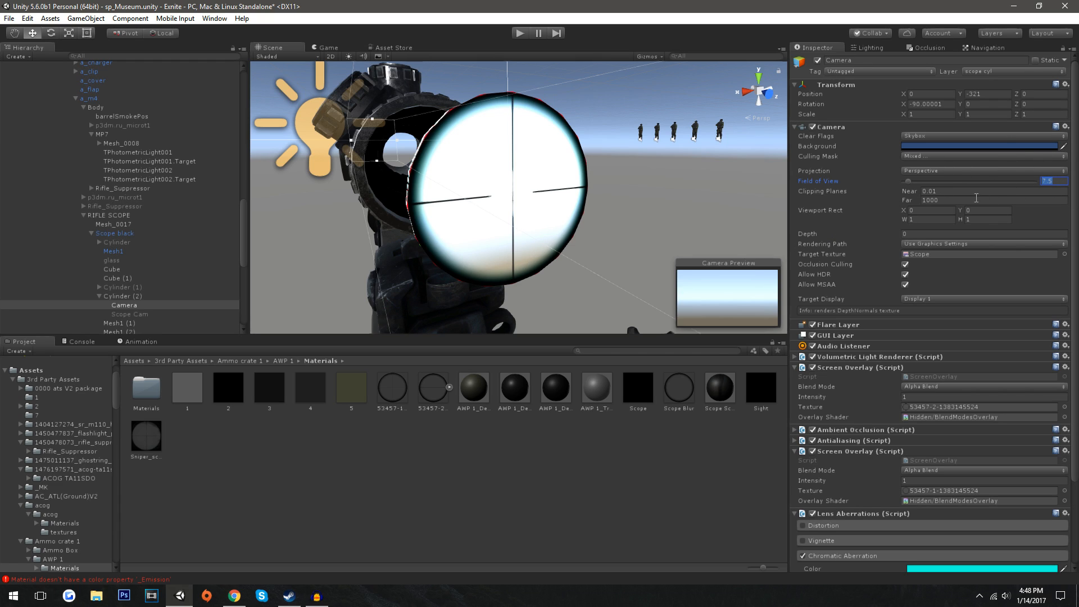
mouse_move(742, 188)
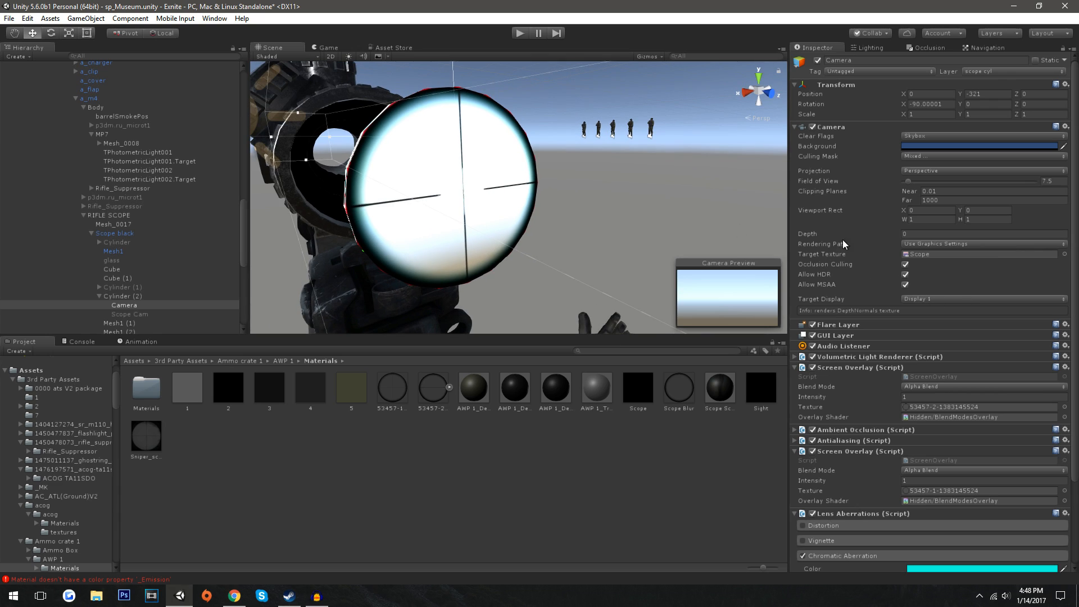
mouse_move(926, 263)
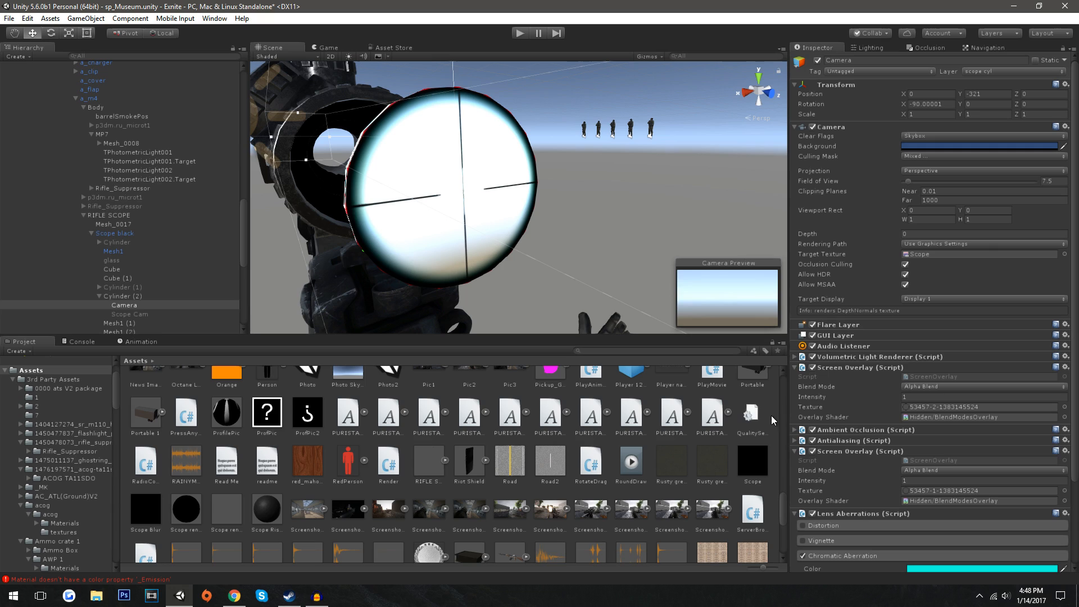
mouse_move(951, 166)
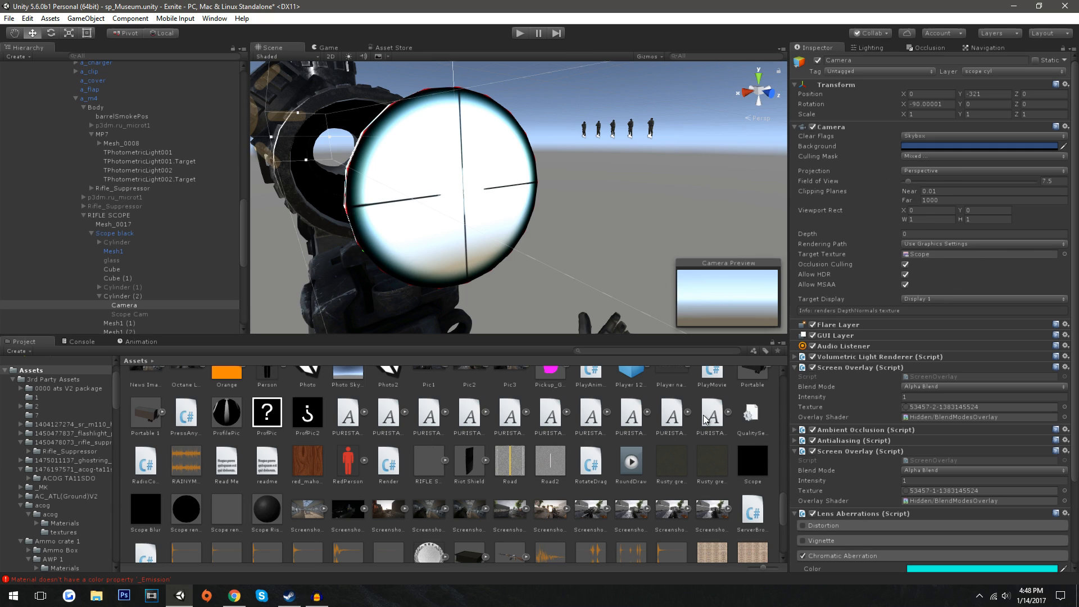
mouse_move(458, 235)
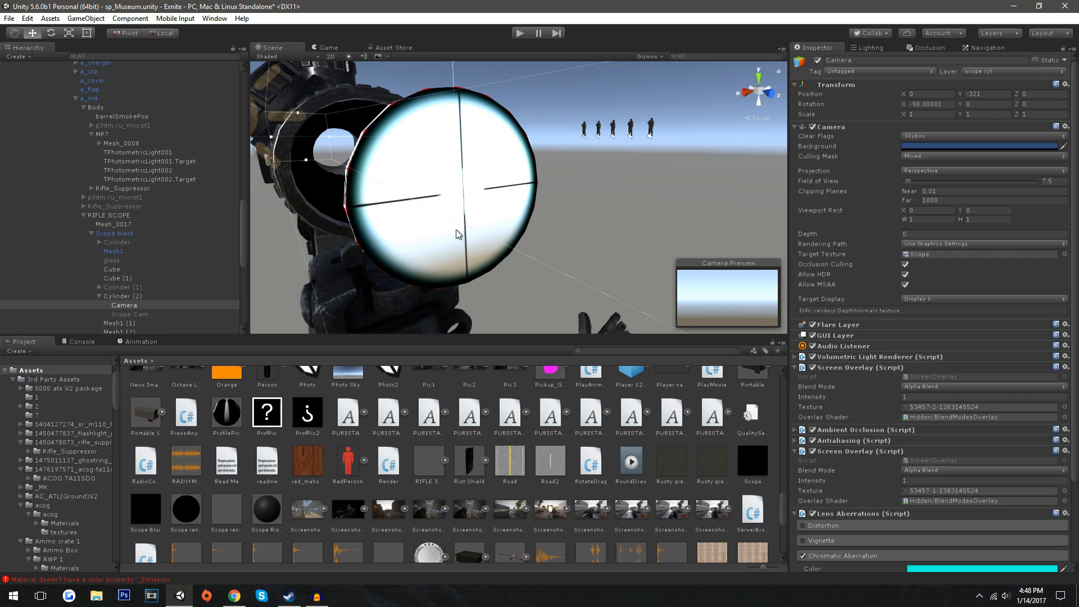
Select the lens Cylinder (2) to show its Scope render material in the Inspector
left_click(119, 296)
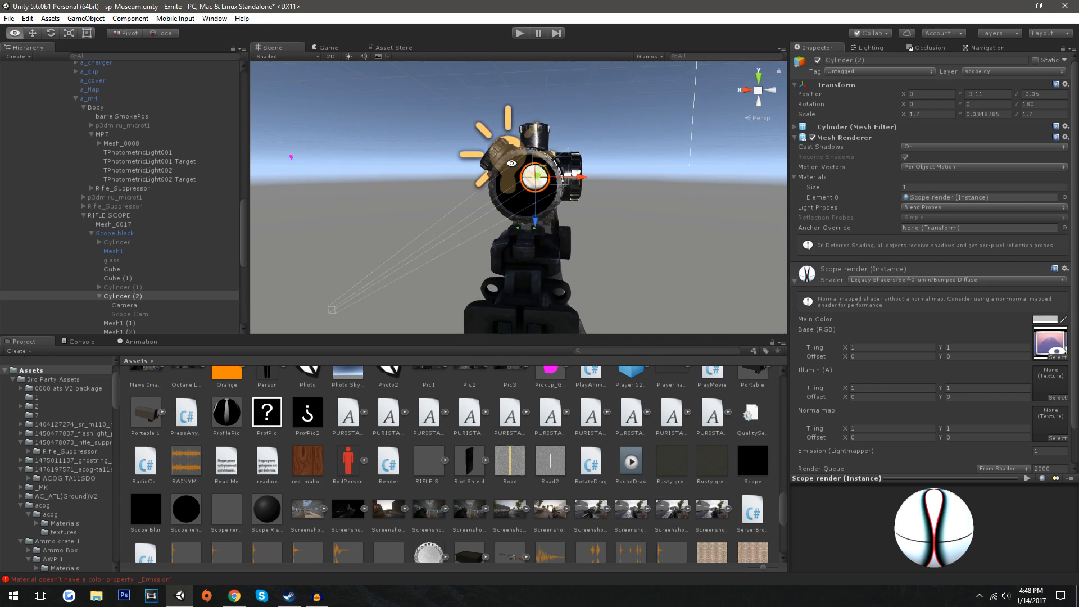
Zoom in, inspect Cylinder (1)'s Scope render 1 magnification at 1.9, then switch to the YouTube demo
scroll("up", 3)
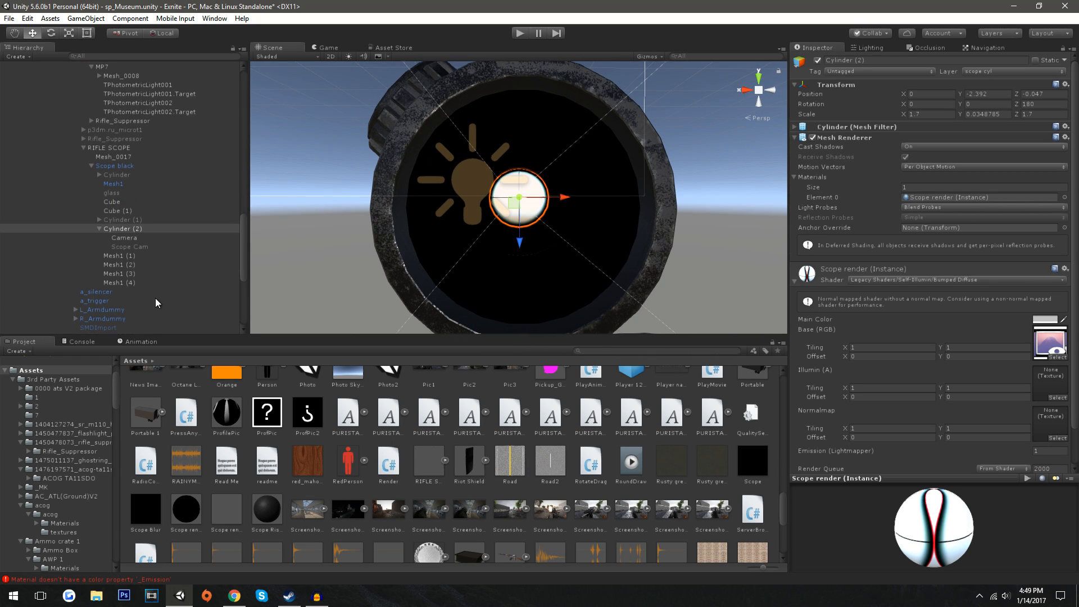
left_click(122, 219)
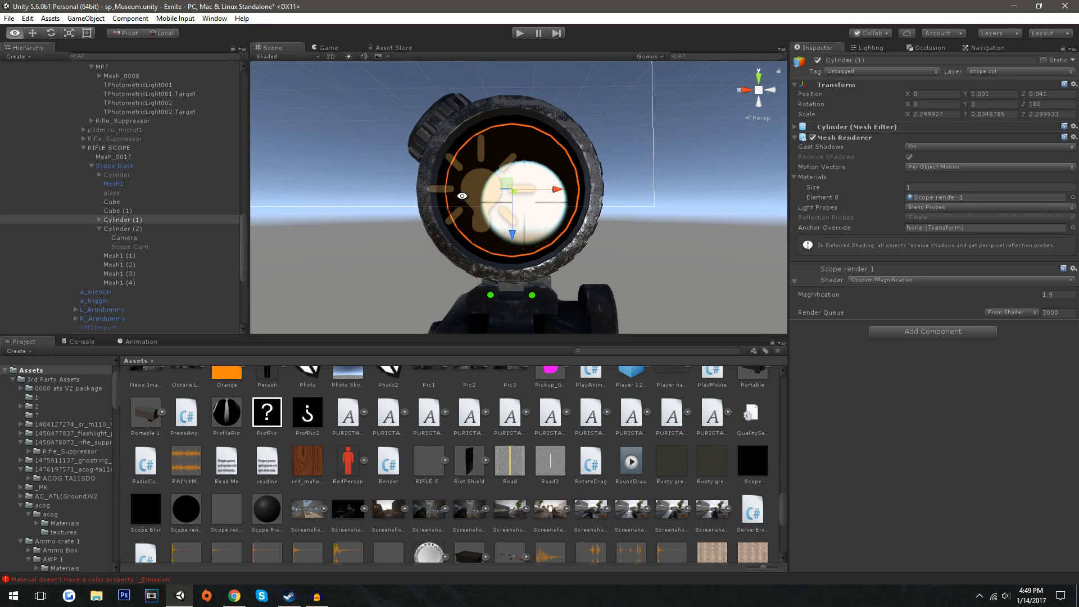
left_click(233, 595)
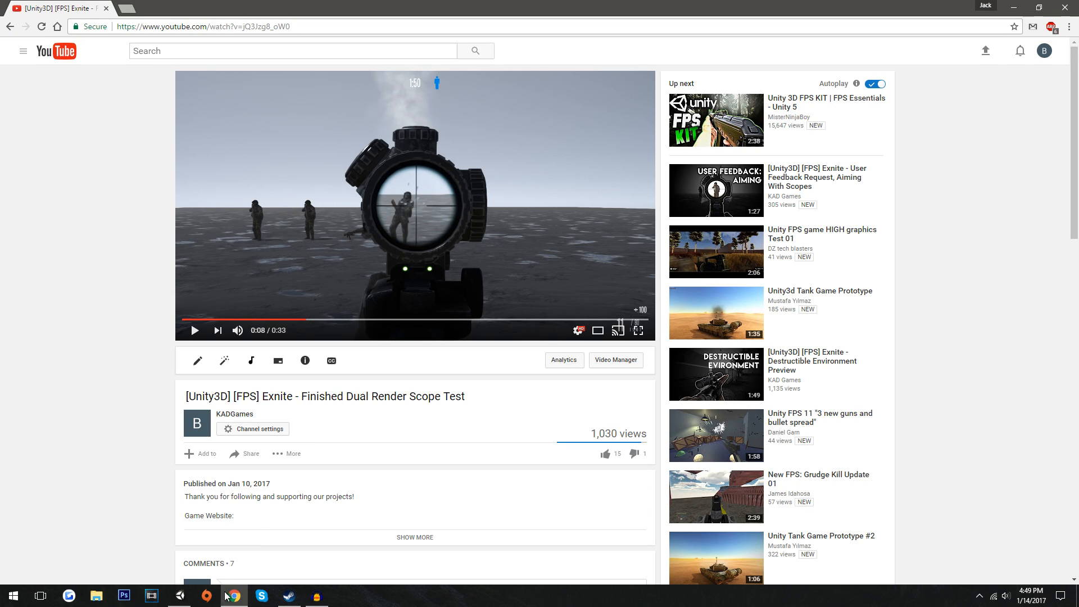
Play a few seconds of the finished dual render scope demo video
left_click(150, 595)
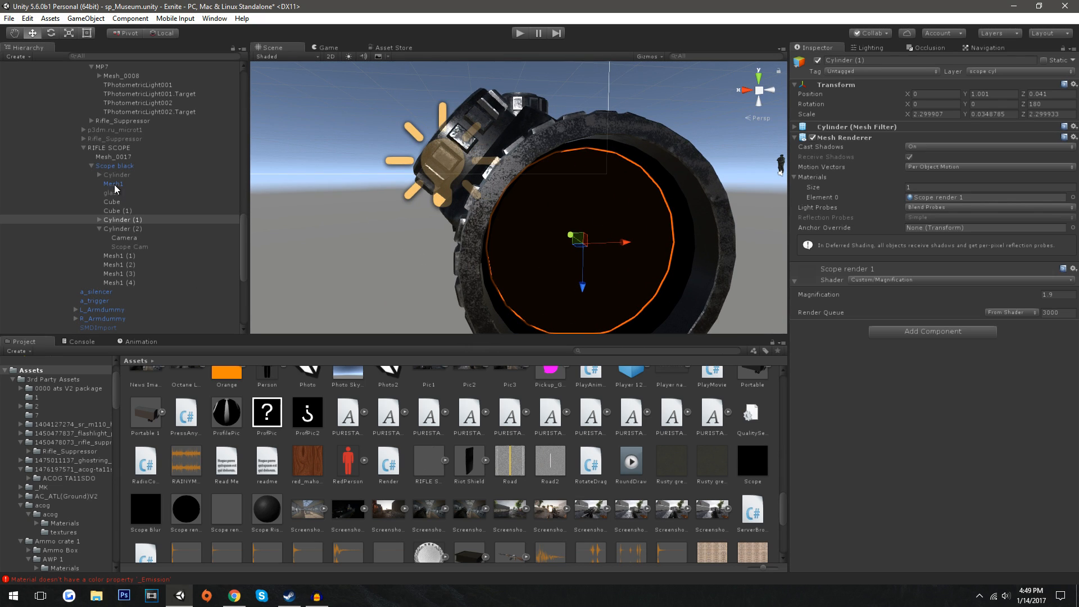
Inspect the glass object's Holo Blur albedo colour and lower its smoothness from 0.9 to 0.872
left_click(111, 193)
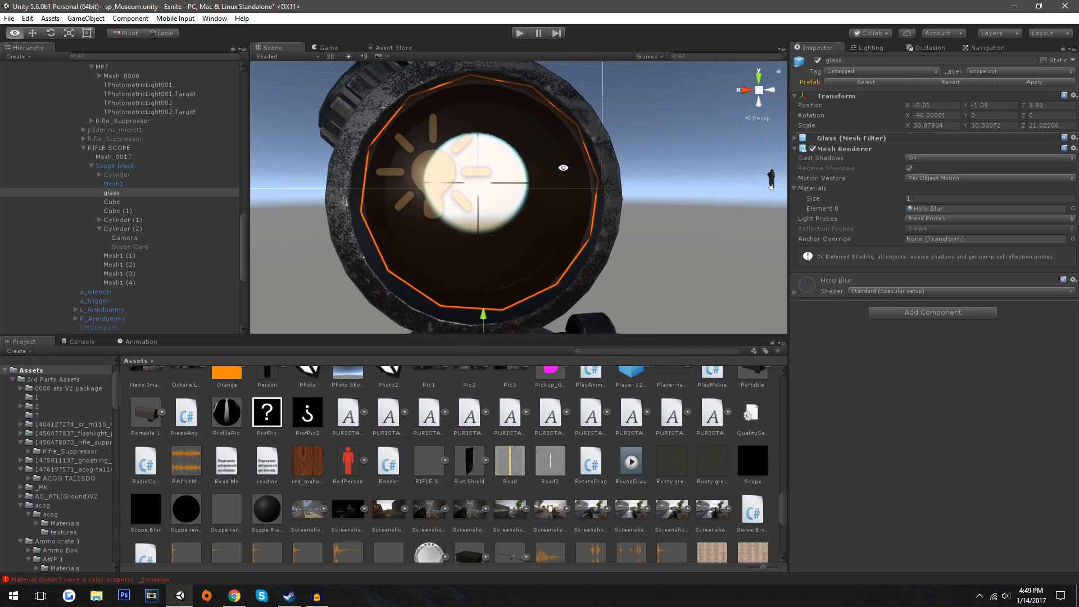
left_click(795, 292)
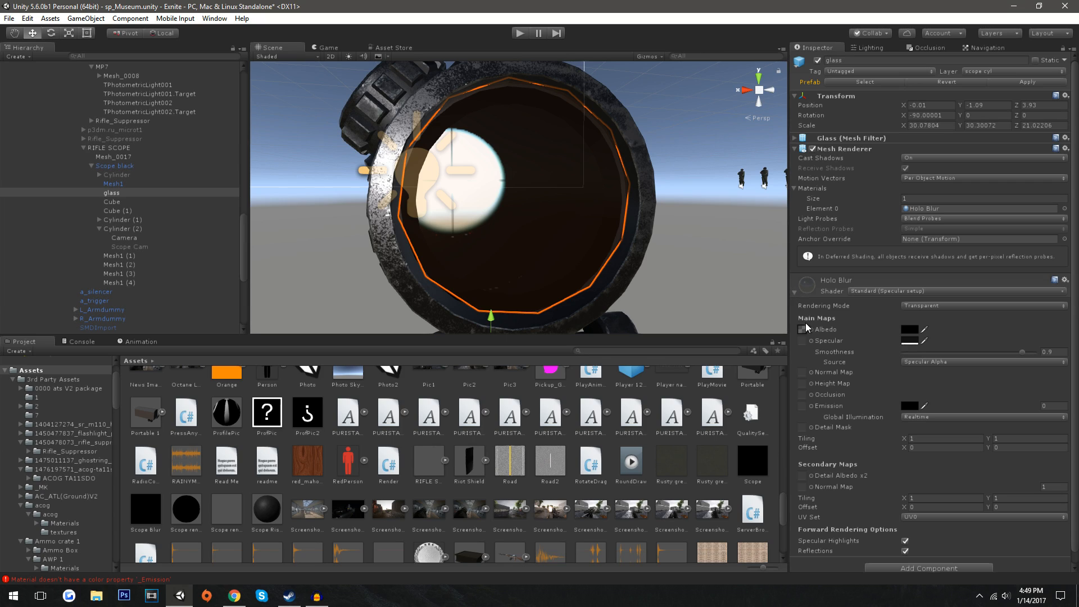
mouse_move(874, 297)
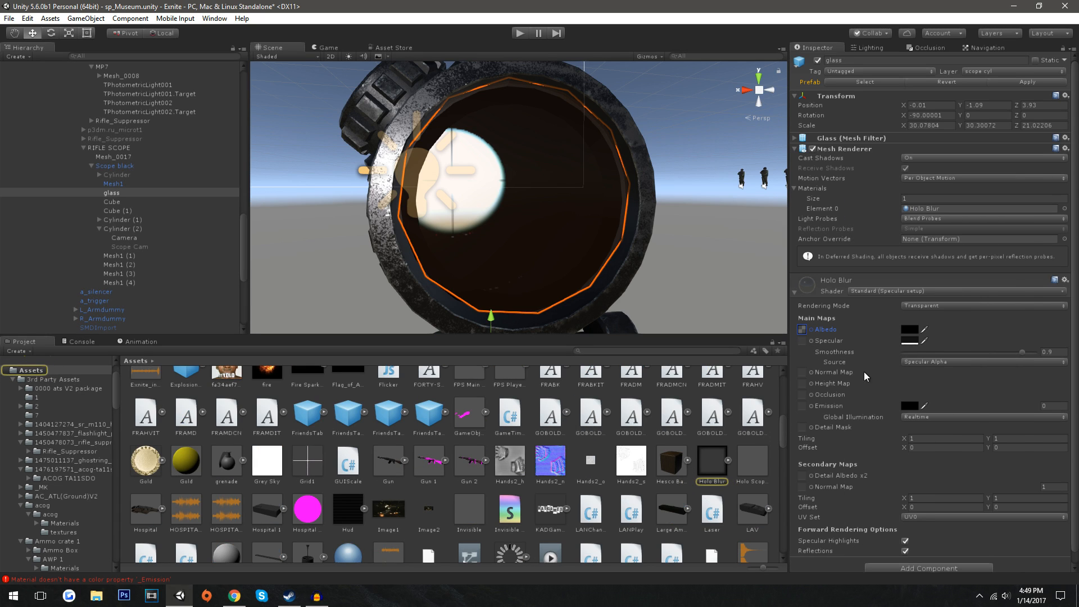
mouse_move(710, 466)
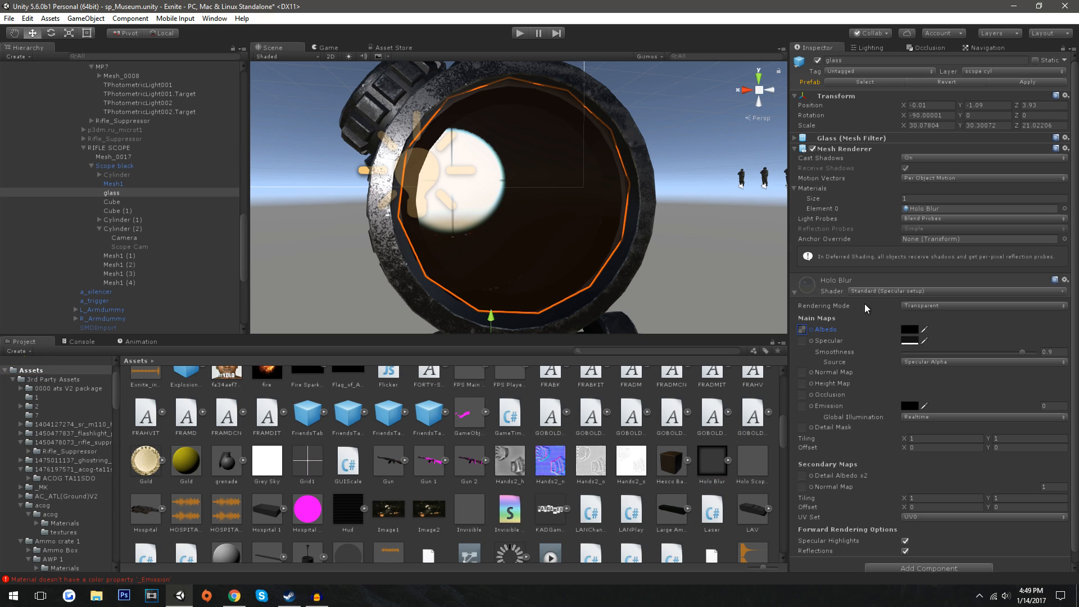
left_click(907, 329)
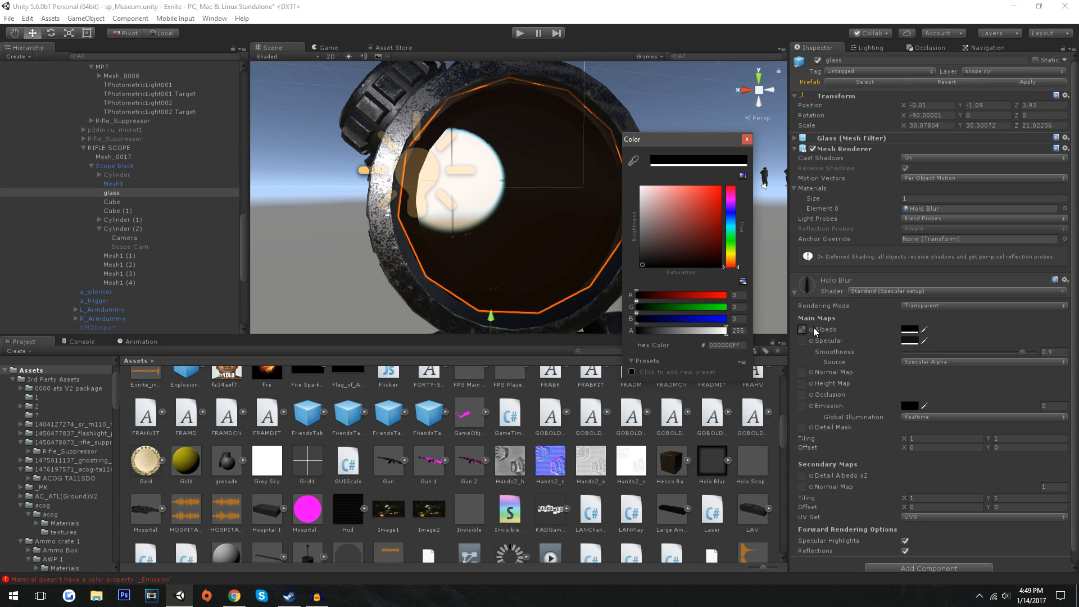
left_click(746, 139)
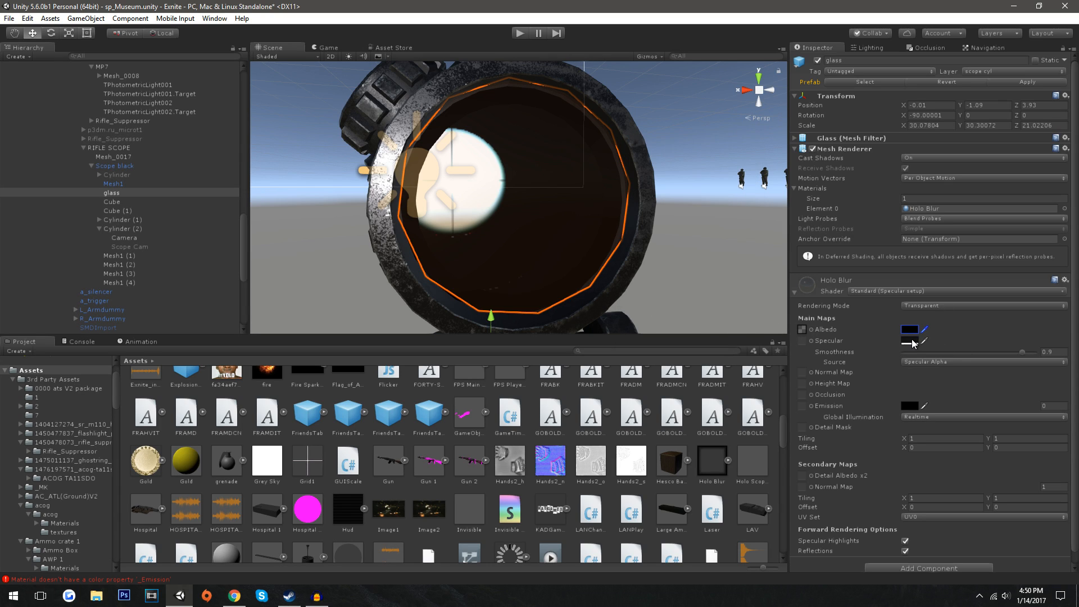
left_click(909, 341)
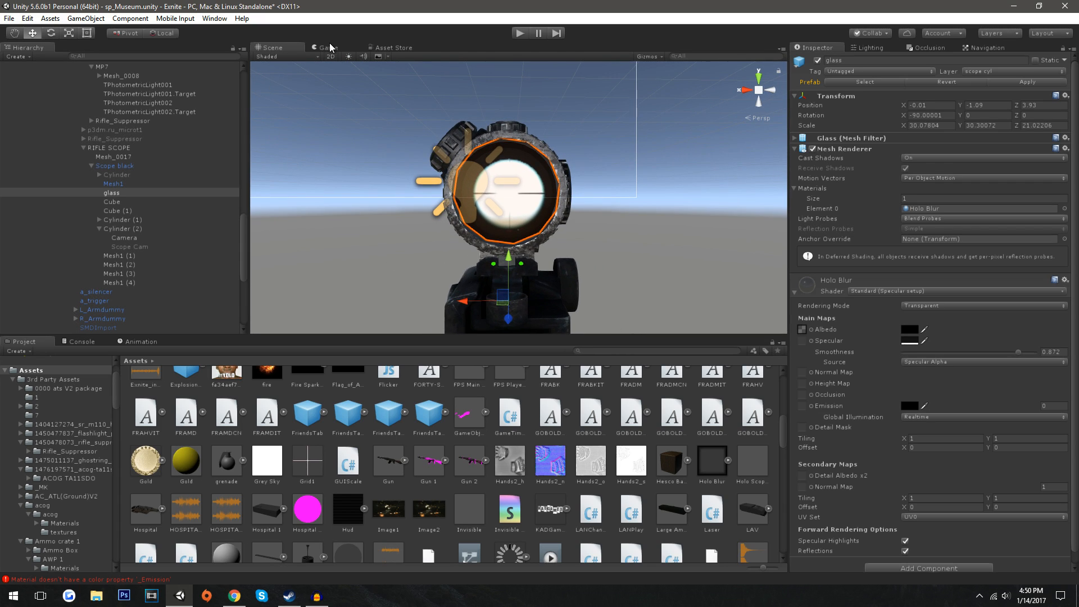
In the Game view, check MP7 Rifle Scope Suppressor's Camera and Zooming settings (Zoom FOV 35)
left_click(323, 47)
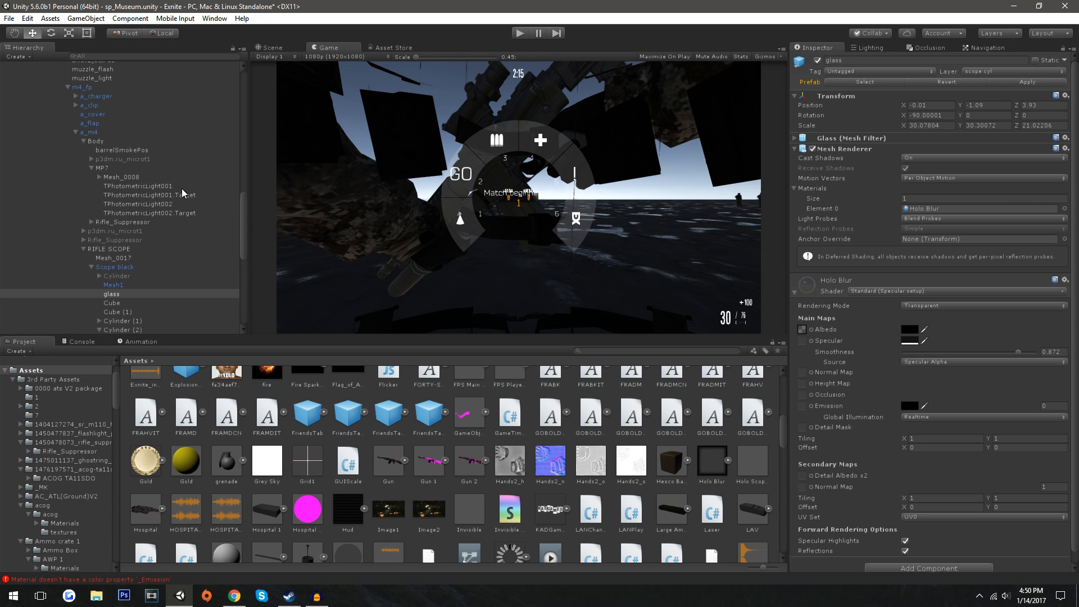
left_click(117, 144)
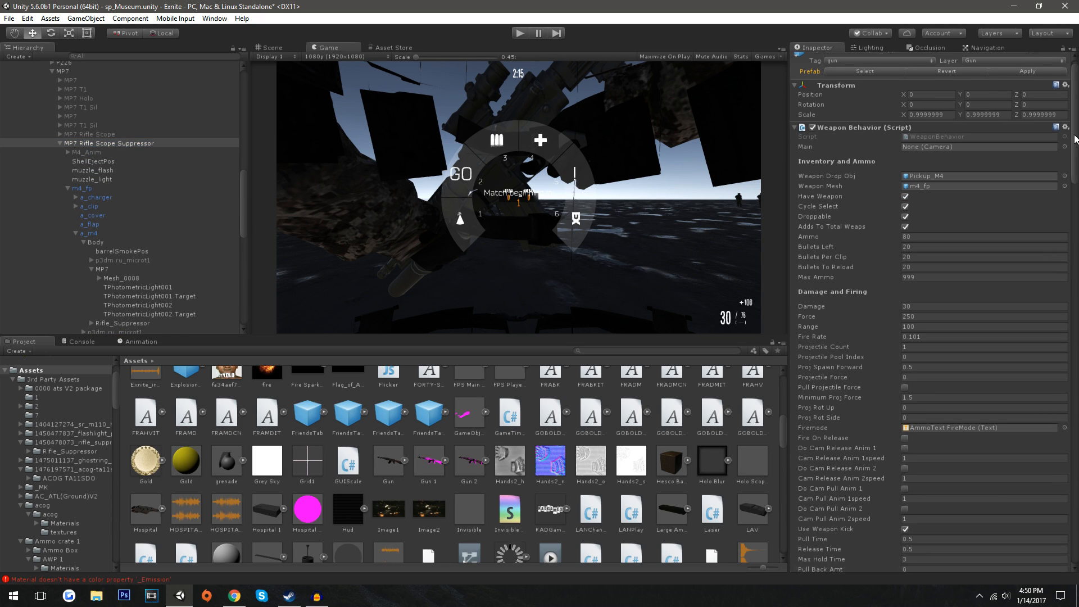
scroll("down", 3)
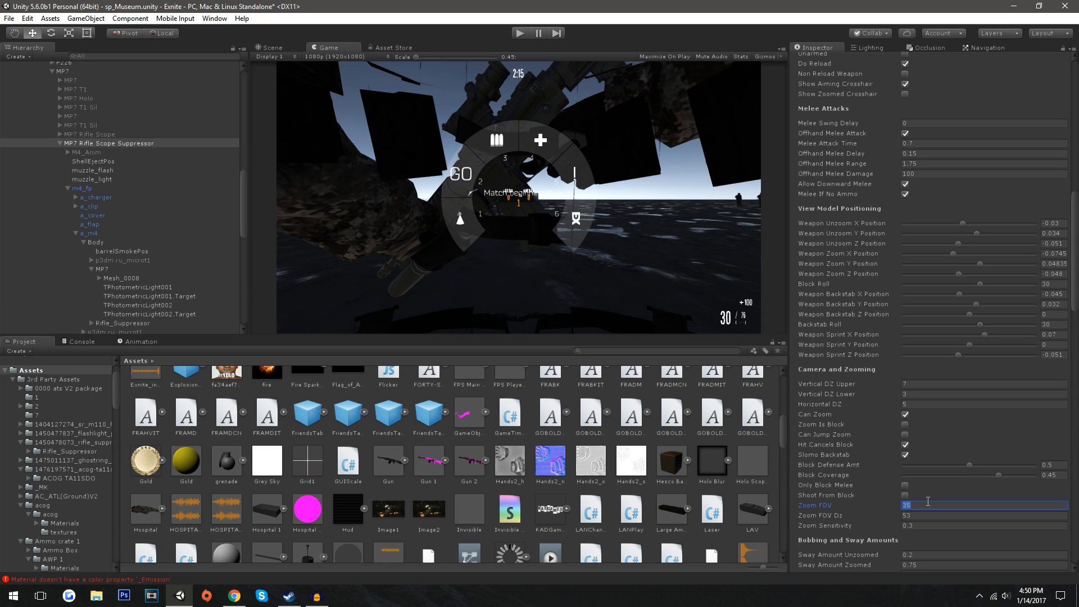
mouse_move(1014, 330)
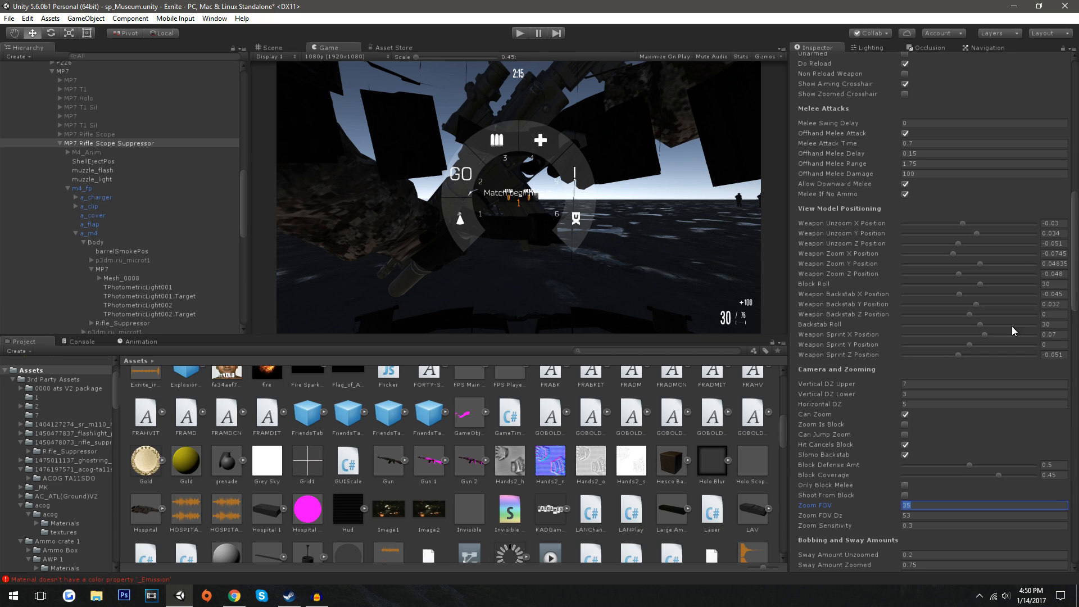
scroll("down", 3)
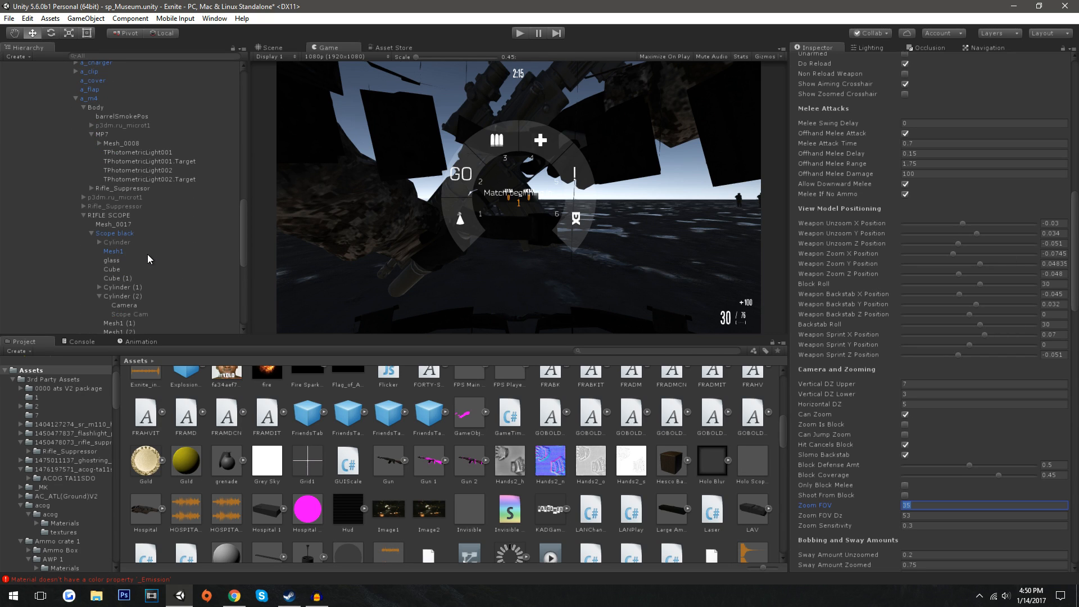
Reselect Cylinder (1) in the Scene view and return to the YouTube demo
left_click(123, 218)
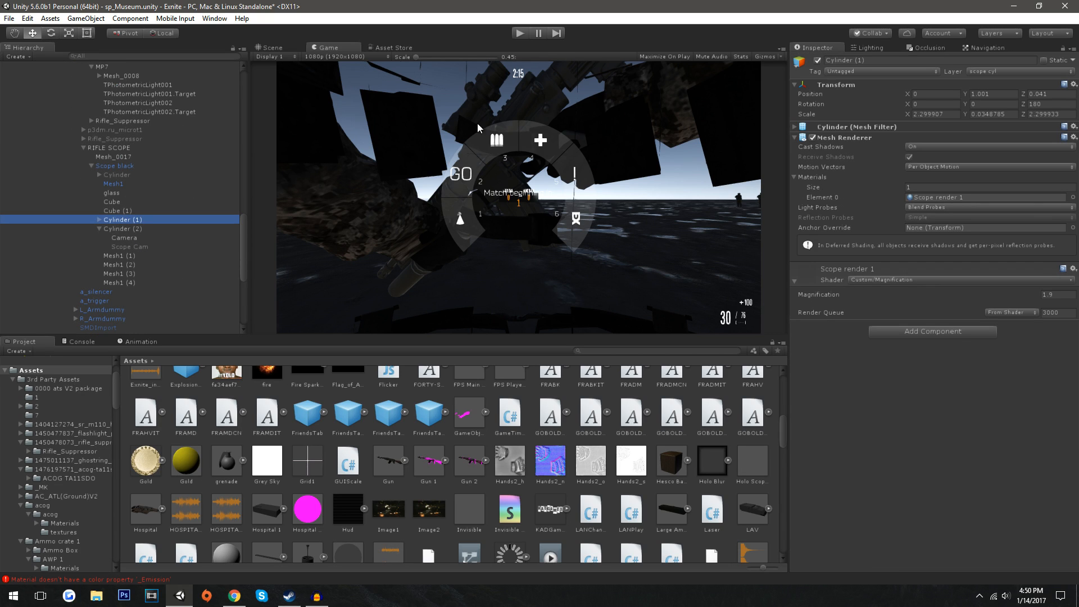
left_click(268, 47)
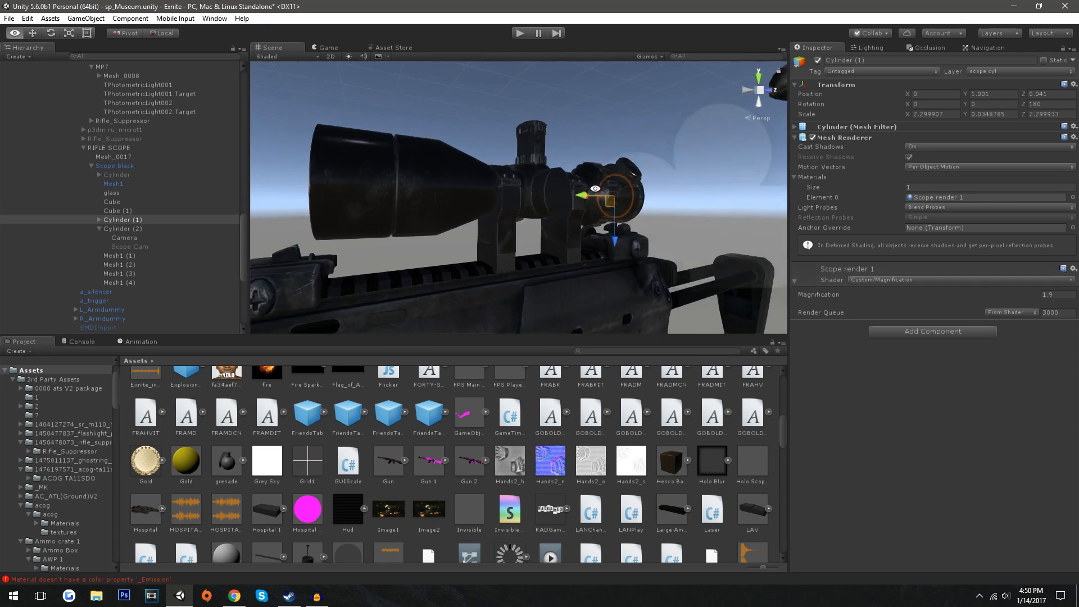
left_click(233, 596)
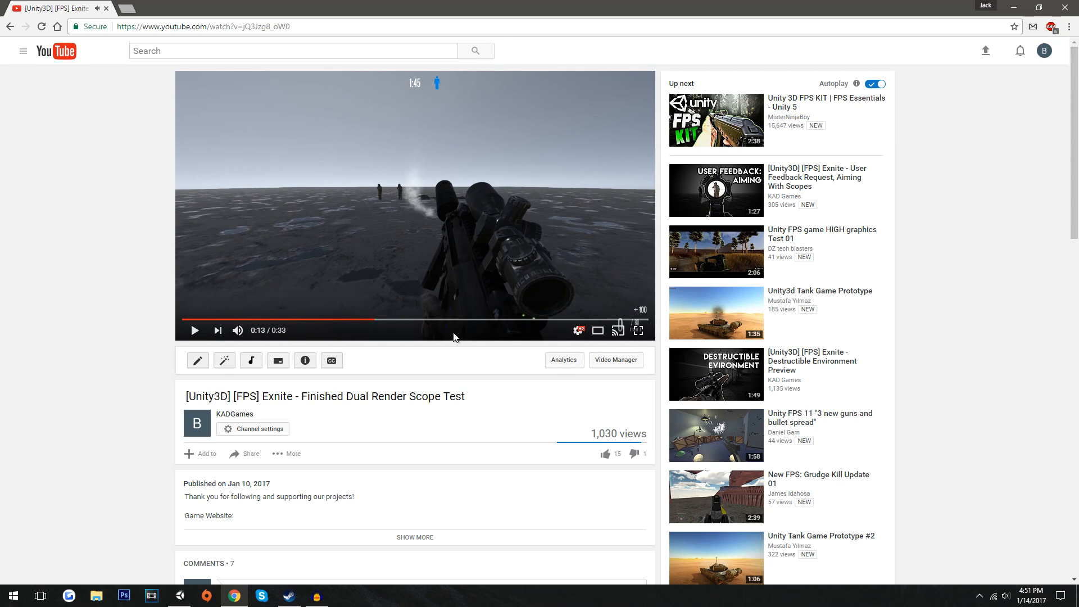
Play the scope demo, pause it at 0:21, and open the uploader's channel page
left_click(195, 330)
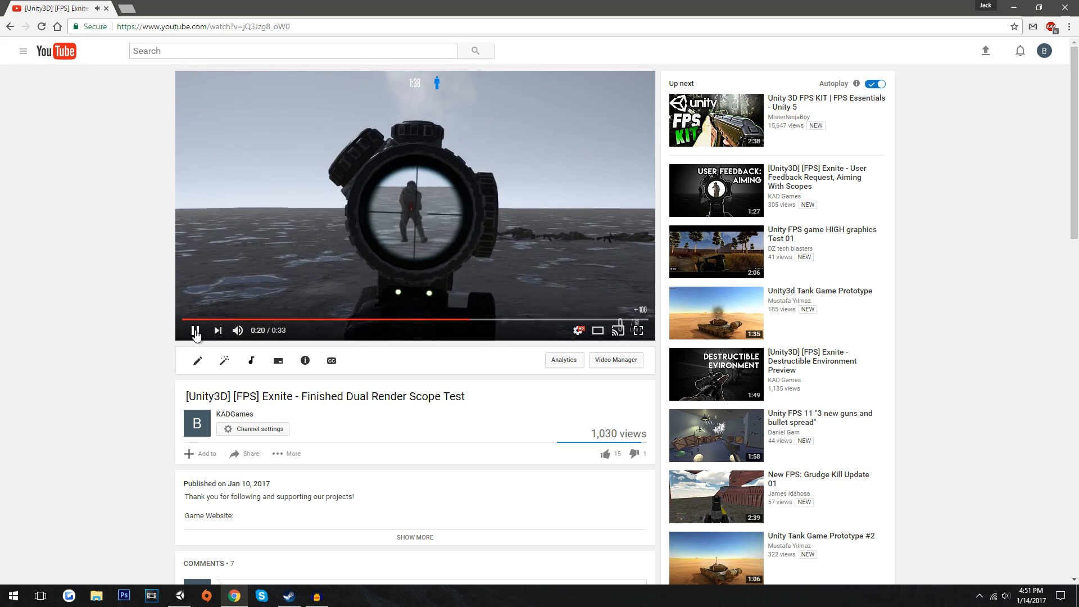
left_click(196, 331)
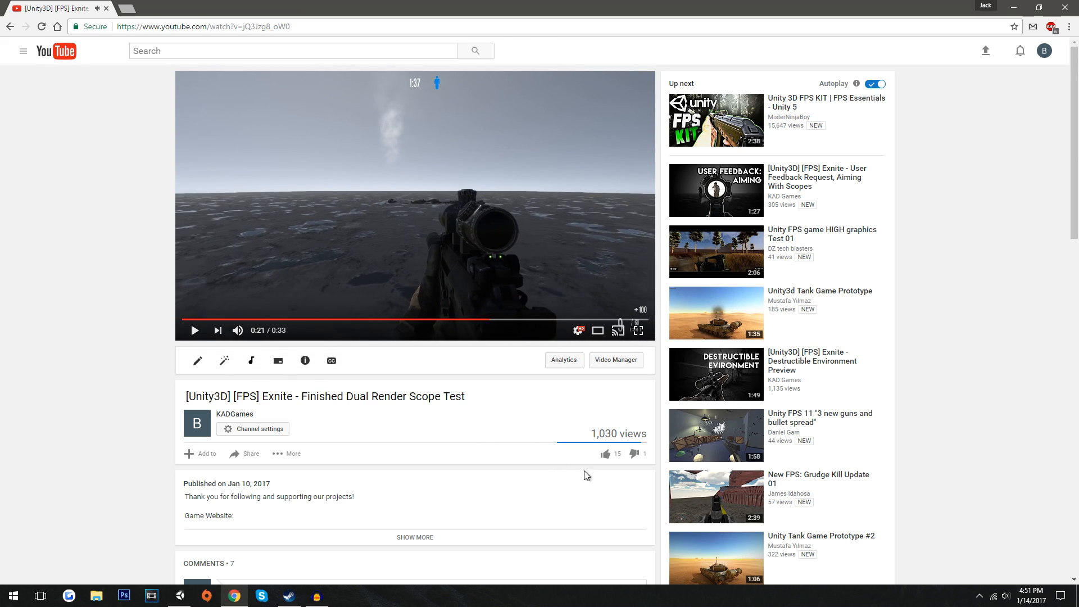
mouse_move(531, 457)
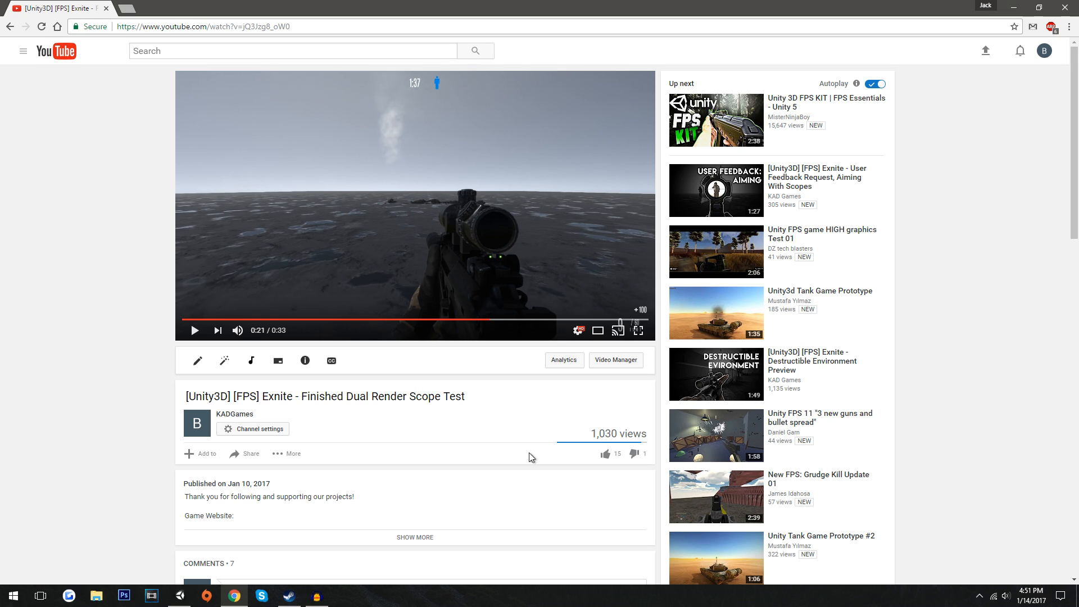
left_click(234, 413)
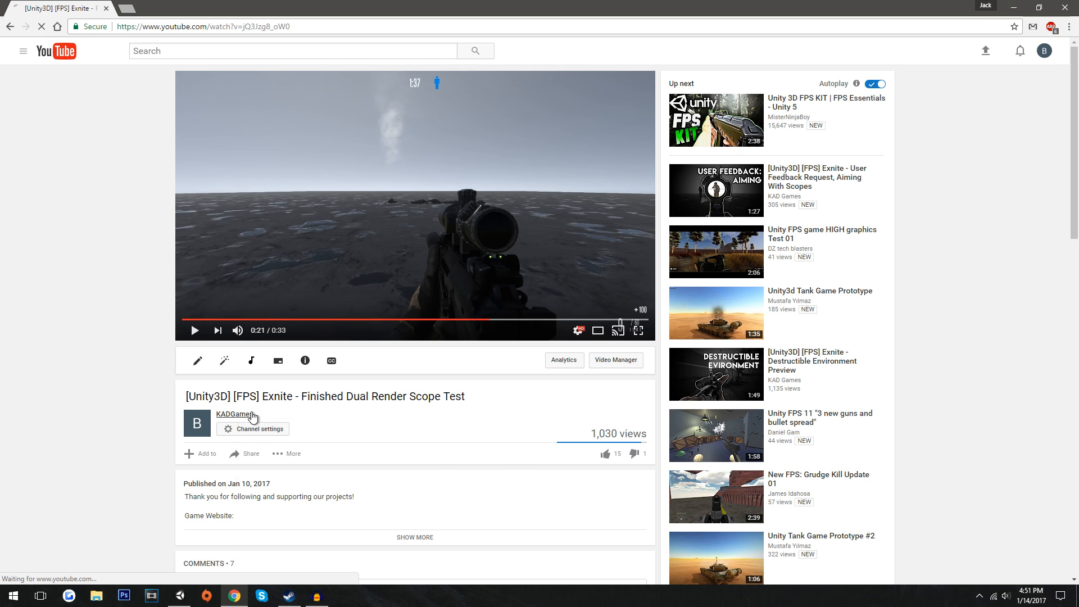